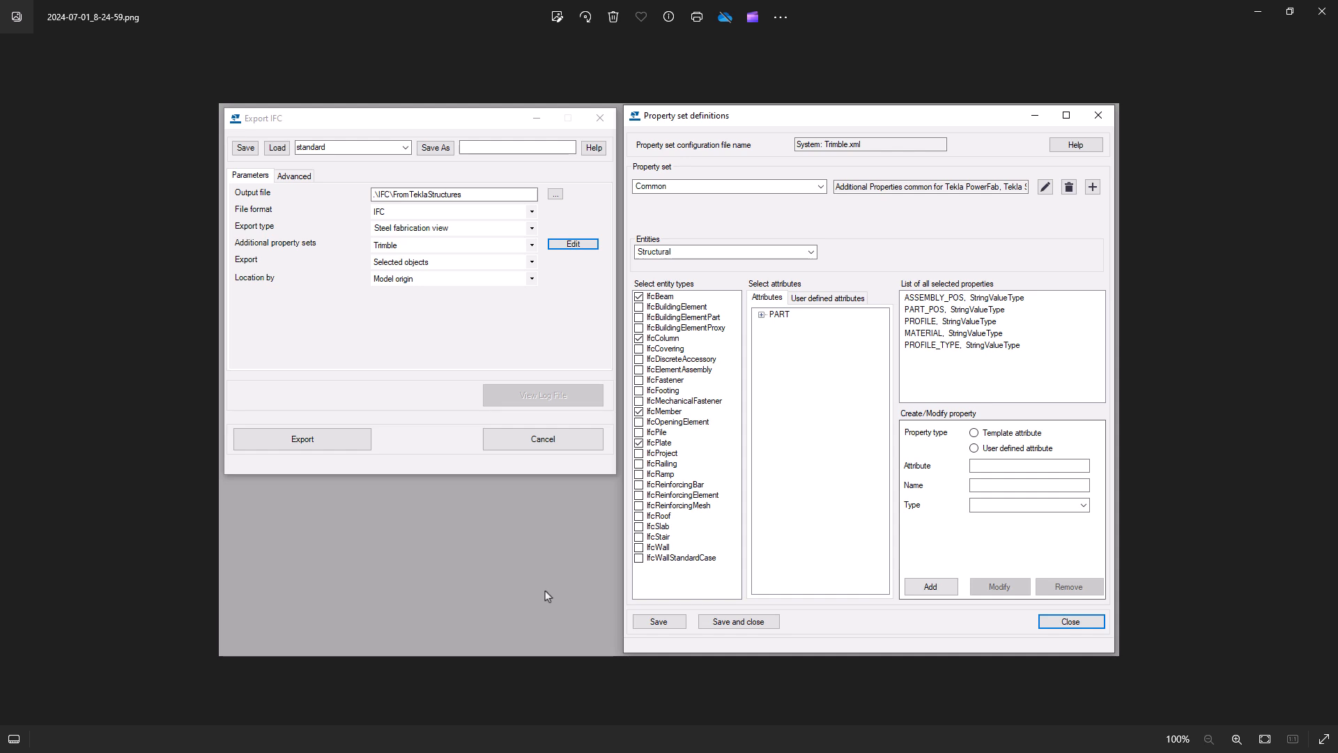
mouse_move(826, 596)
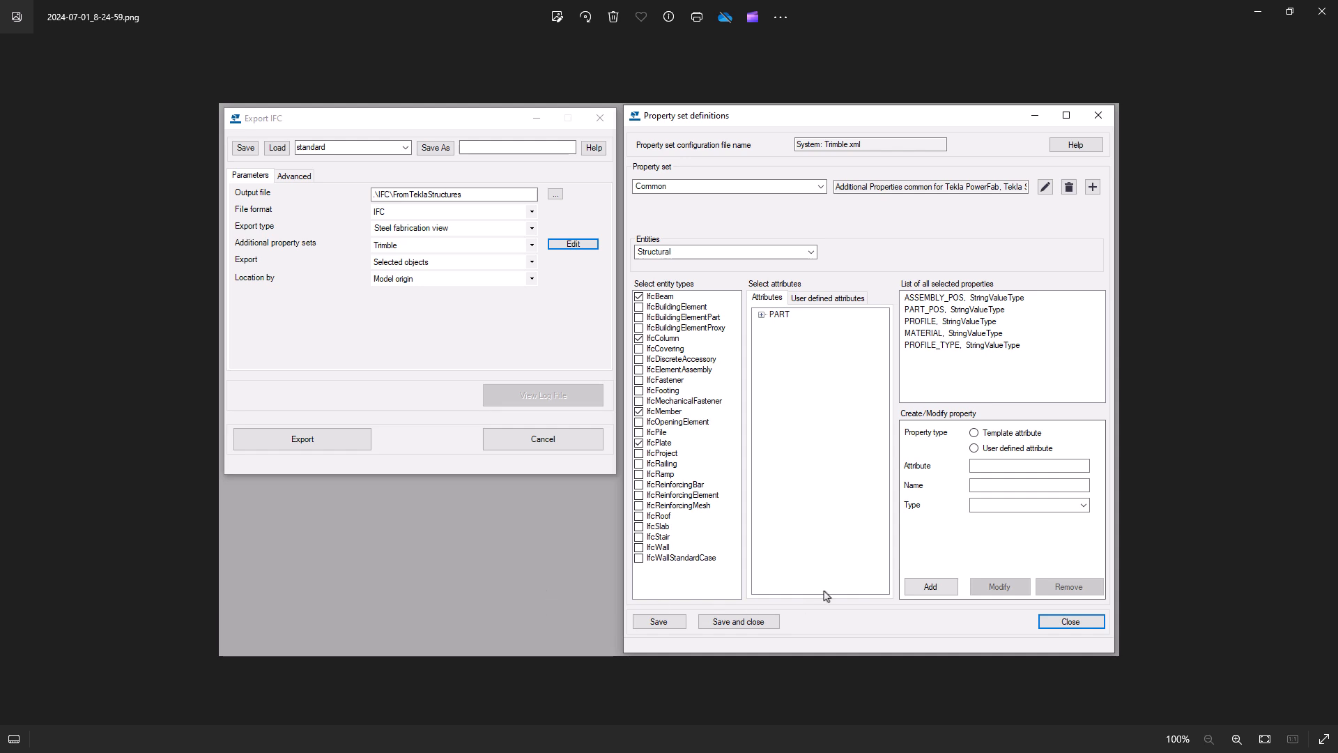
mouse_move(655, 220)
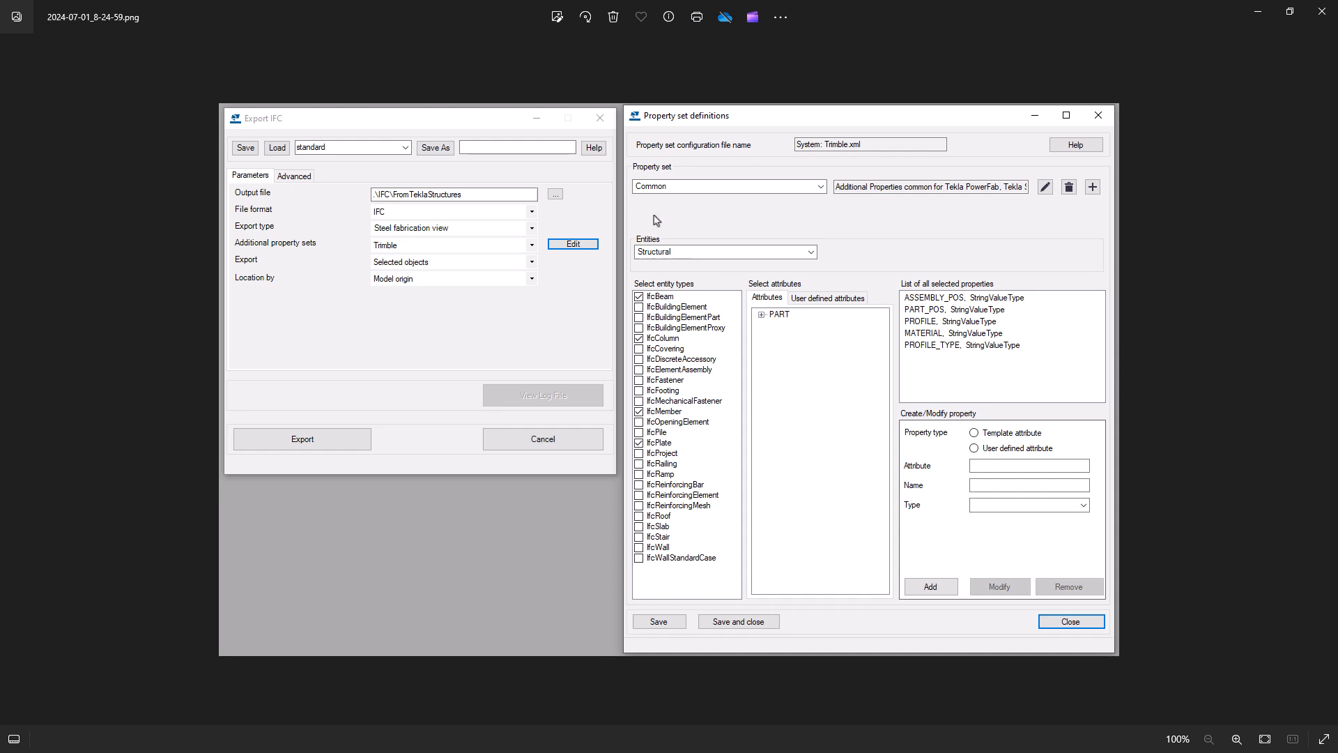
mouse_move(665, 386)
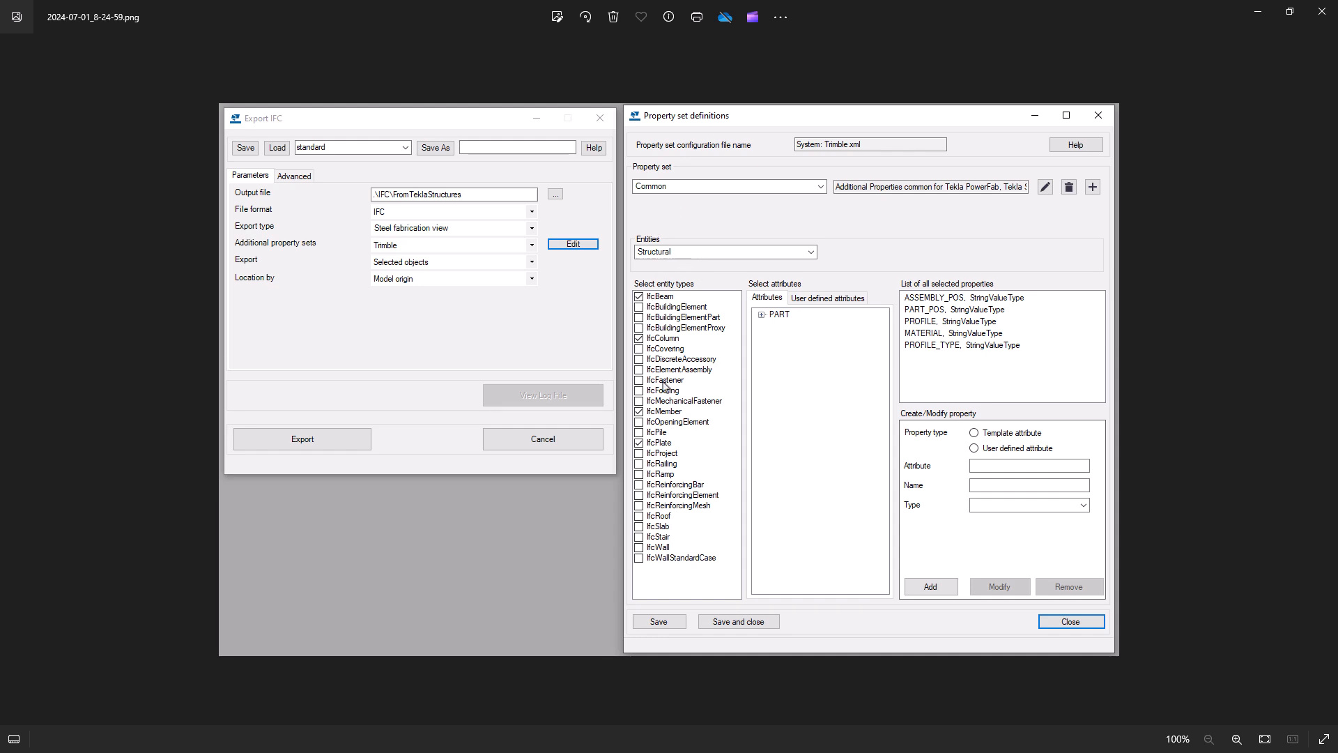
mouse_move(825, 288)
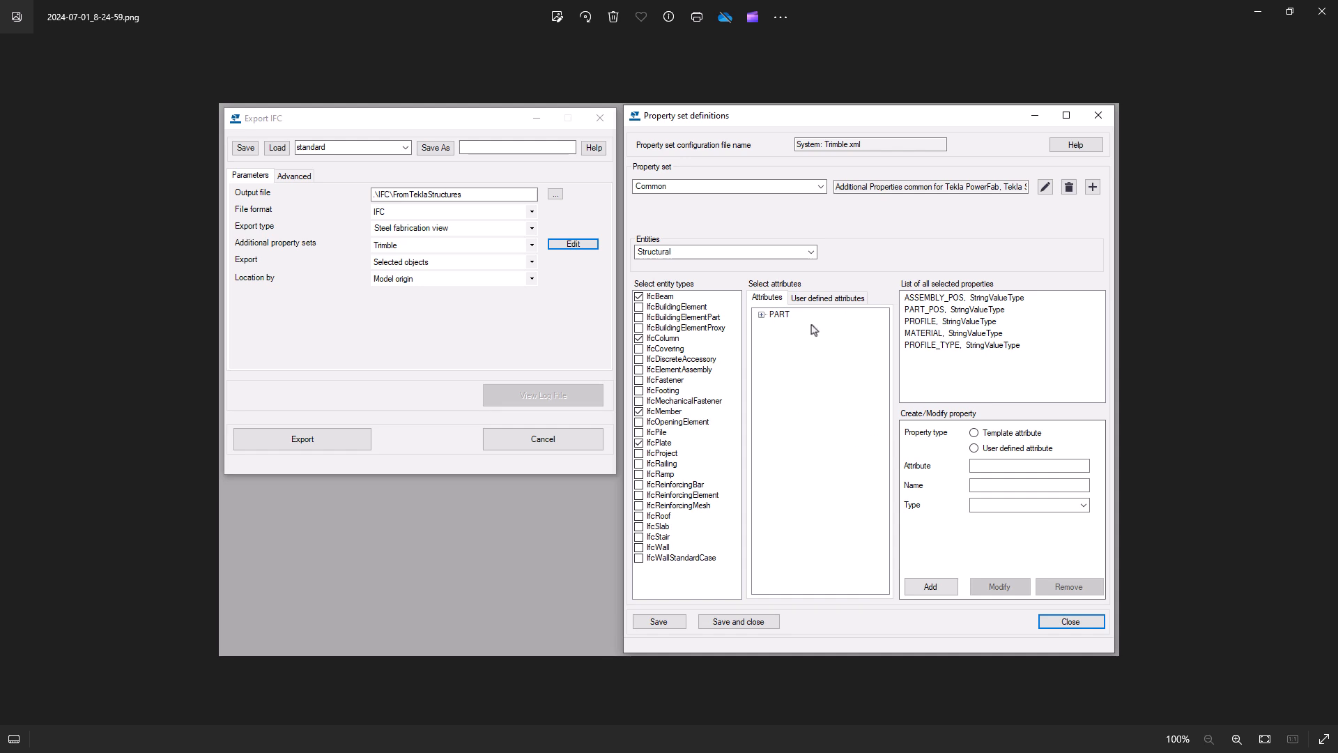
mouse_move(785, 482)
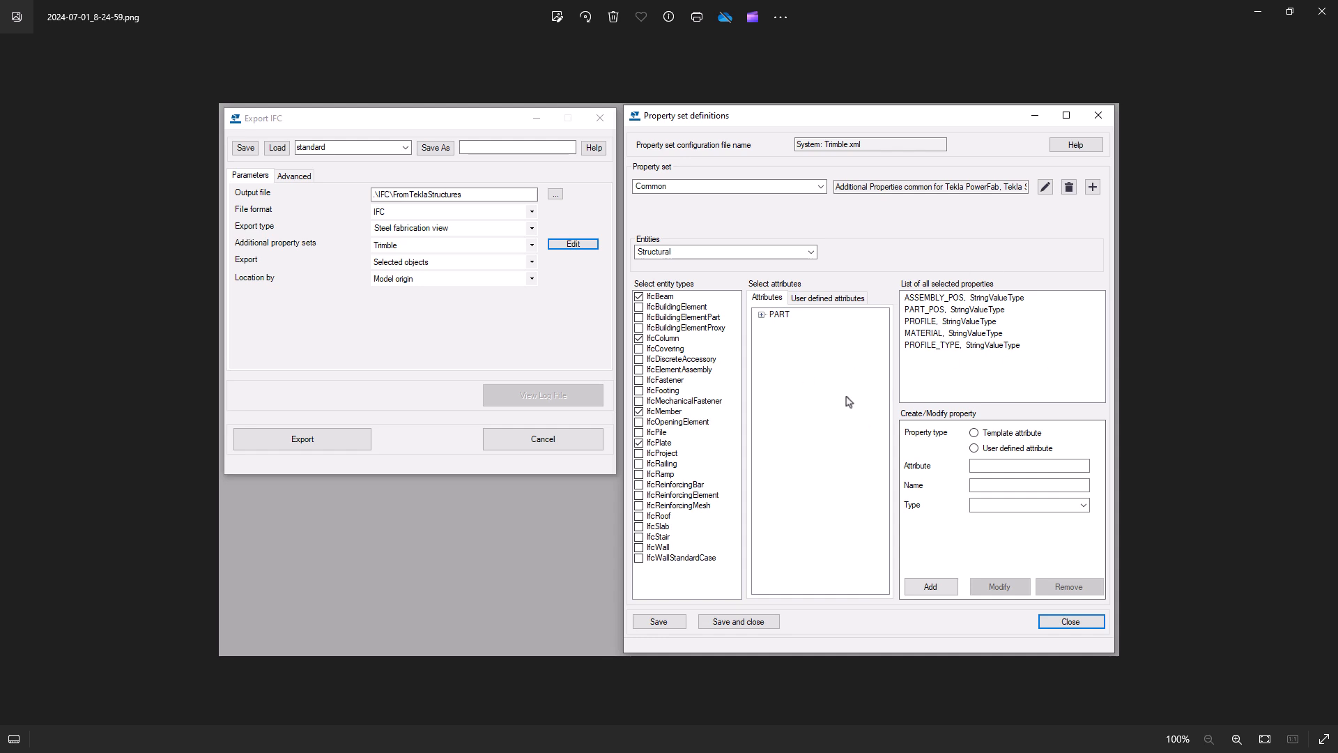
mouse_move(852, 400)
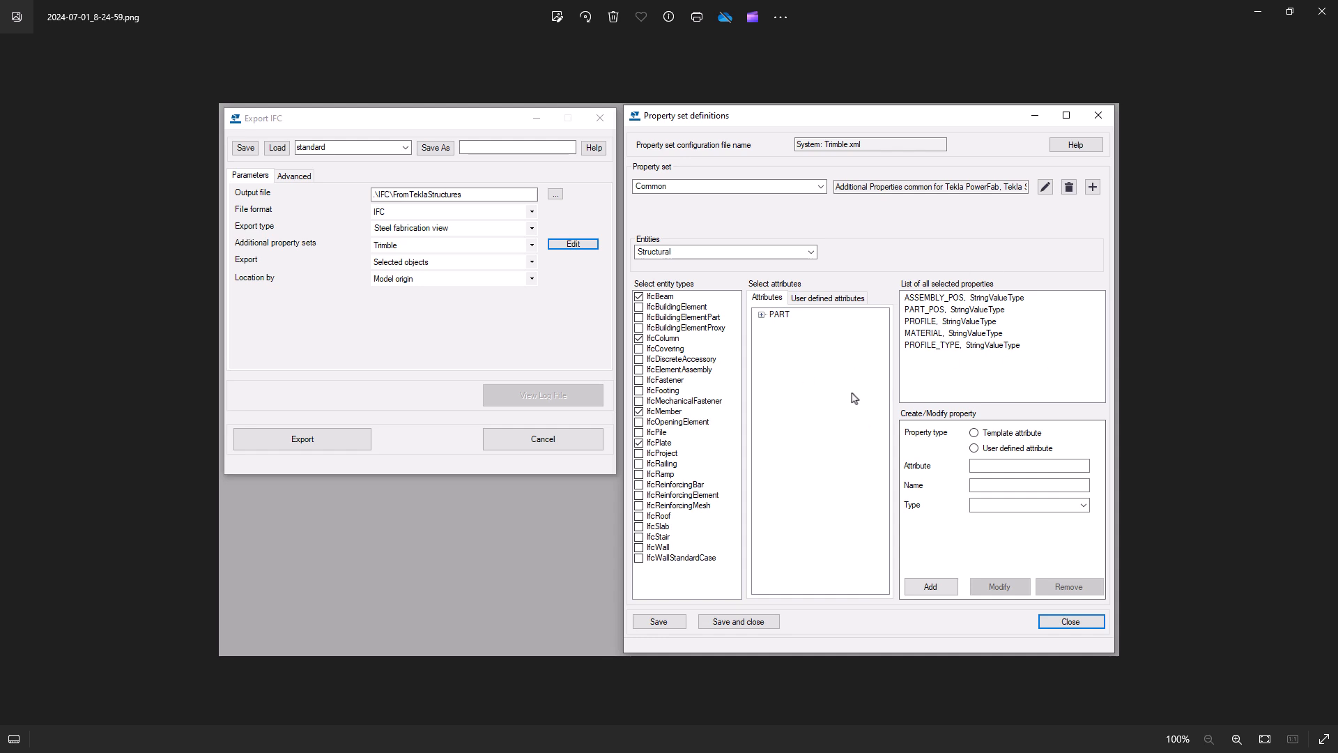
mouse_move(840, 555)
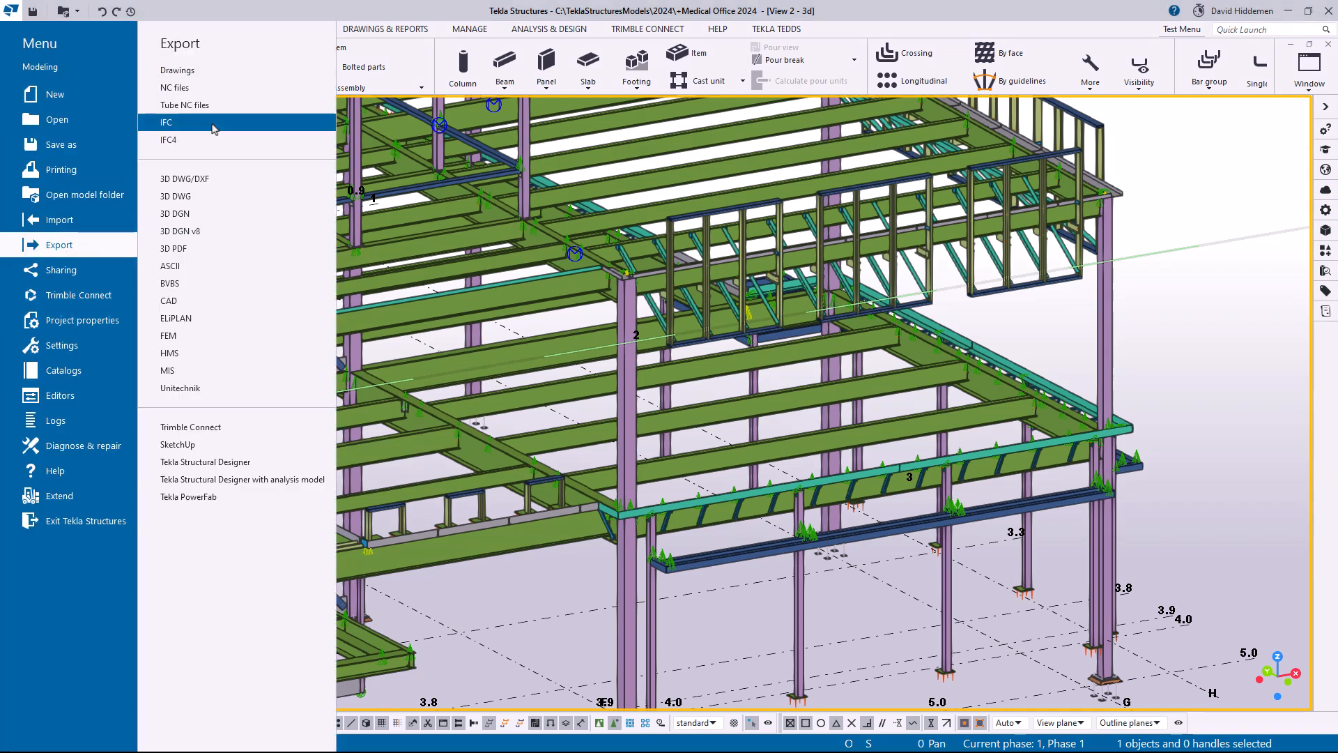
Open the Export IFC dialog via File > Export > IFC.
left_click(166, 122)
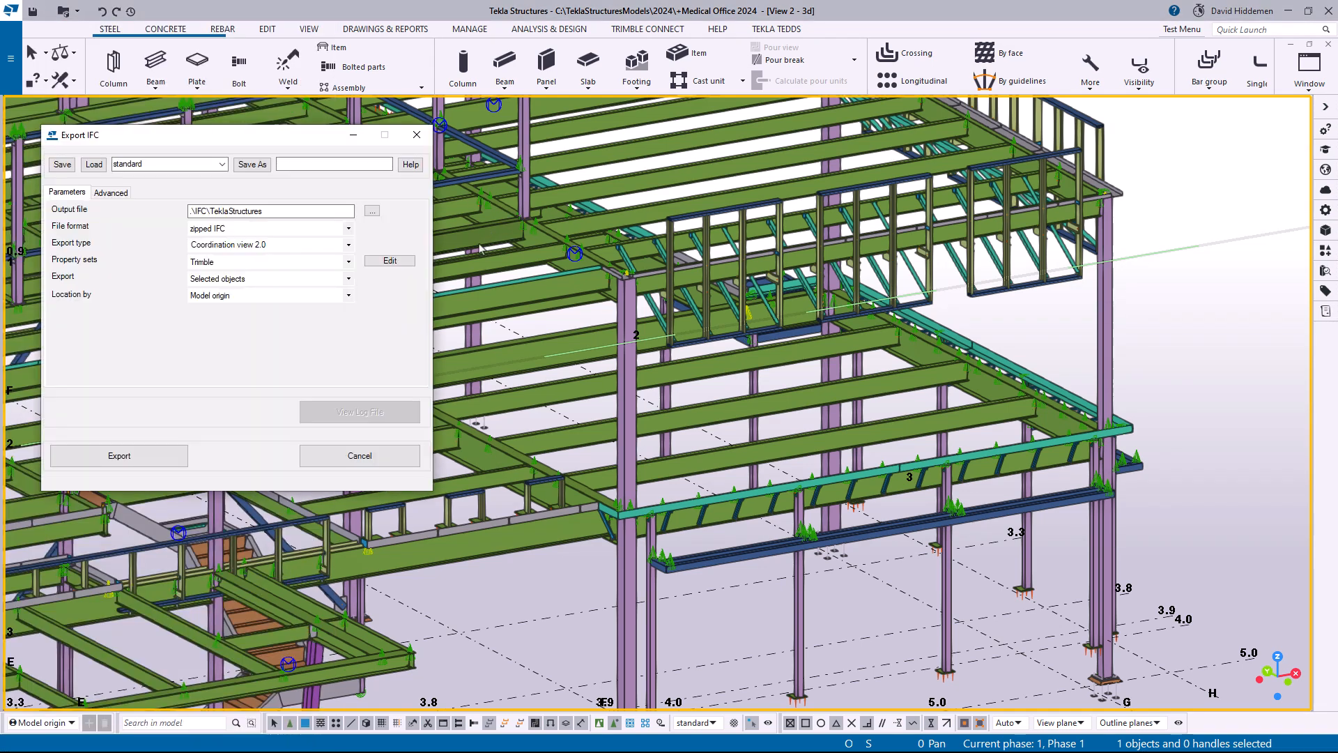
mouse_move(145, 301)
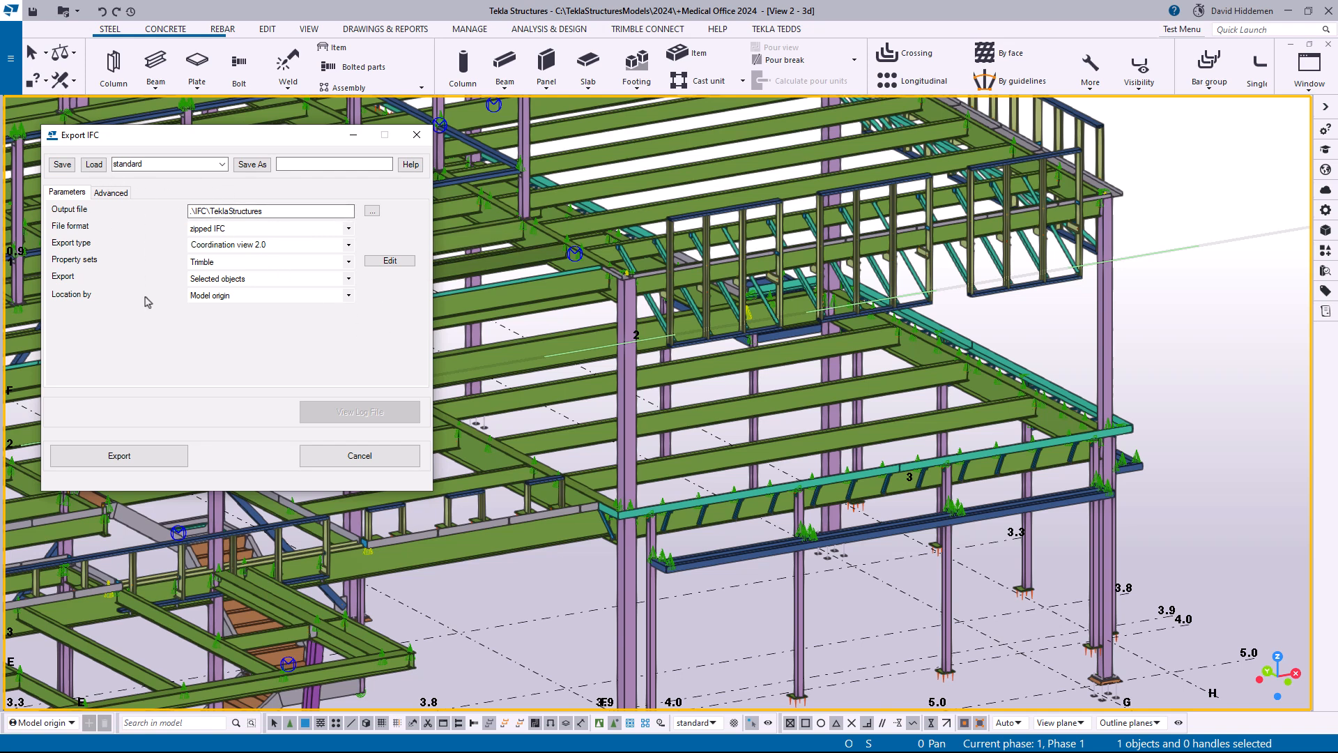
mouse_move(290, 258)
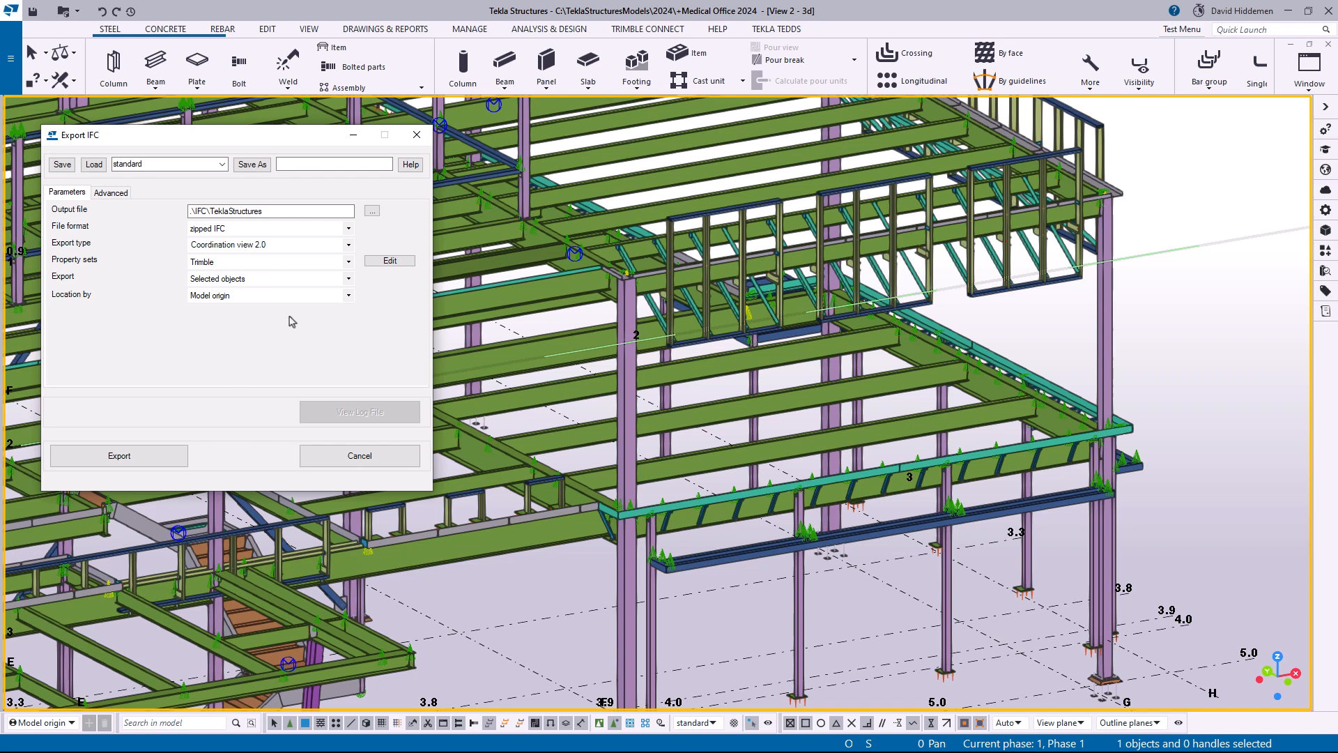
mouse_move(182, 272)
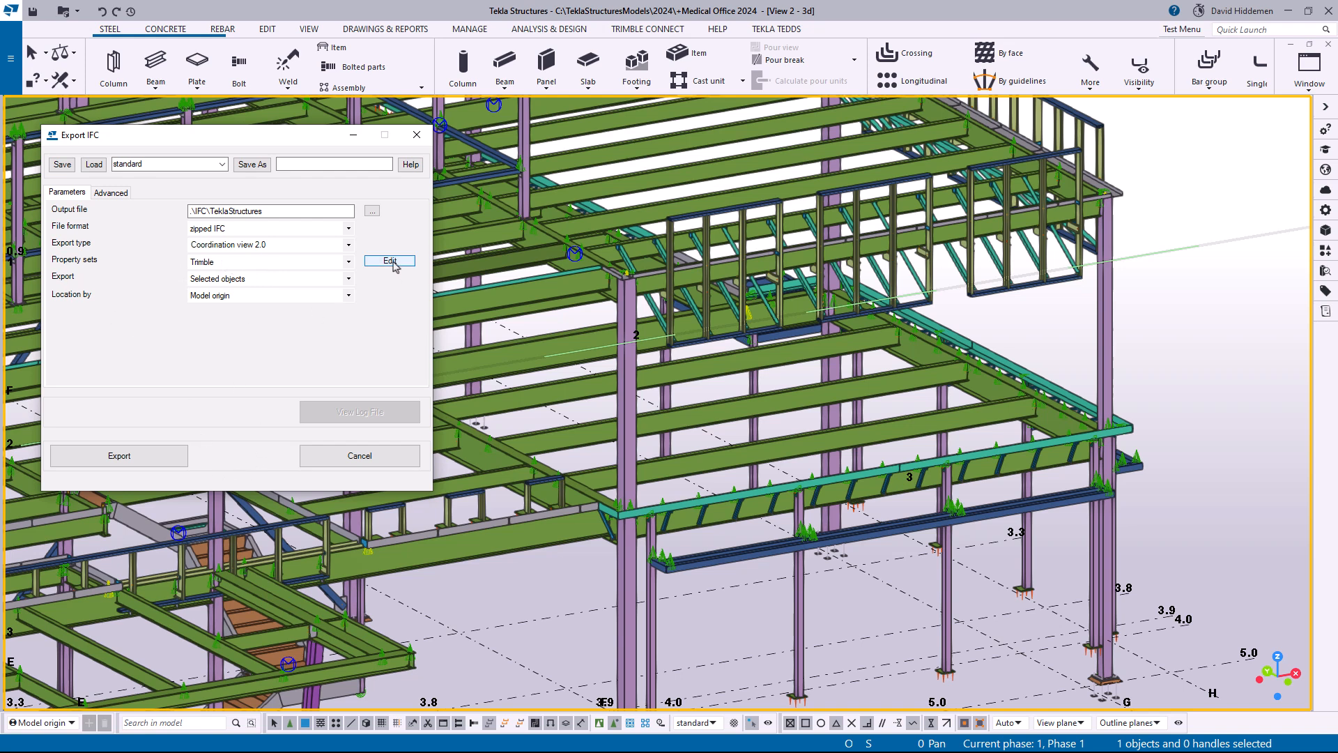
Open the Trimble.xml property set definitions and browse to Bolt Properties.
left_click(389, 260)
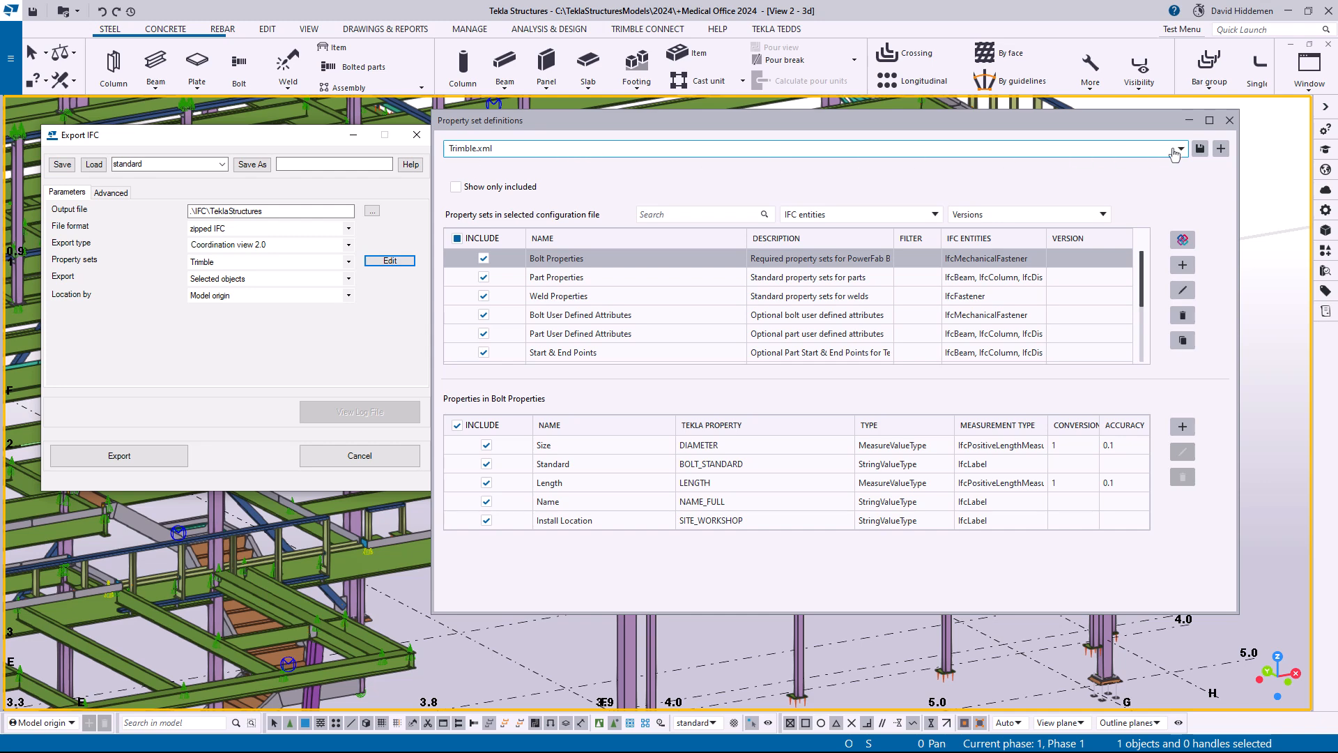
left_click(1179, 148)
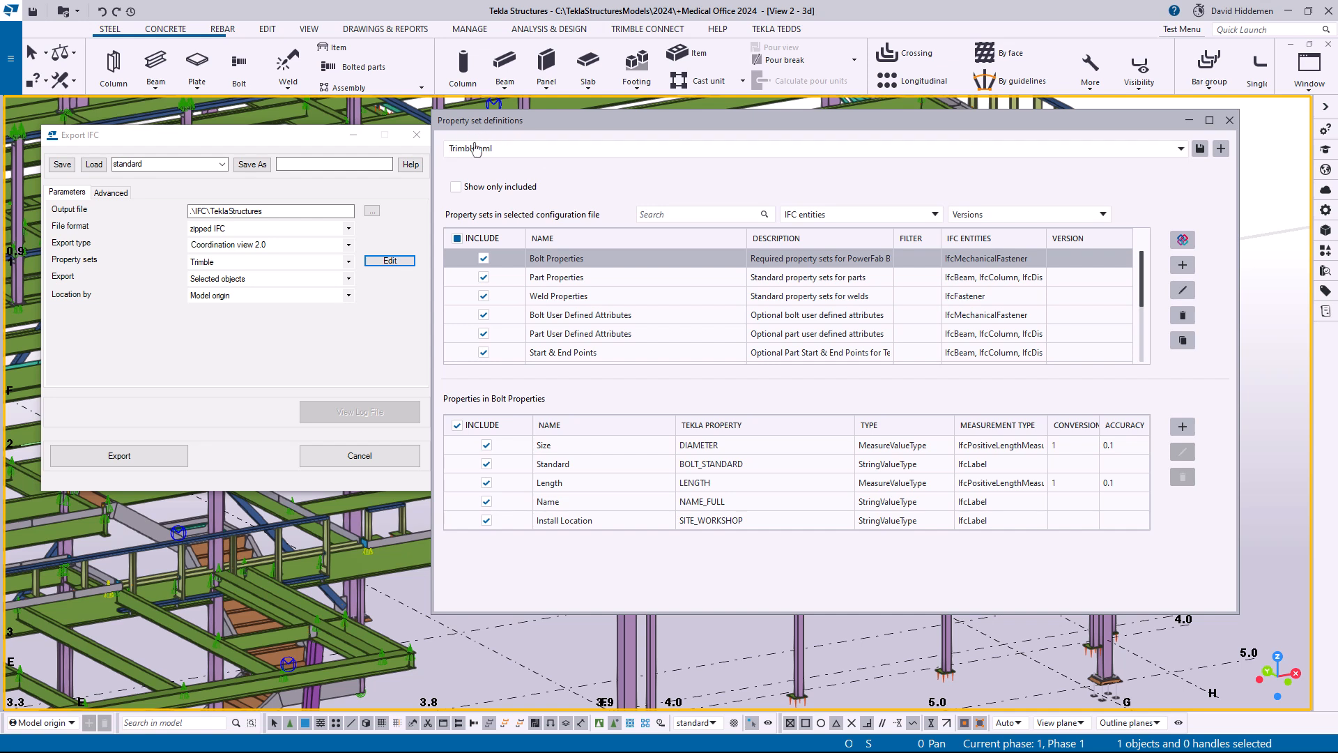
left_click(564, 353)
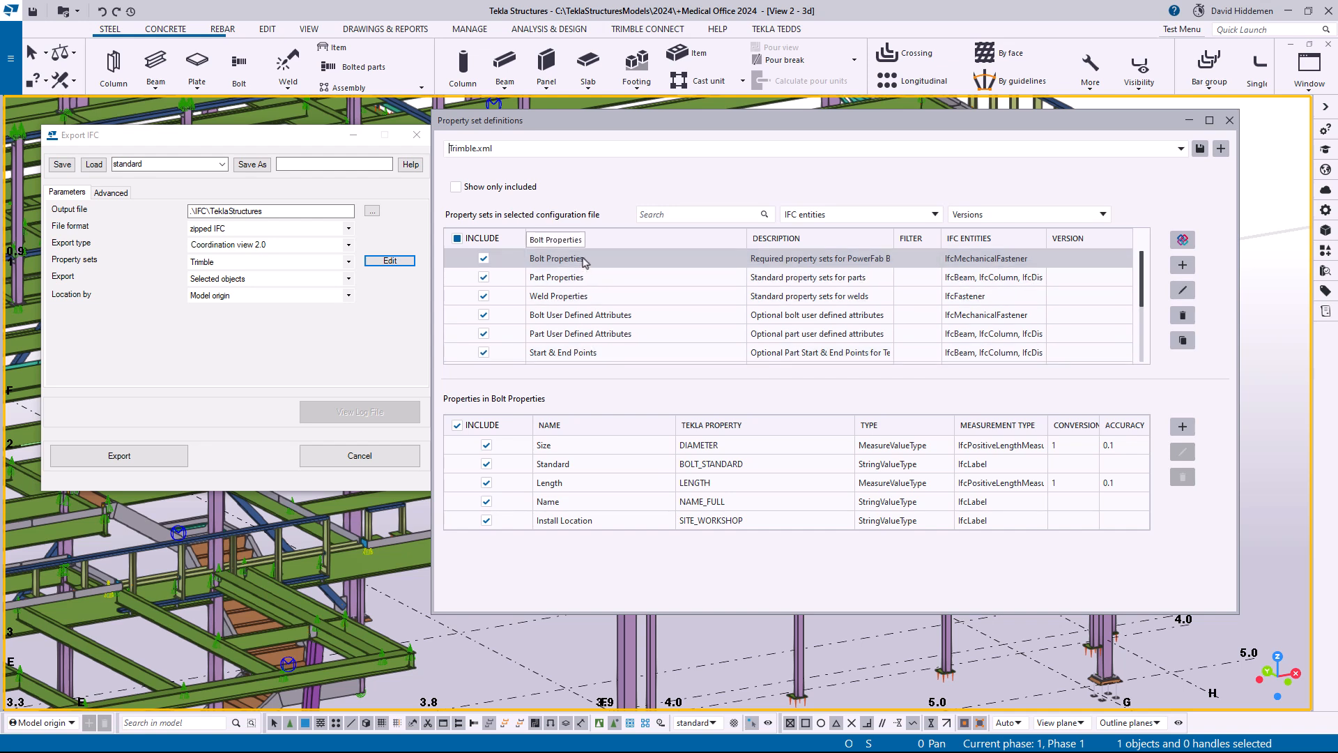
mouse_move(630, 267)
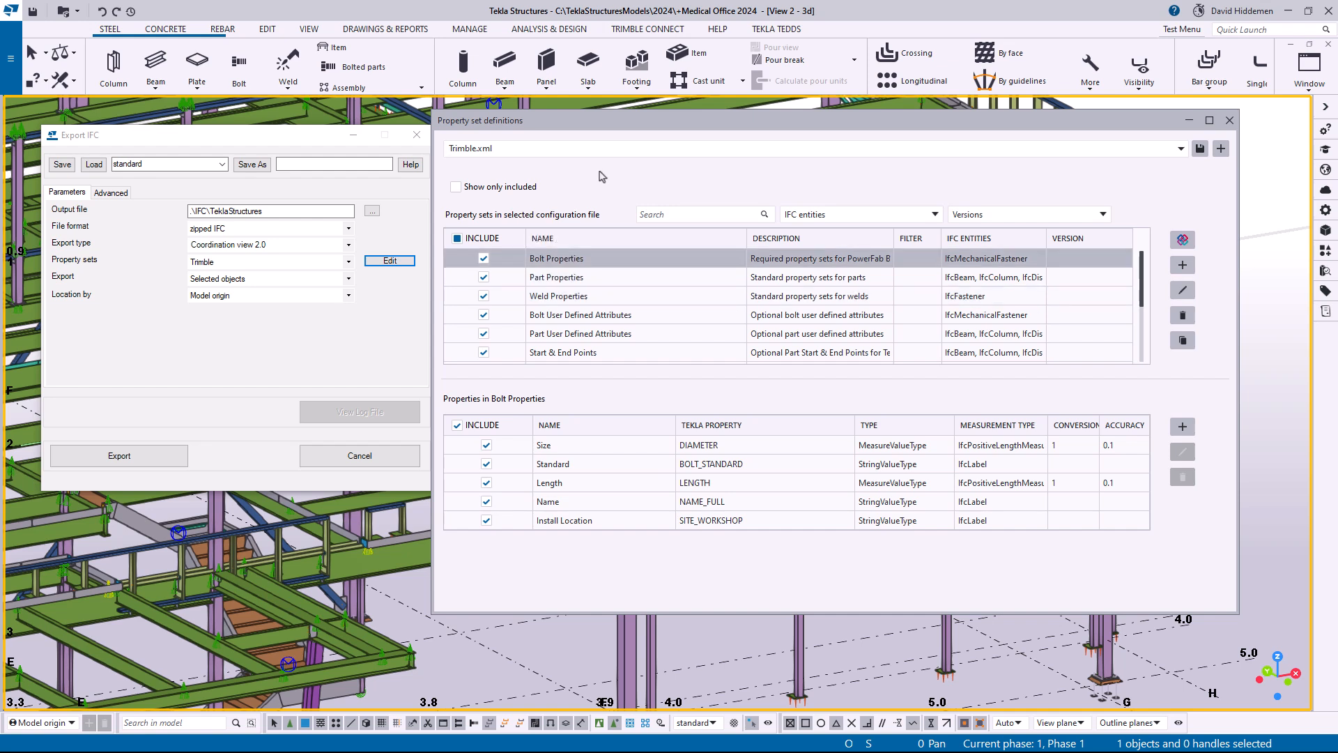
left_click(543, 238)
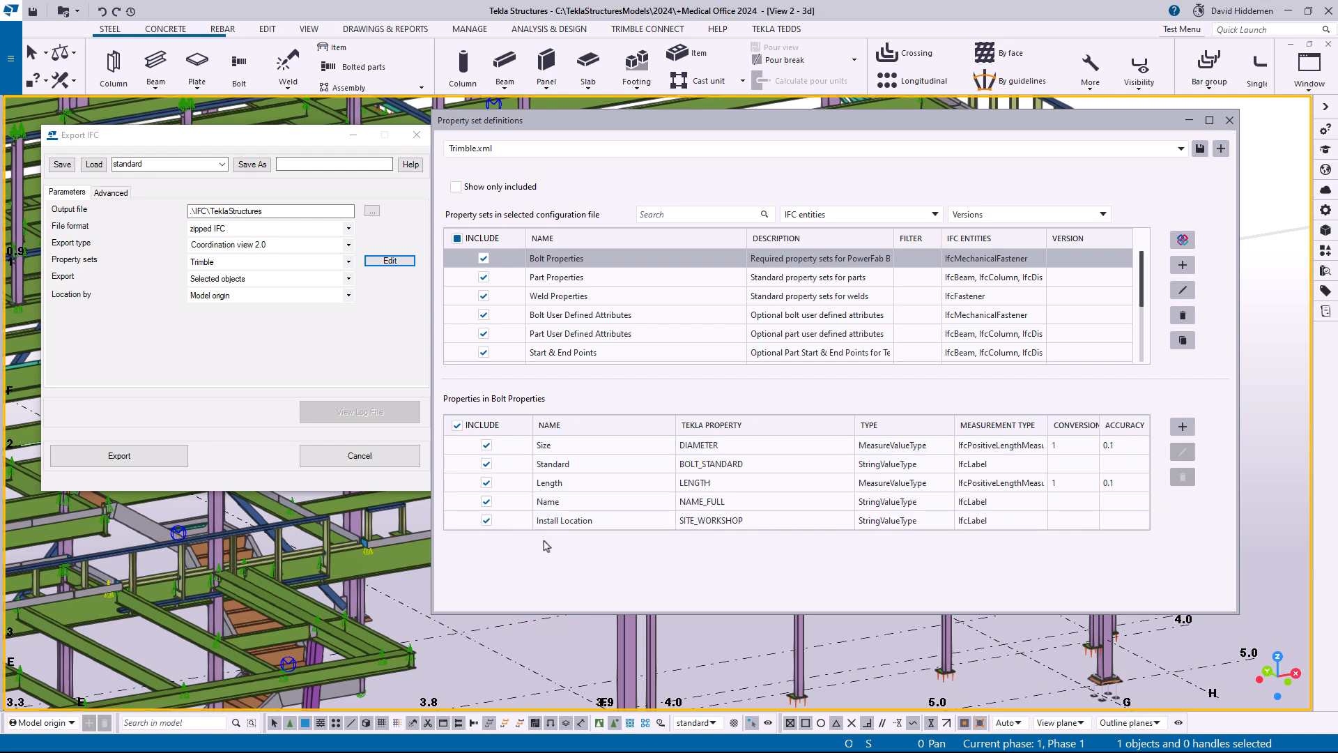
left_click(550, 482)
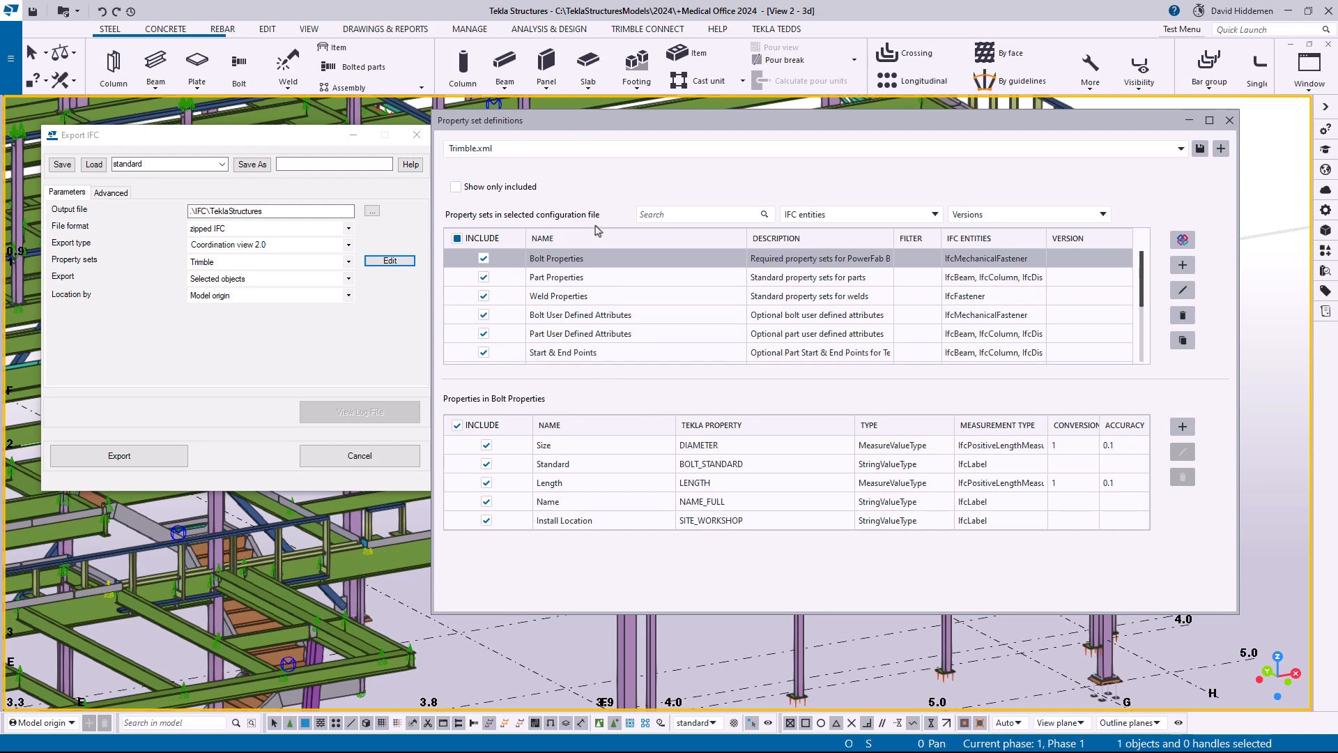
Review Part Properties, then list the UDA properties in Part User Defined Attributes.
left_click(556, 276)
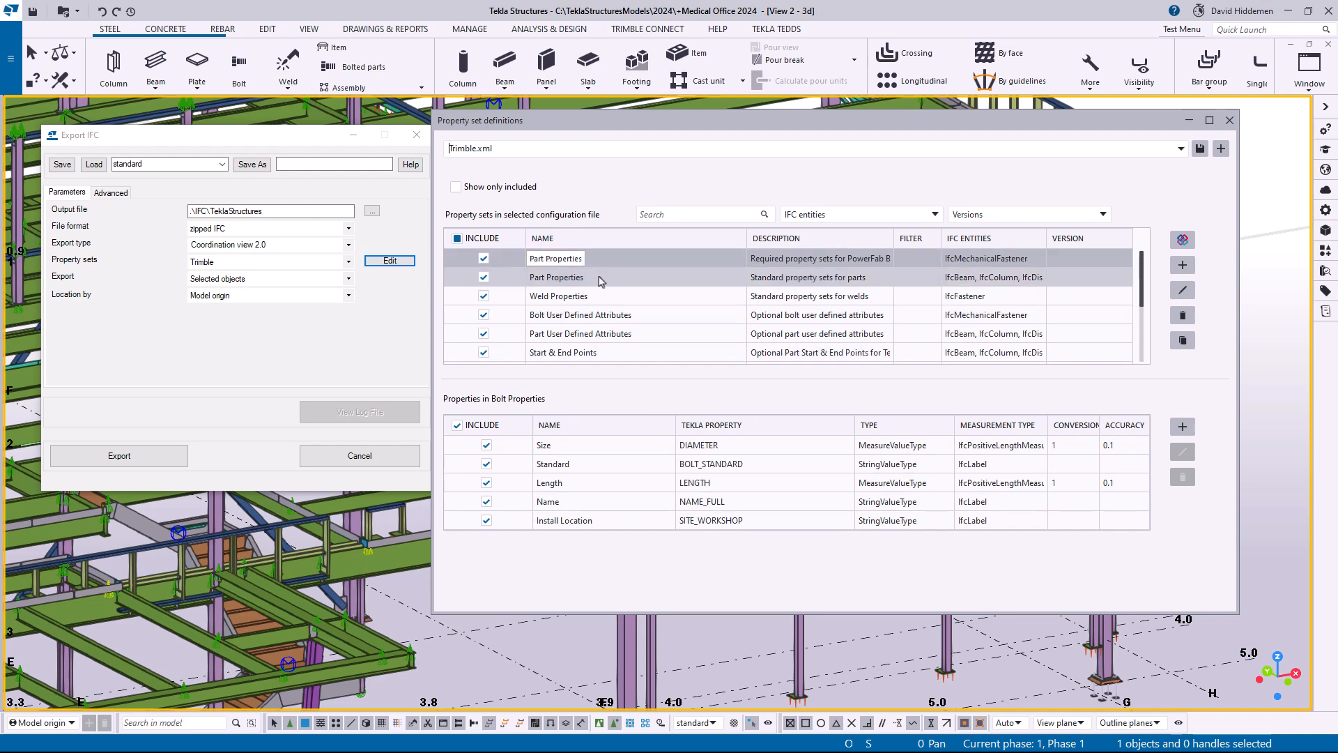
left_click(556, 277)
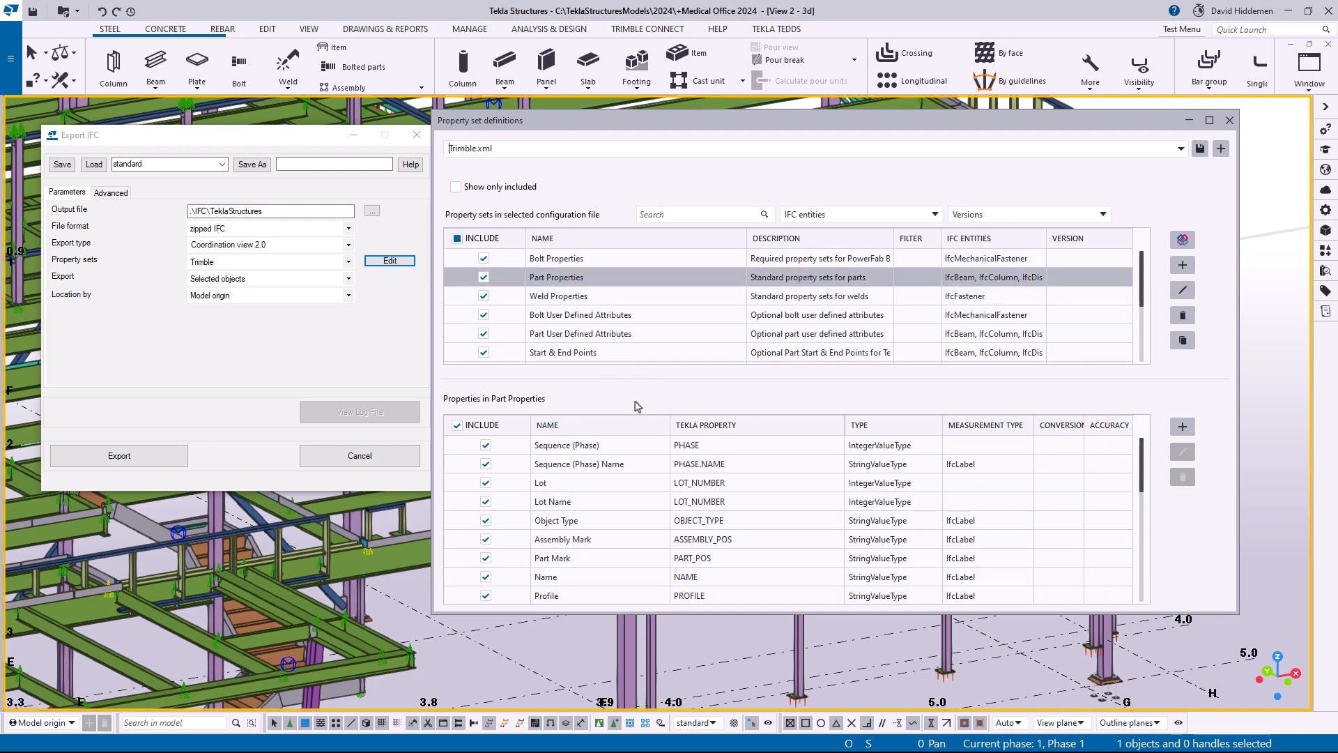
left_click(566, 444)
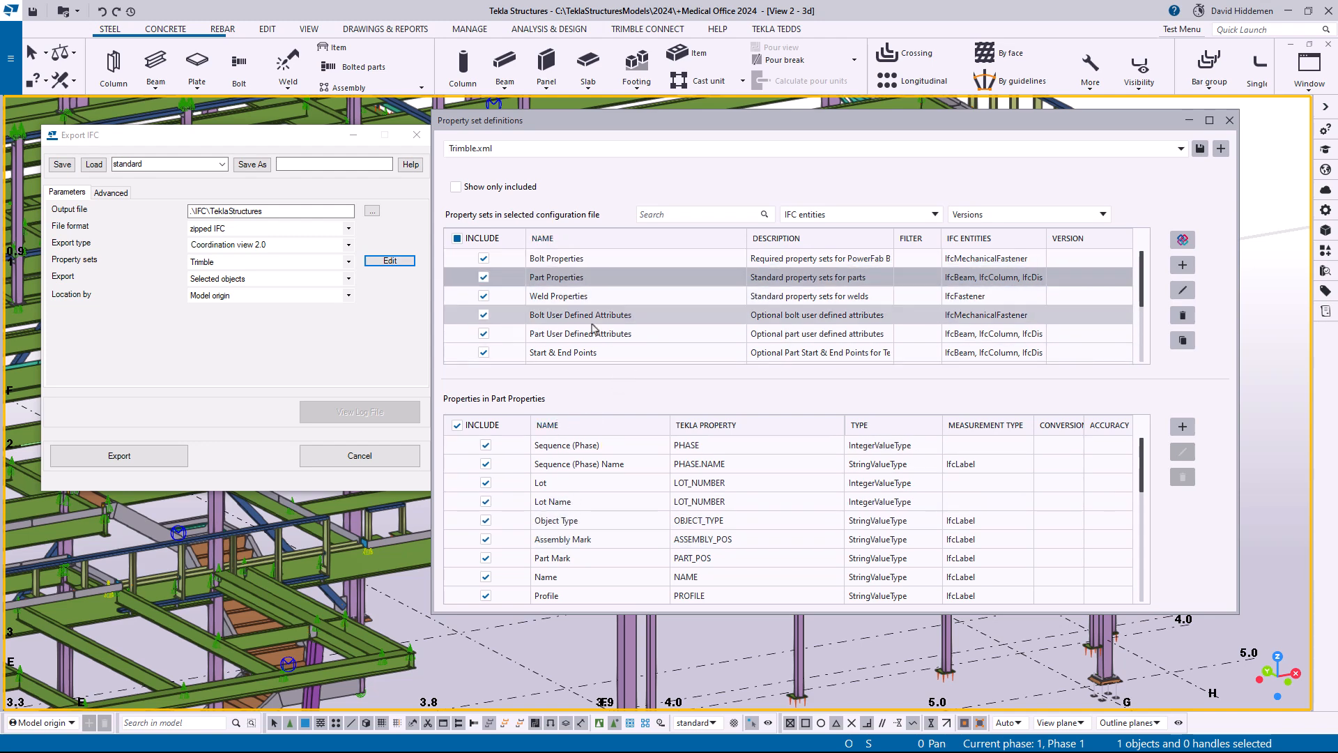
left_click(581, 333)
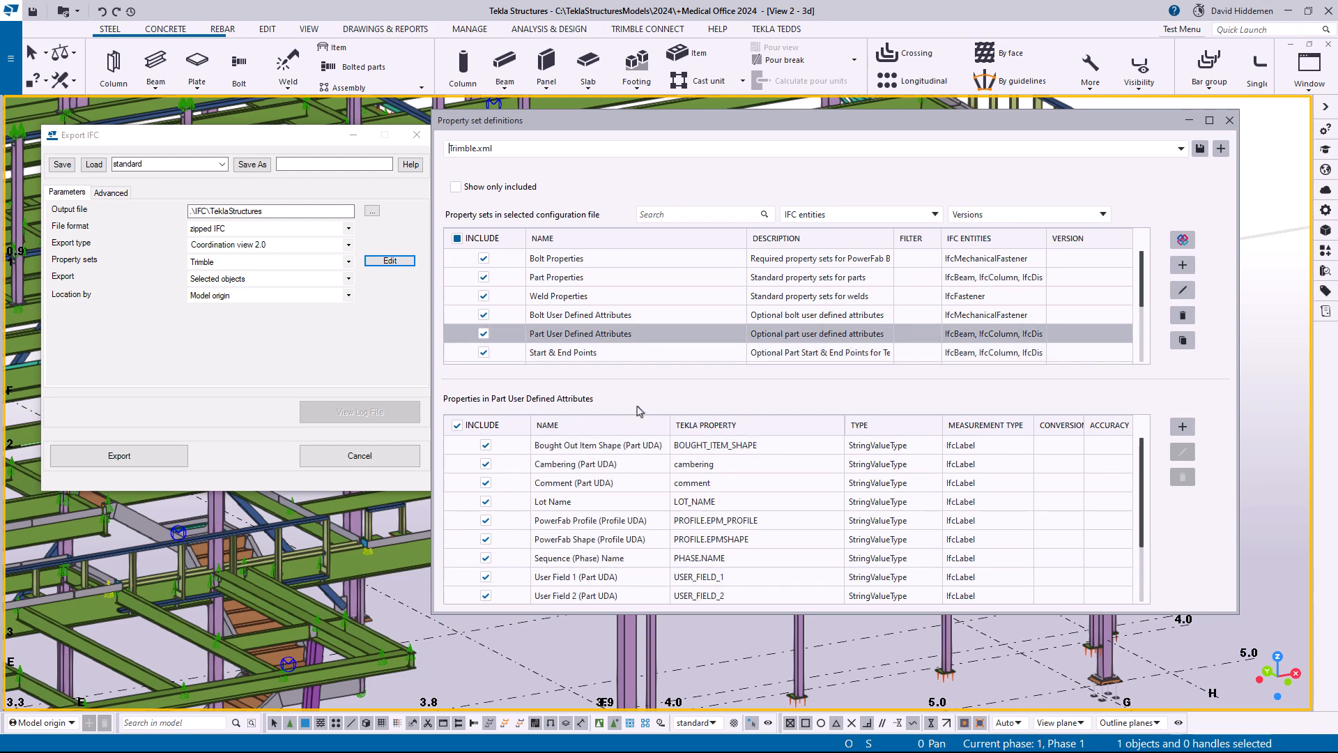
left_click(552, 501)
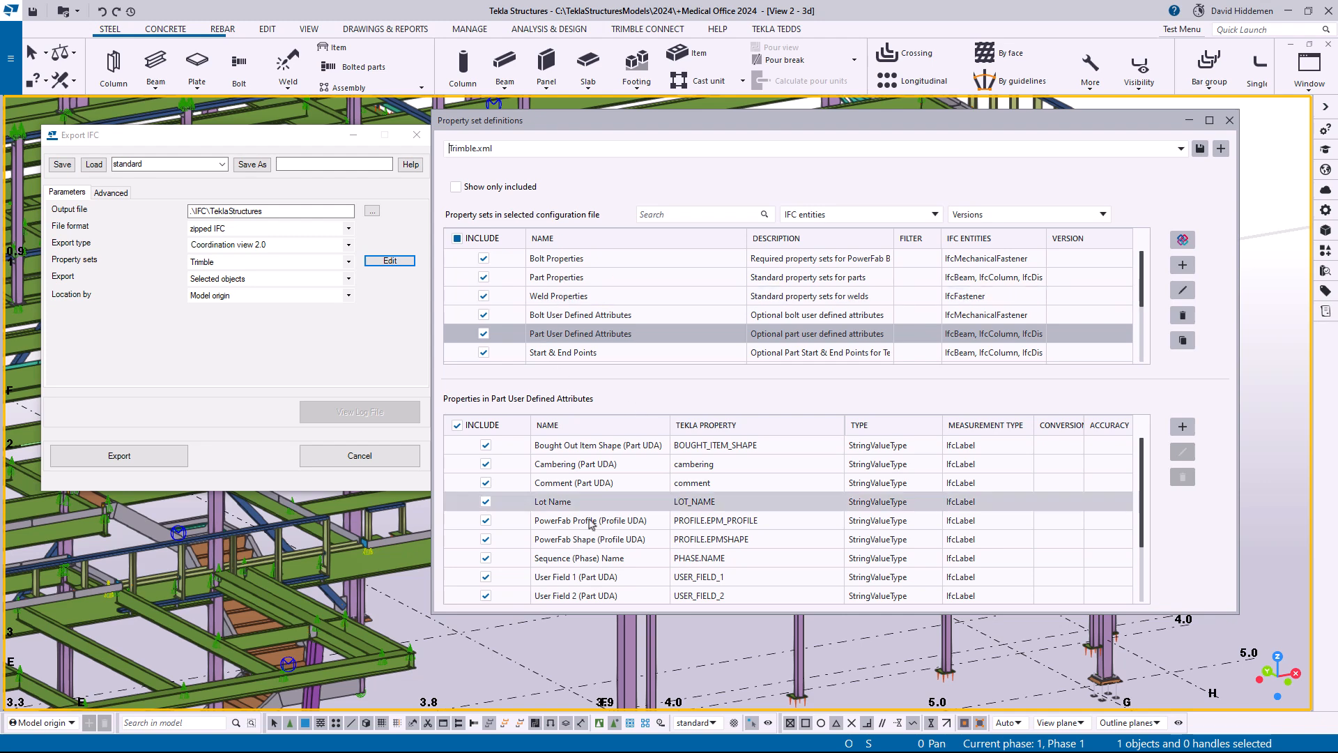
left_click(590, 520)
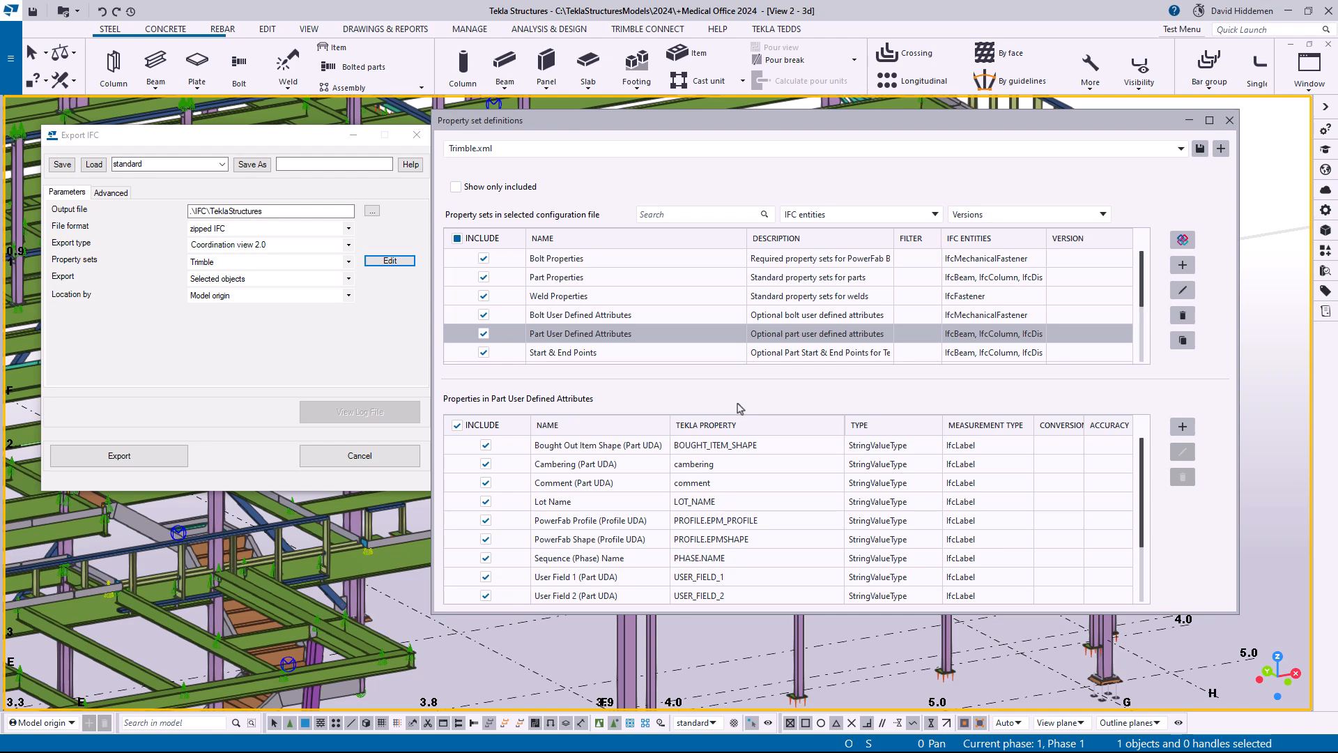
mouse_move(742, 407)
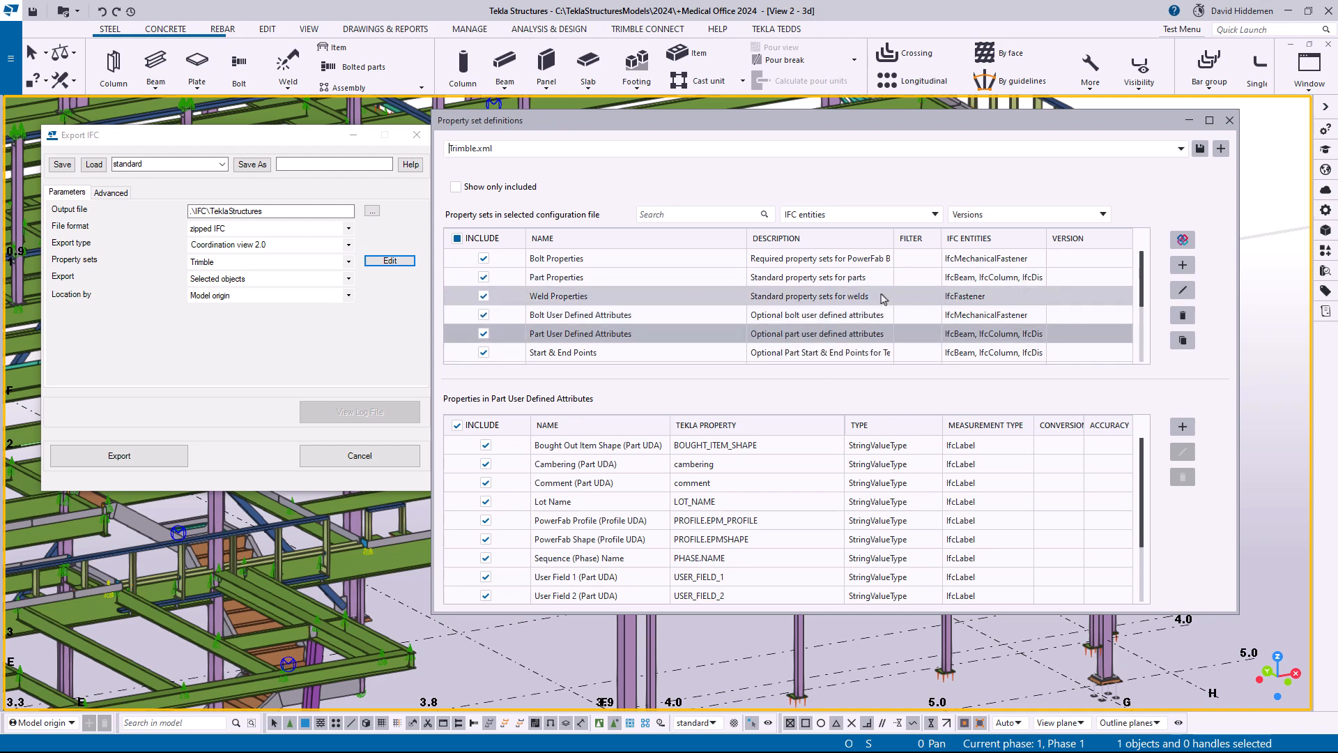
Reselect Part Properties to show its properties and IFC entities again.
left_click(555, 277)
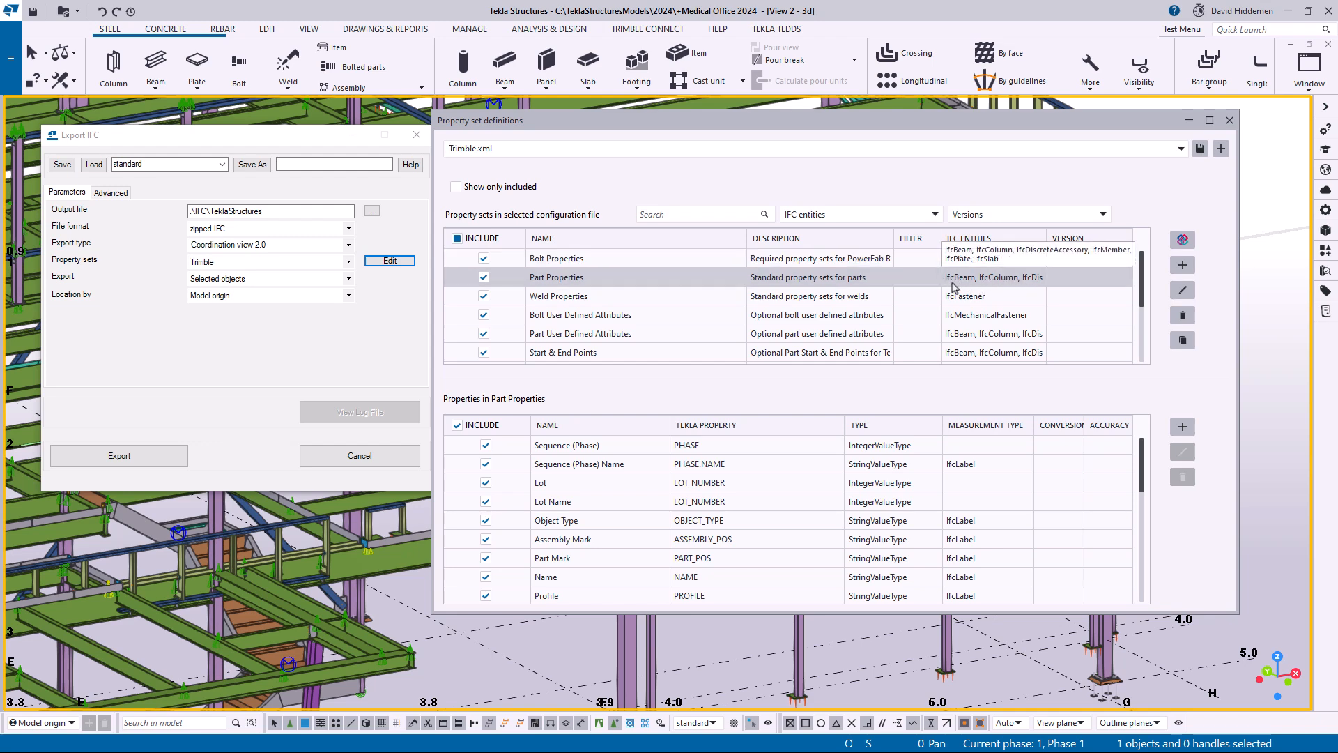
mouse_move(995, 285)
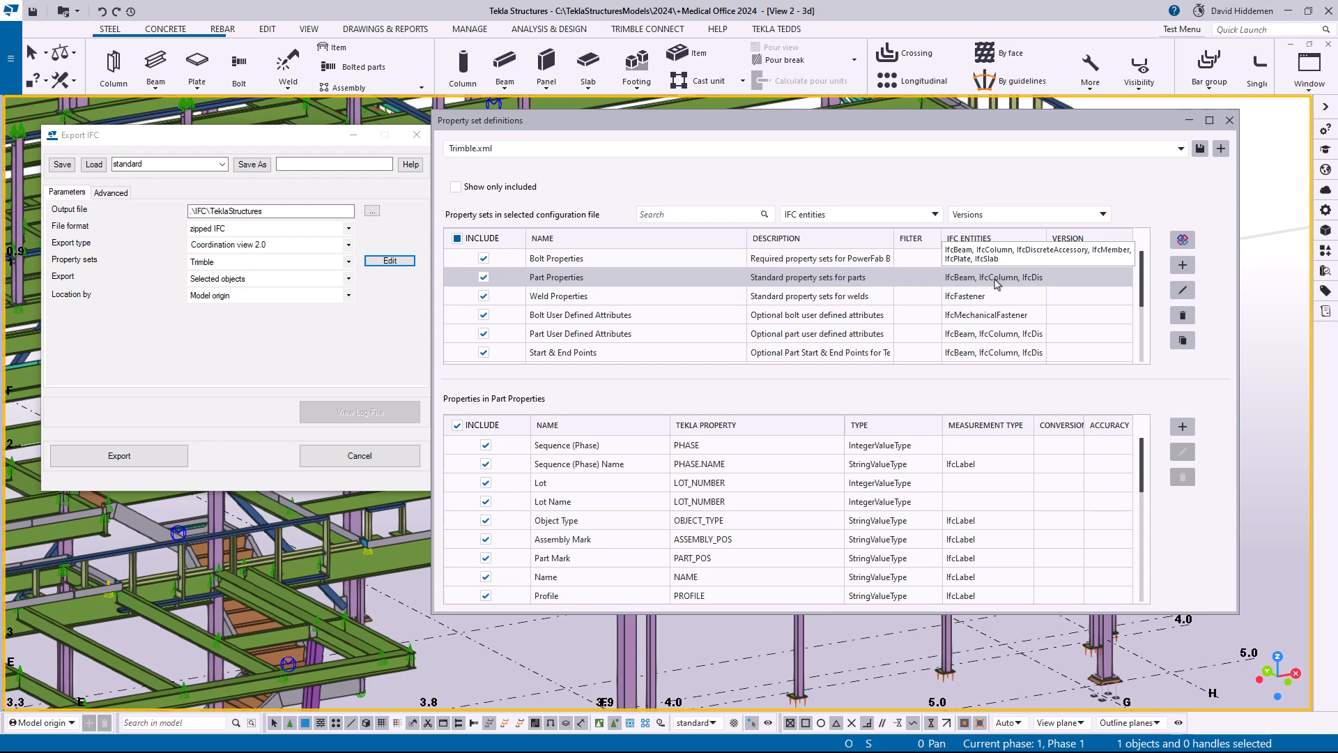
mouse_move(963, 284)
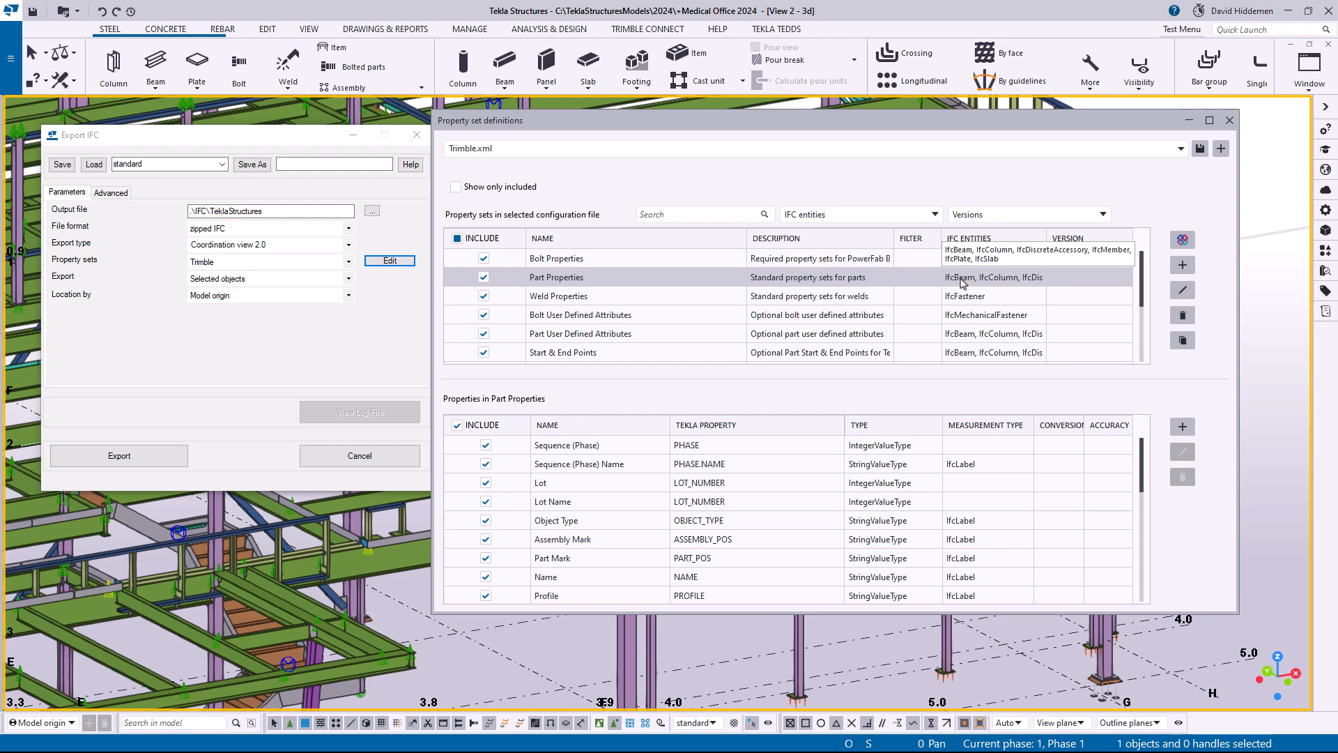
mouse_move(962, 285)
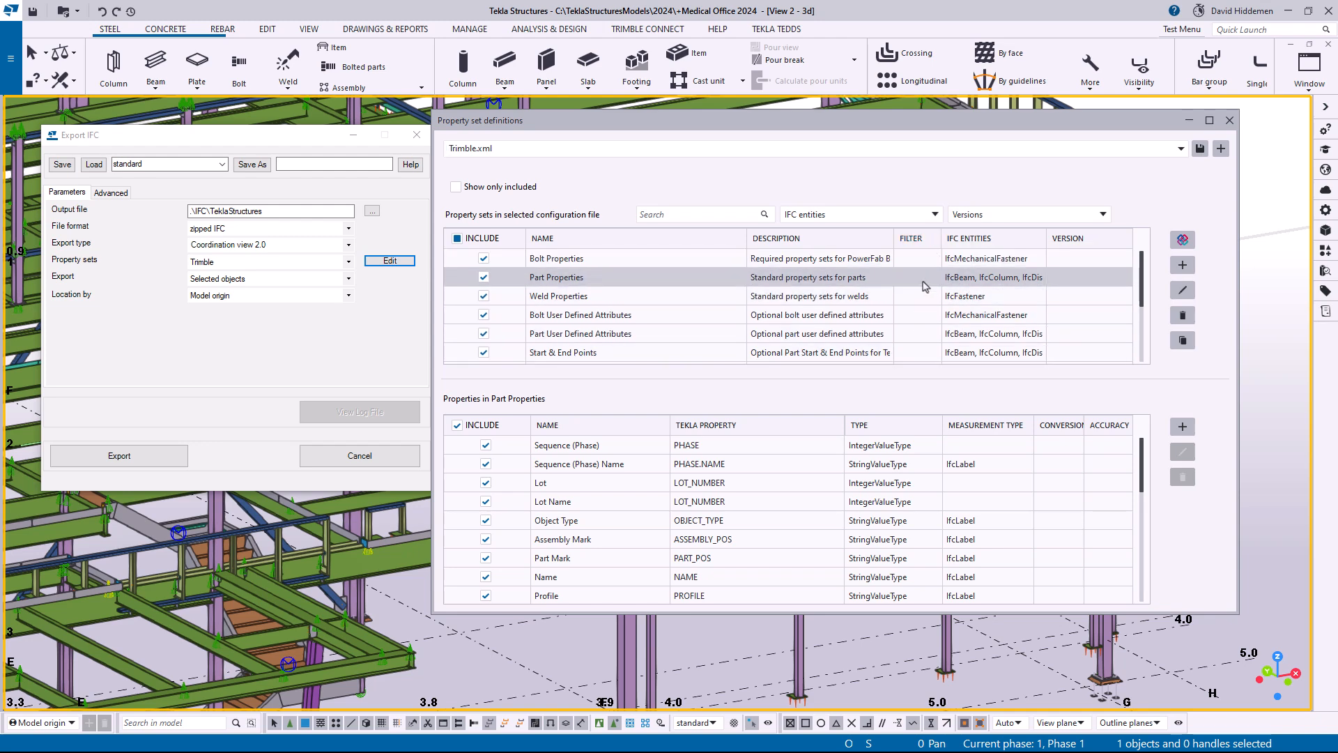
mouse_move(924, 286)
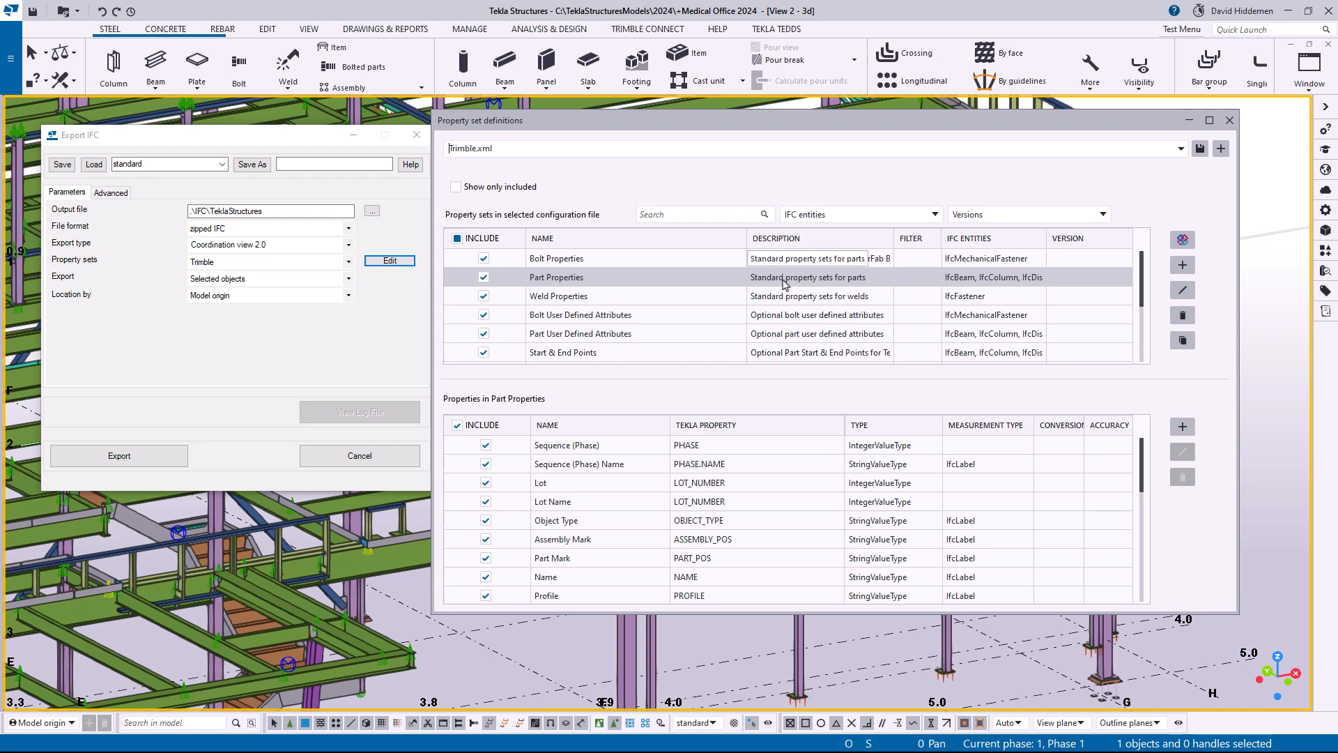
mouse_move(803, 288)
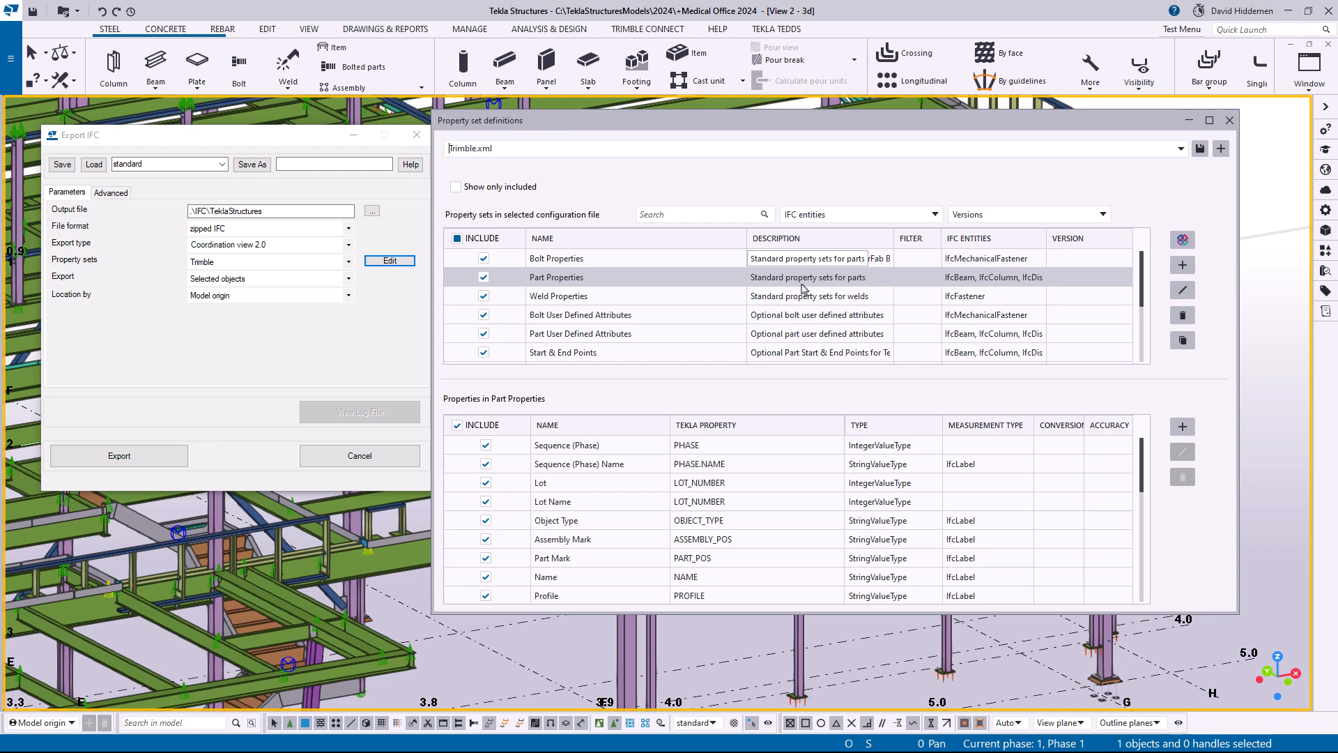
mouse_move(1183, 290)
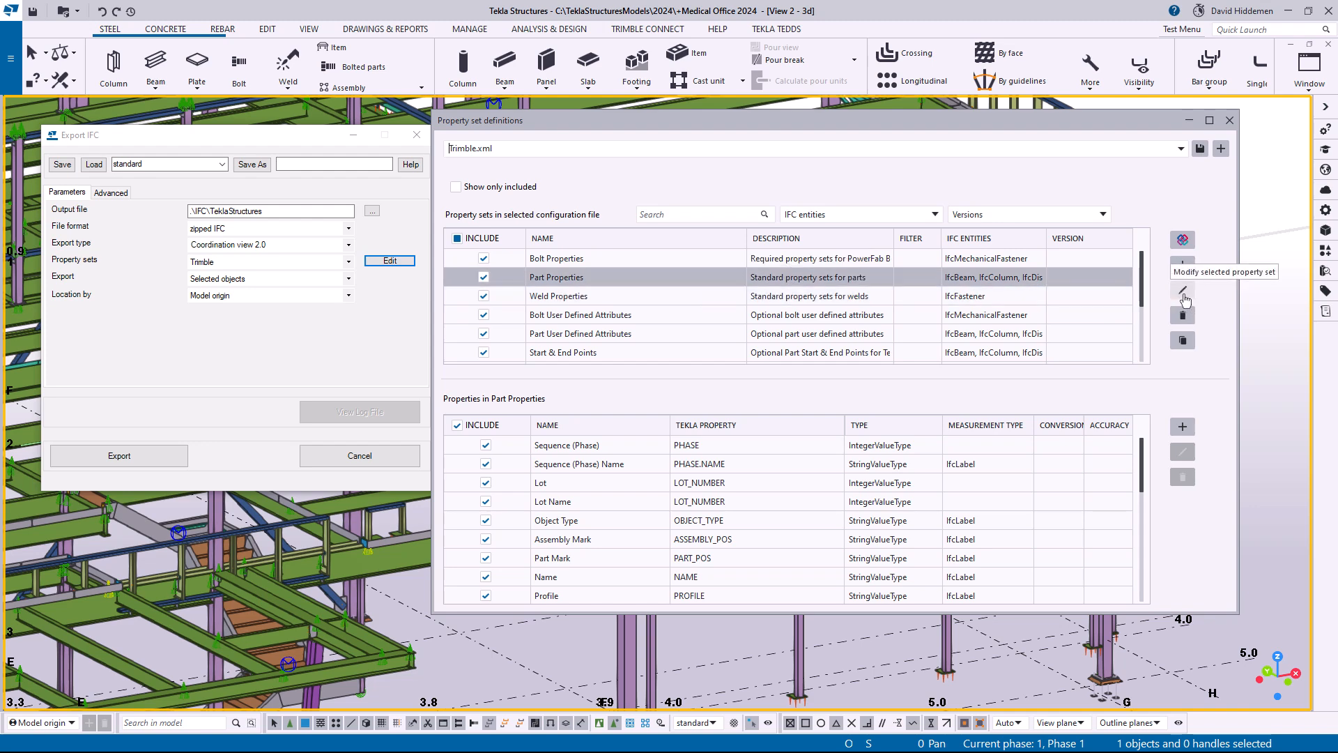
Open the Part Properties set in the edit dialog and check its Filter dropdown.
left_click(1183, 288)
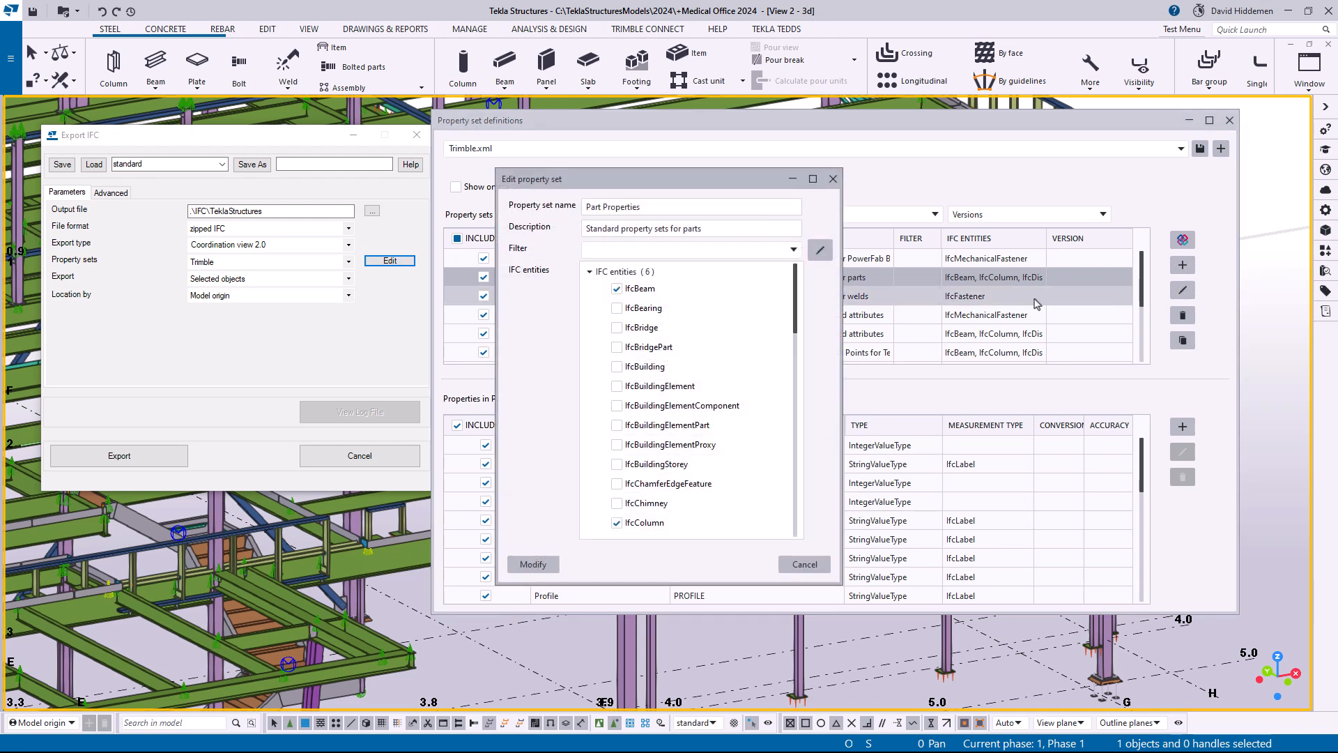
left_click(687, 248)
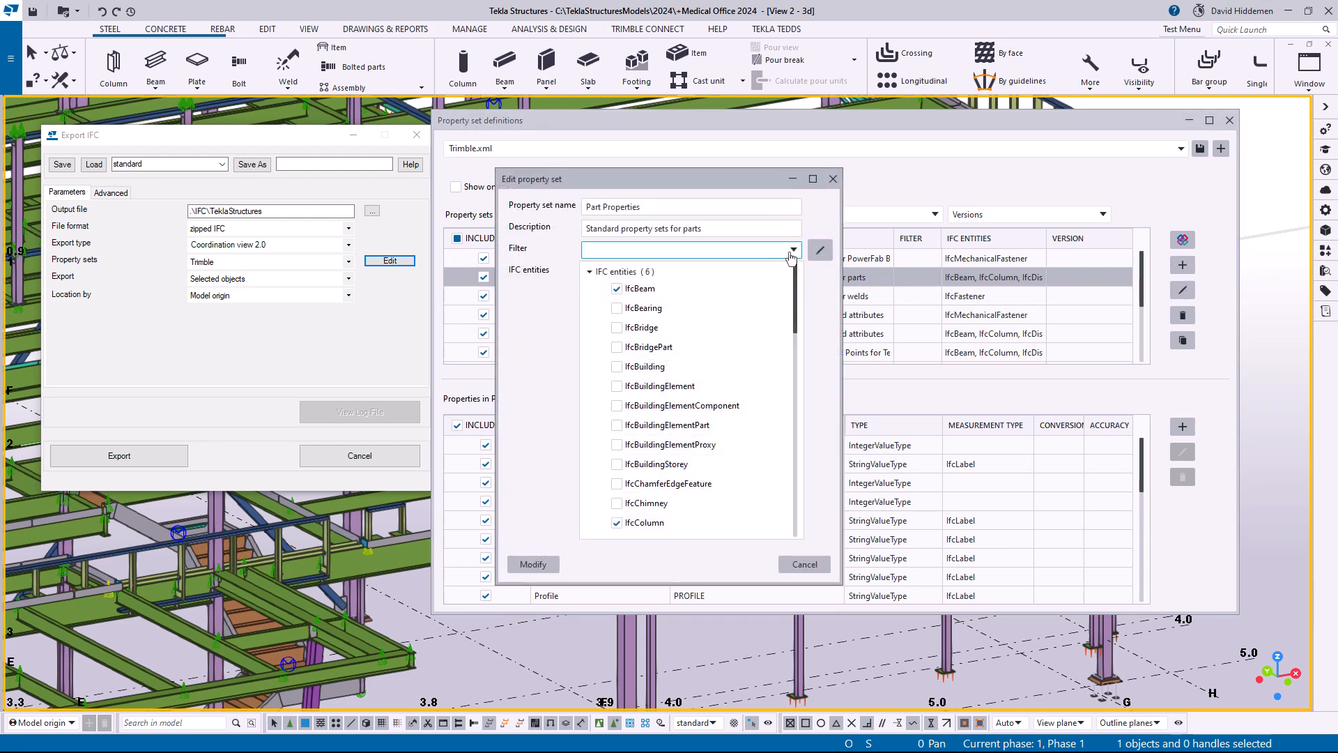
mouse_move(718, 267)
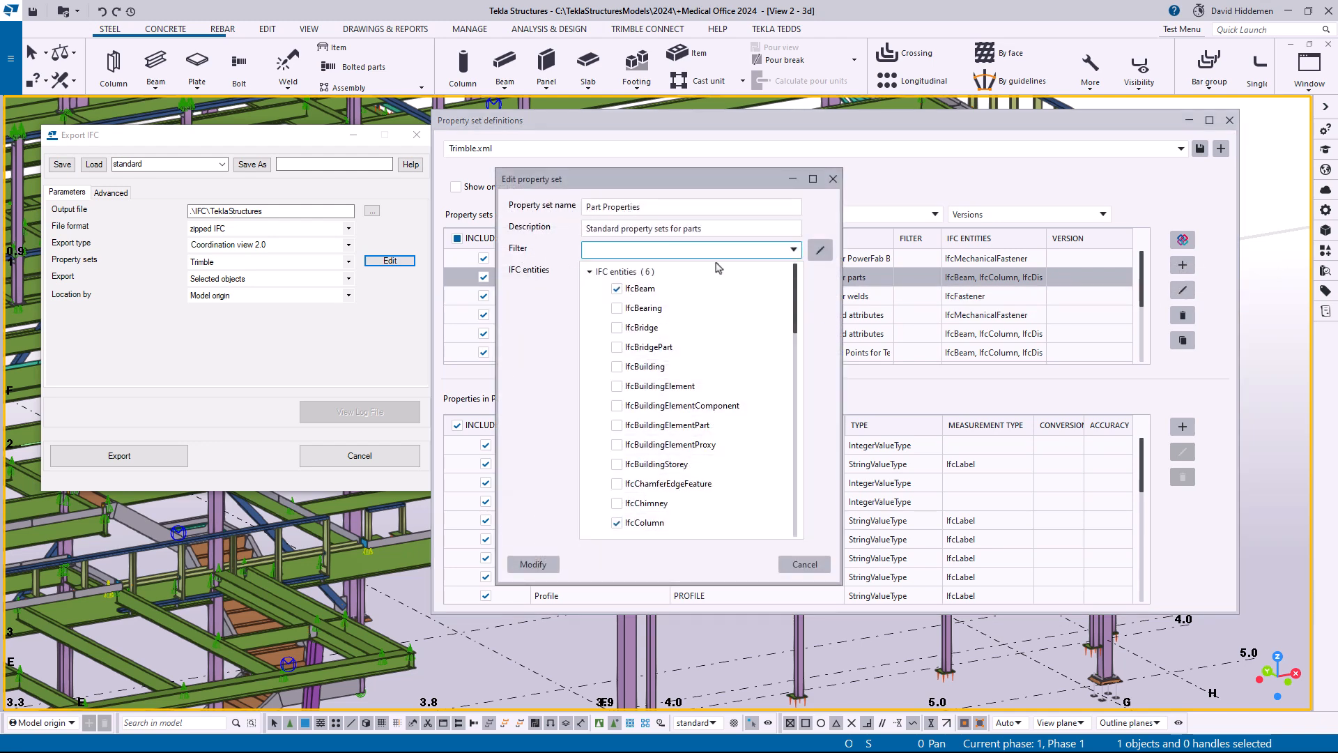
left_click(794, 250)
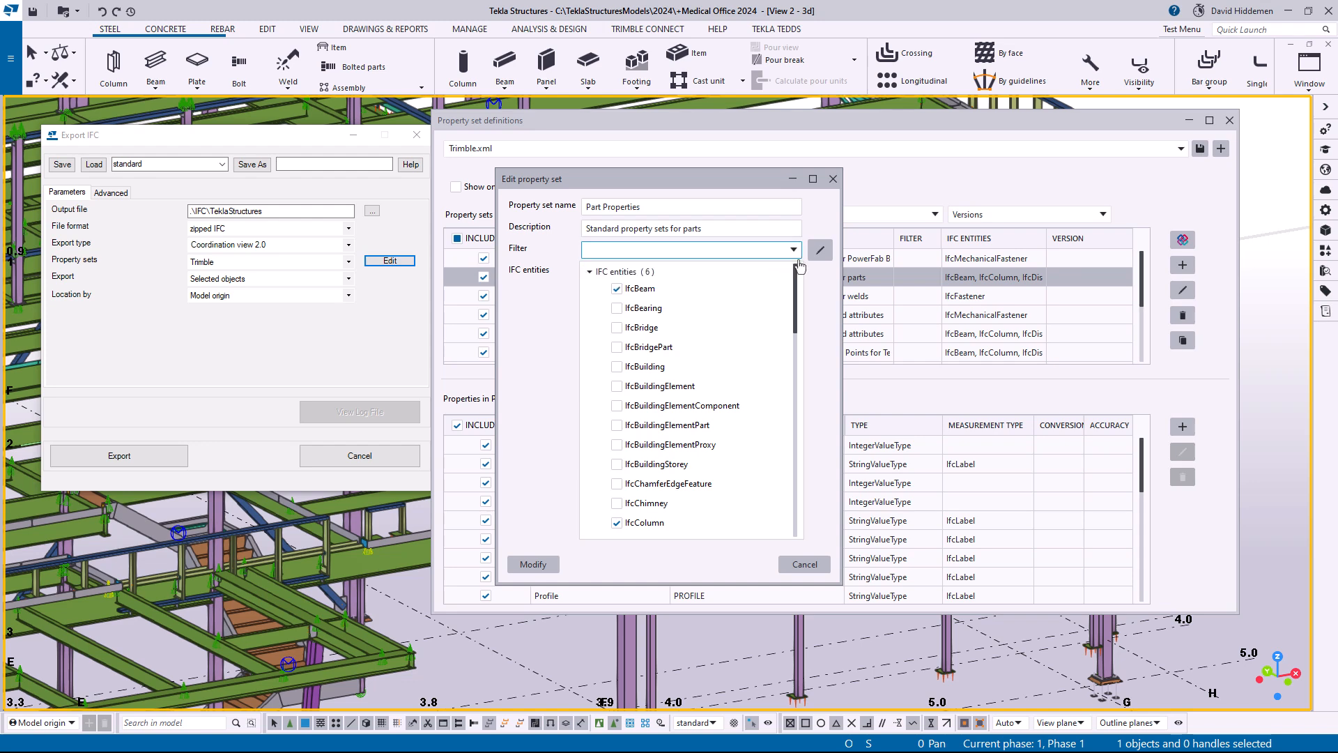
View the Part Properties object filter, then close the editor unchanged.
left_click(820, 250)
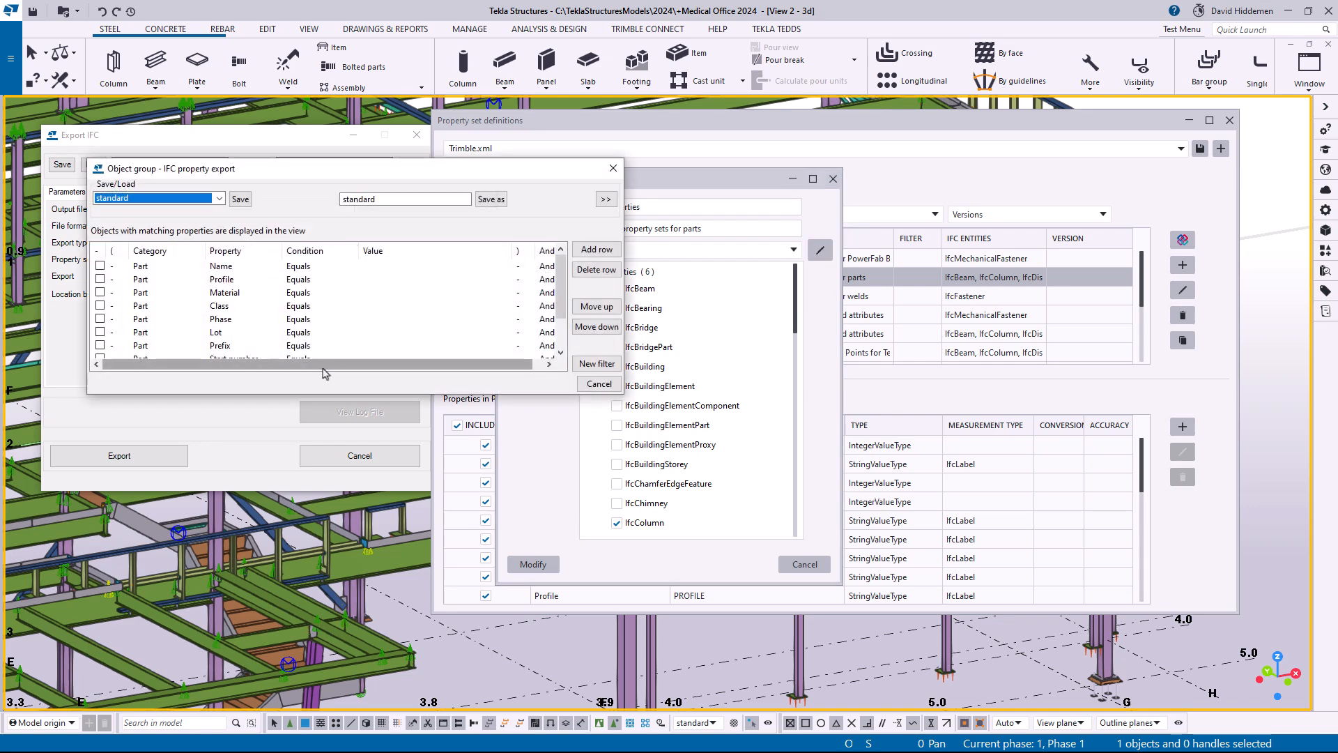
mouse_move(328, 350)
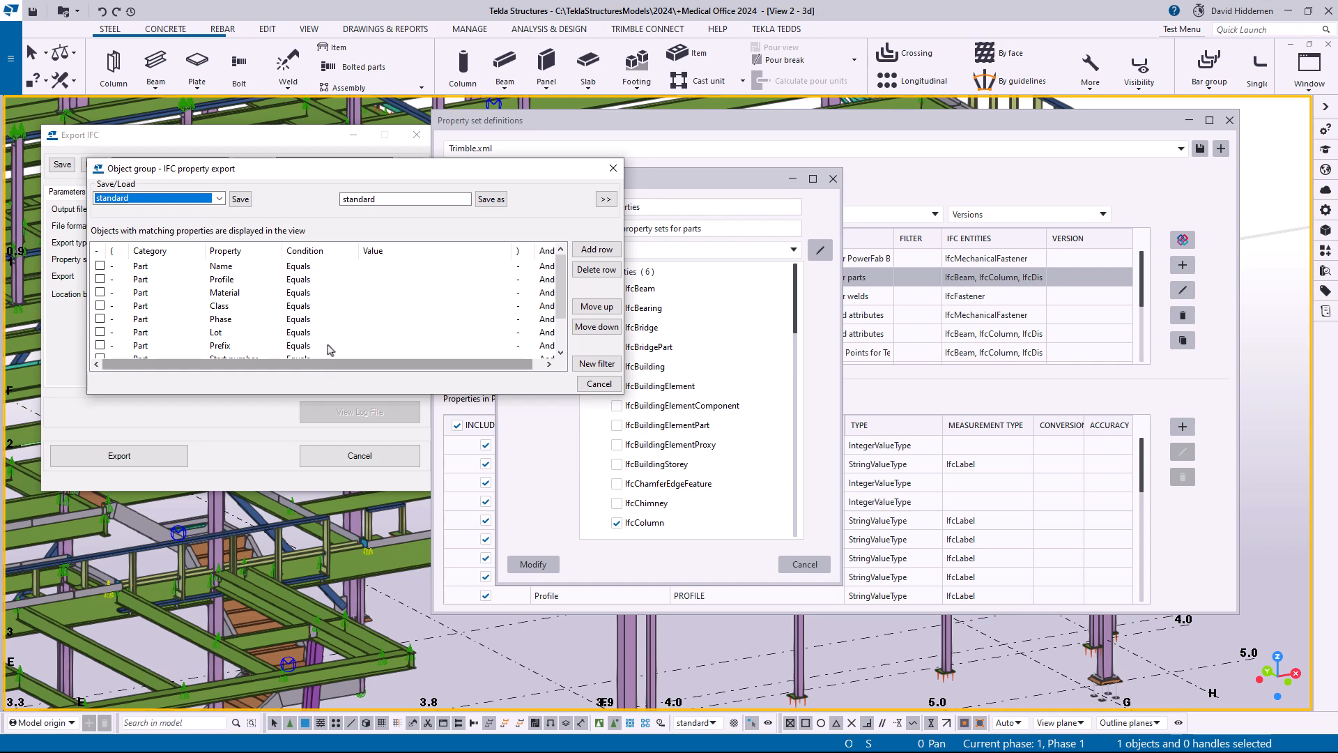
mouse_move(340, 341)
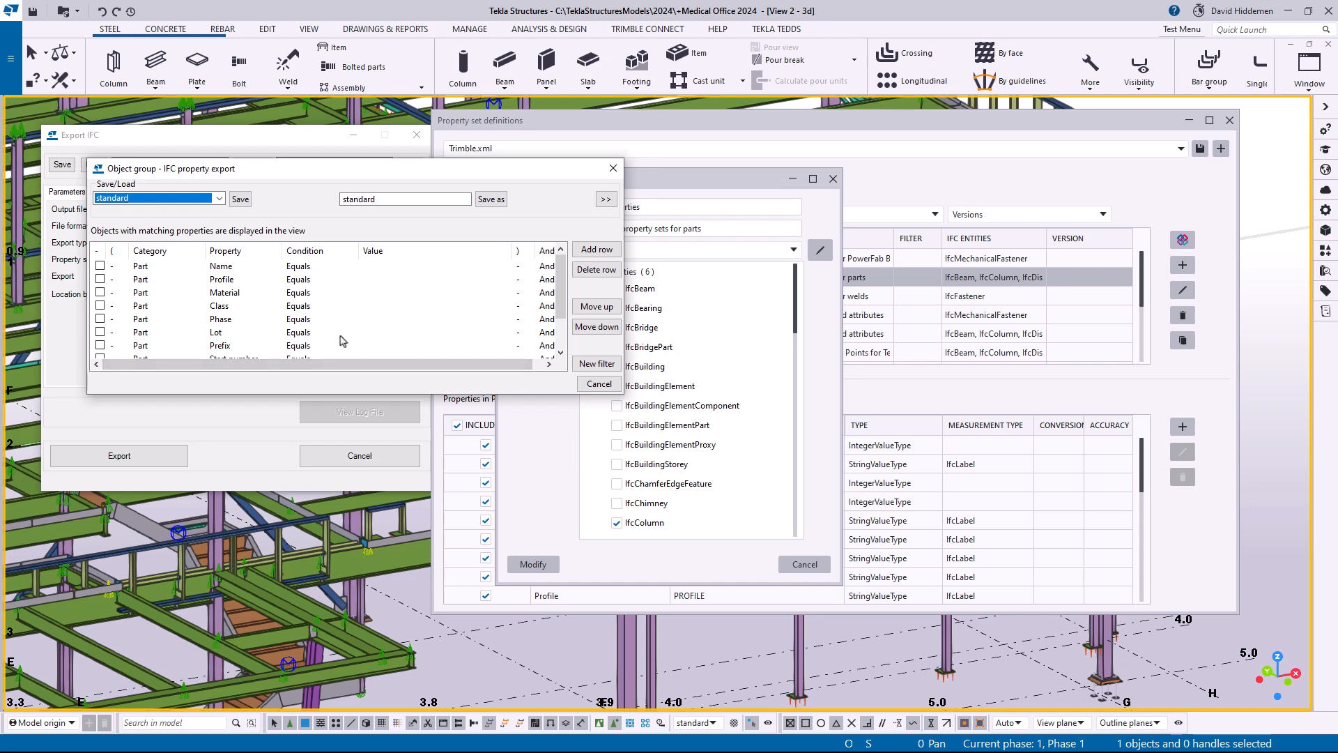
mouse_move(395, 302)
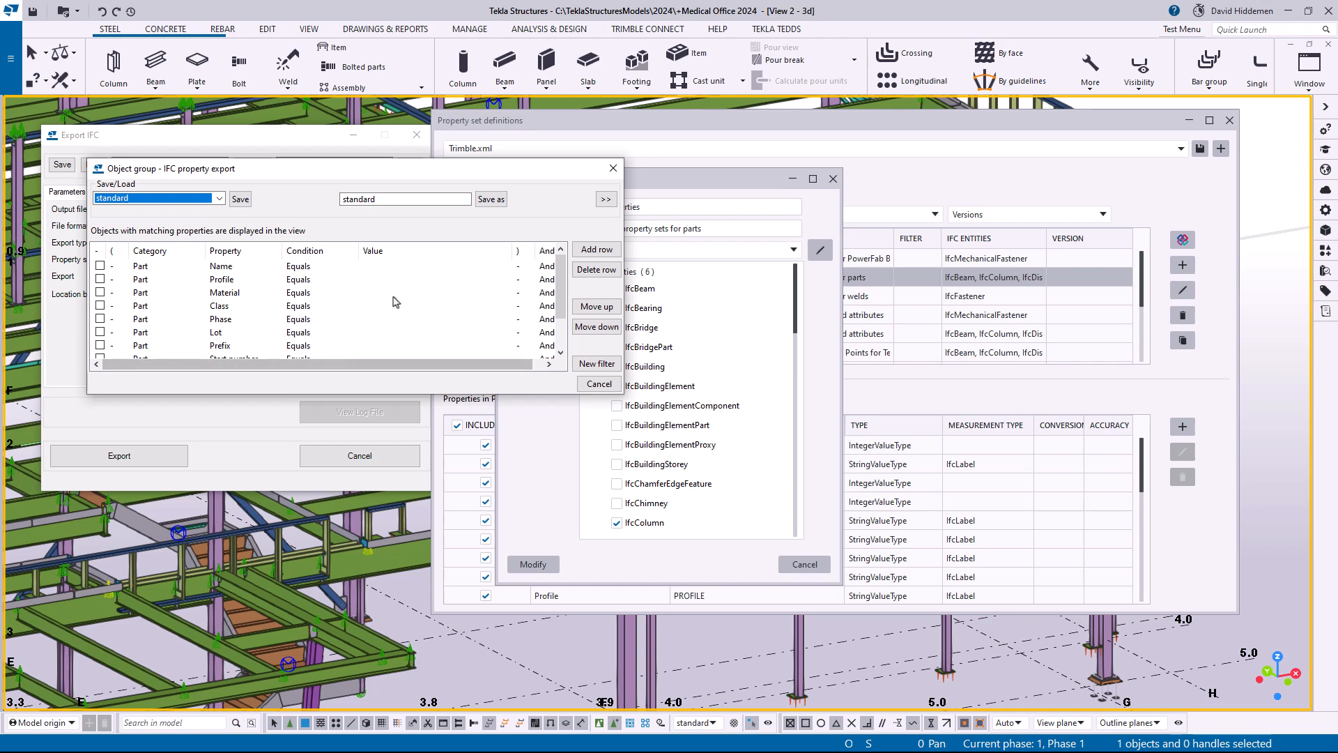
mouse_move(407, 288)
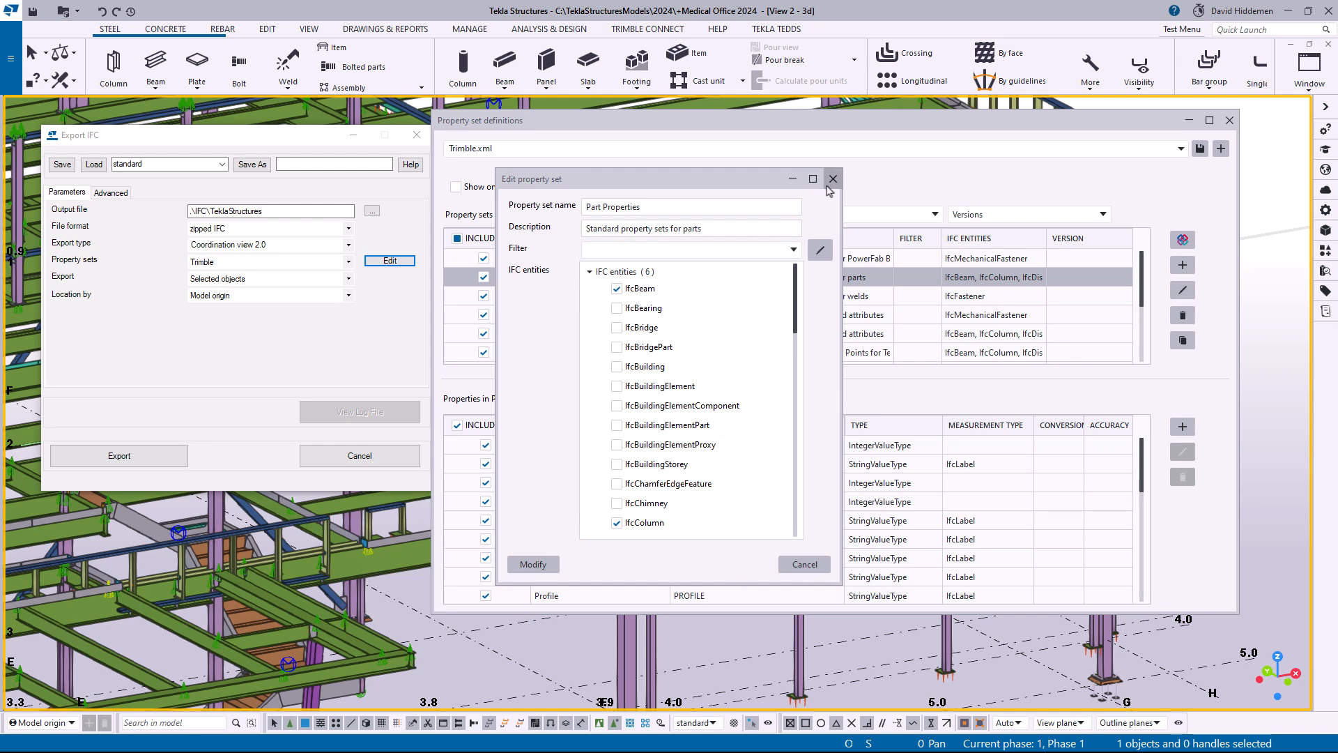
left_click(832, 179)
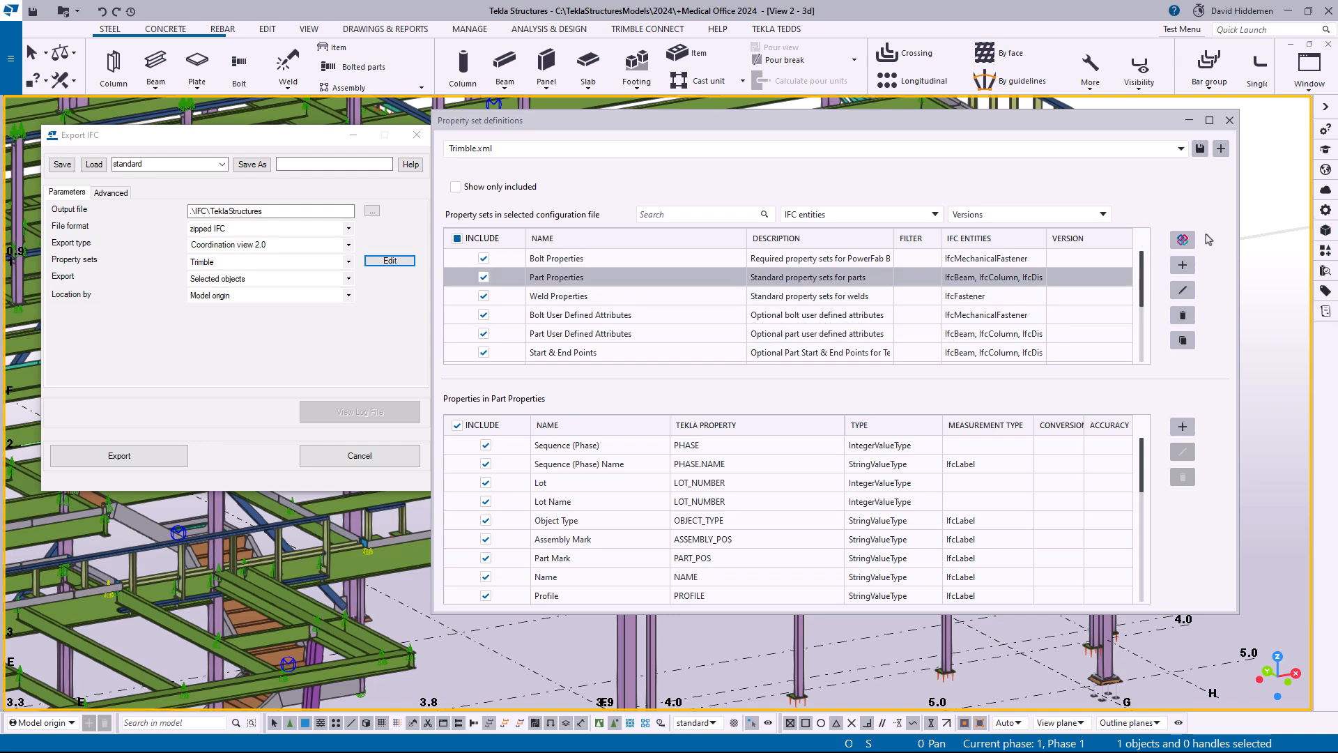
mouse_move(1179, 217)
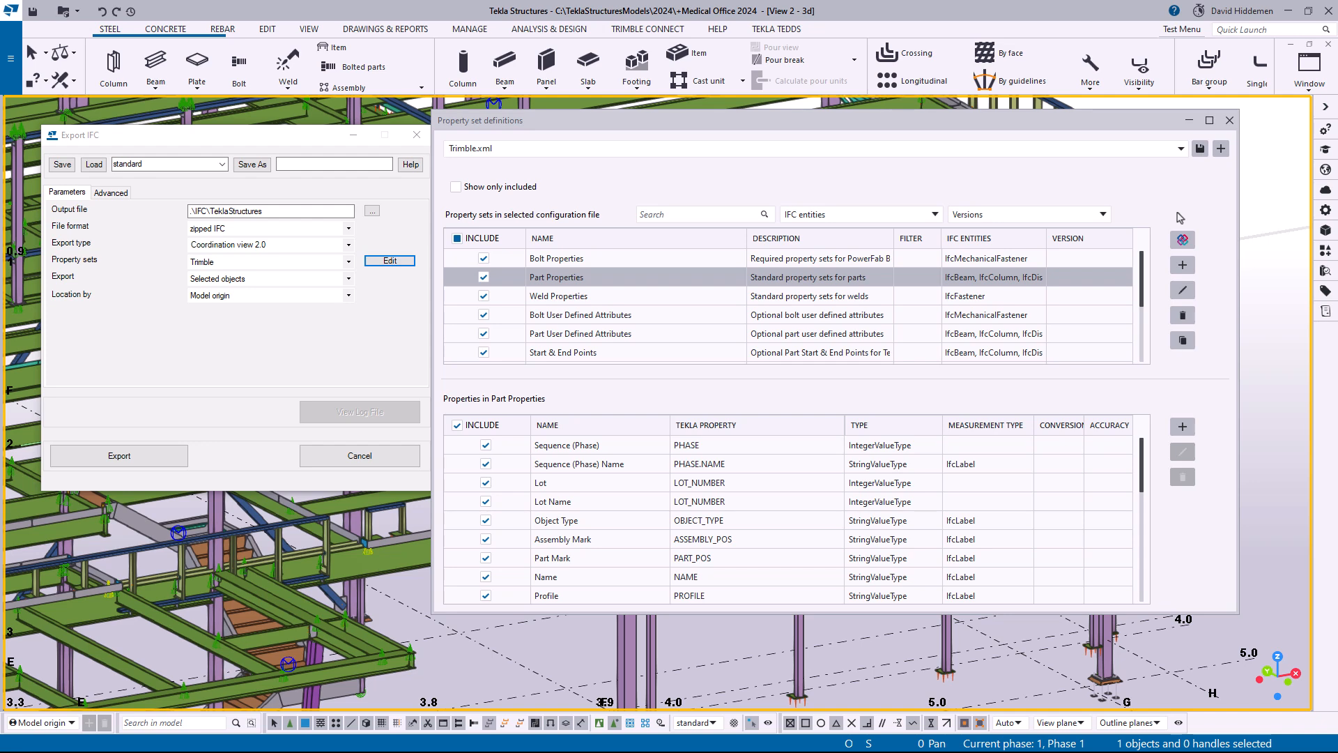
mouse_move(1183, 239)
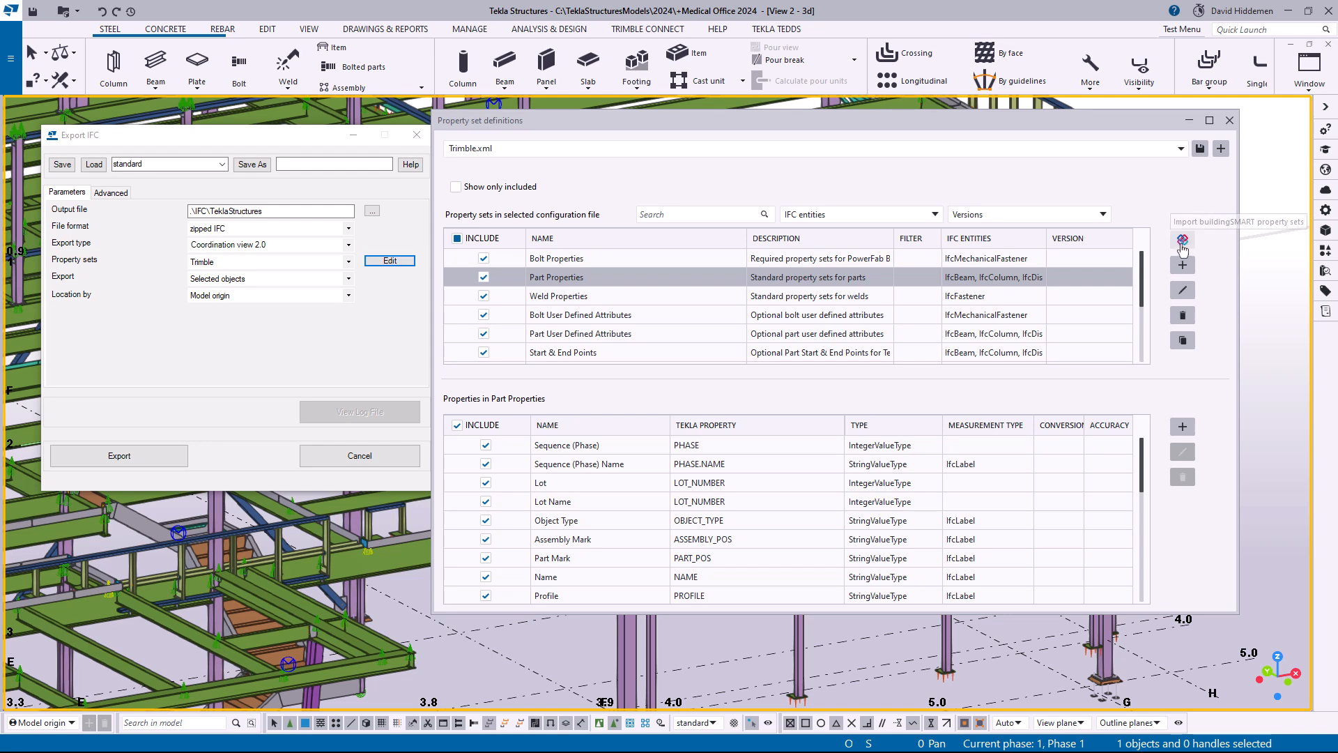
Open the Import buildingSMART property sets list of common Psets.
left_click(1182, 240)
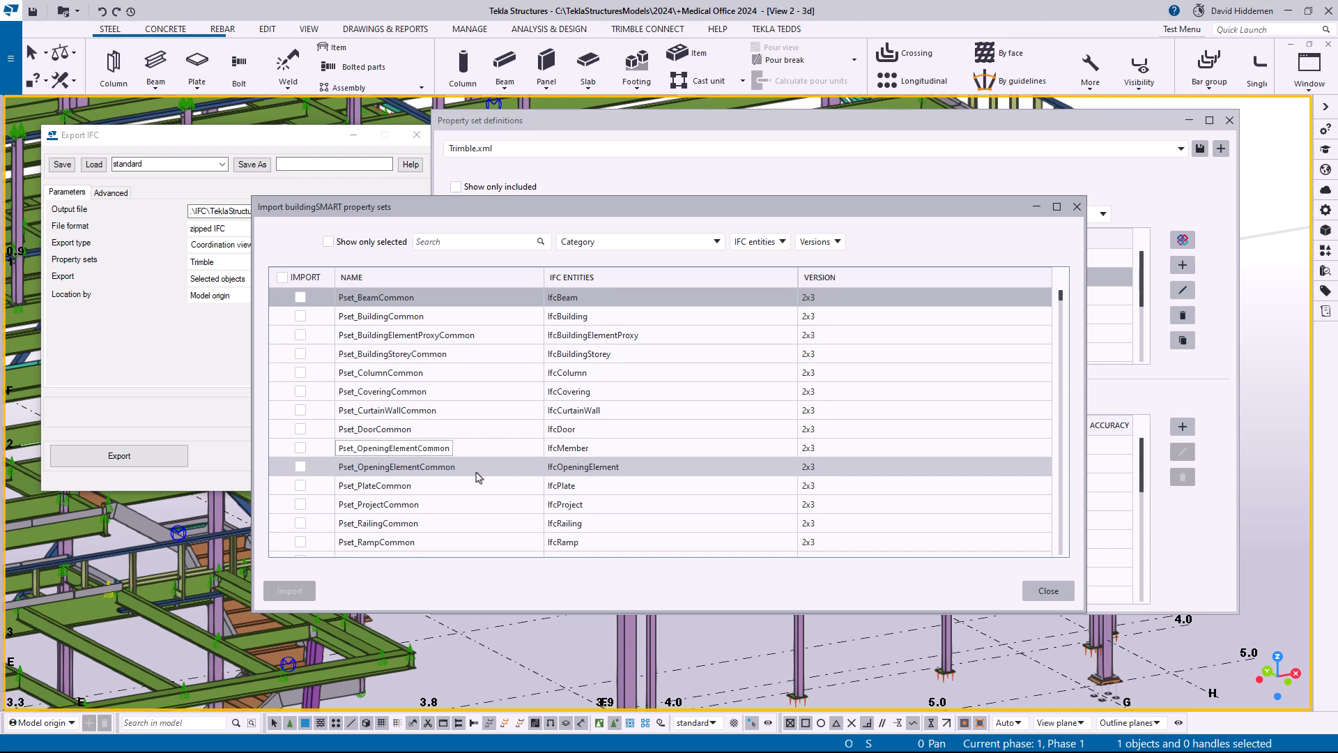
Close the buildingSMART Pset list without importing anything.
left_click(1047, 590)
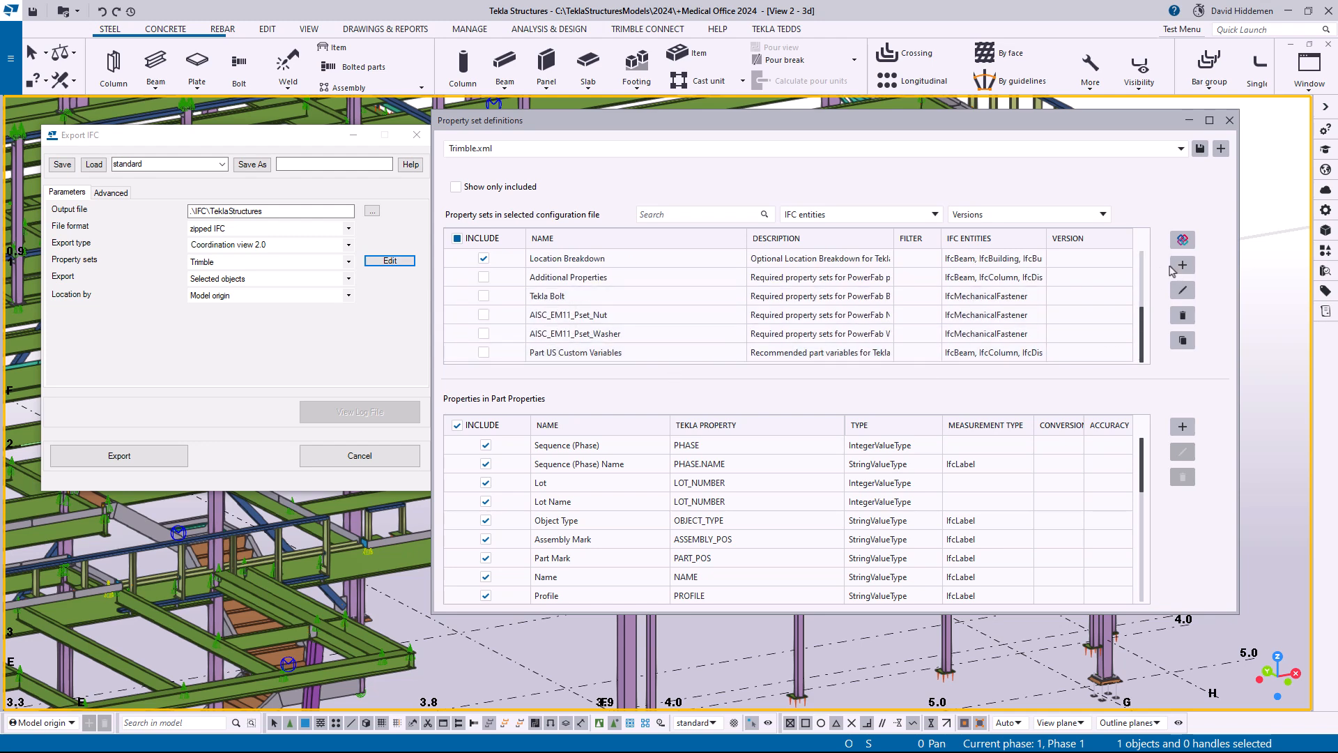
Open a blank Add property set dialog in the Trimble.xml definitions.
left_click(568, 315)
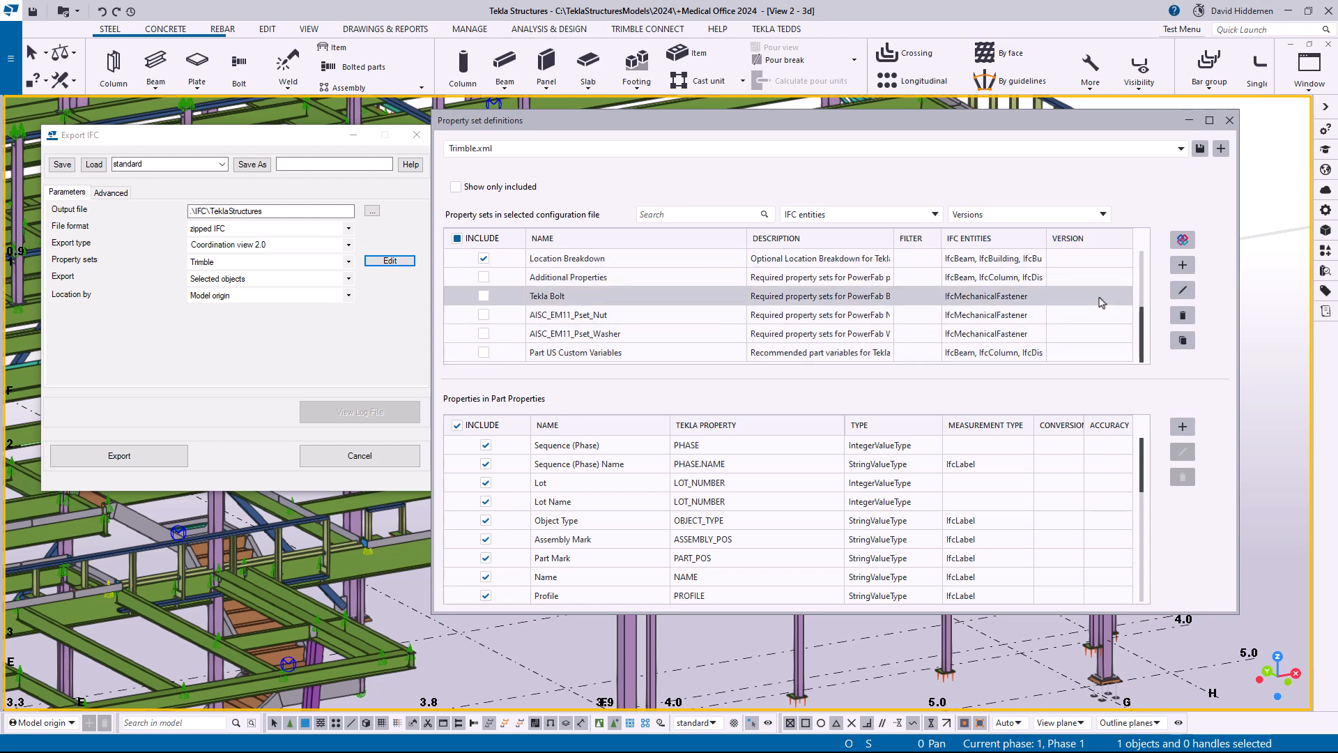
left_click(1182, 265)
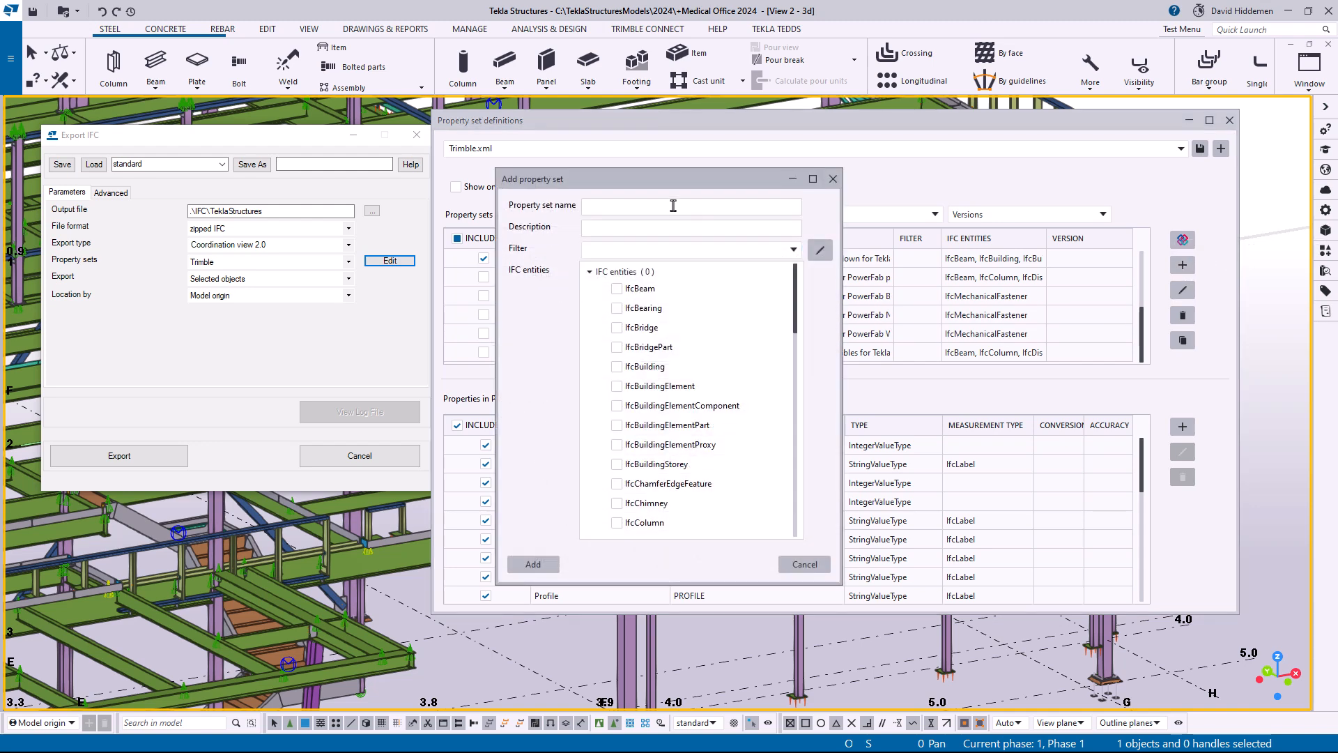
Create 'Assembly Properties', described as information about overall assembly, for IfcElementAssembly.
type("Assembly Properties")
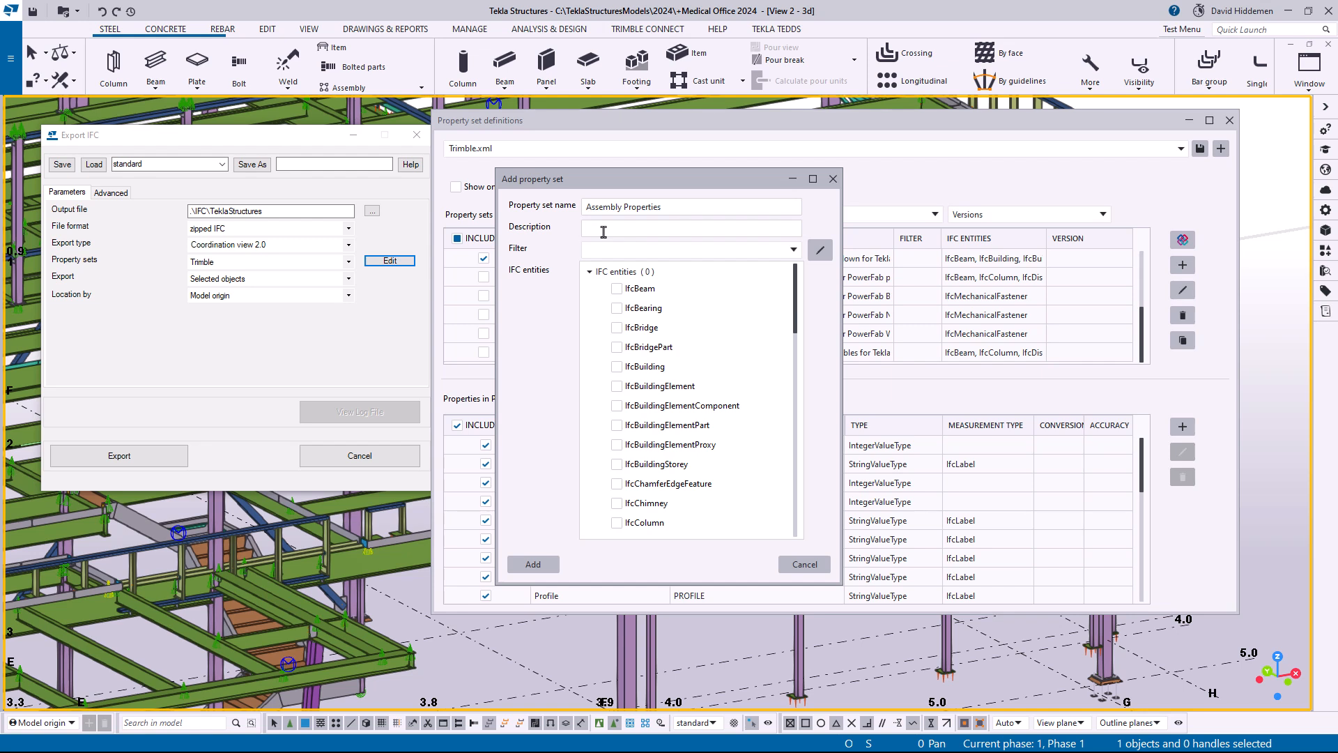
type("Information about overall assembly")
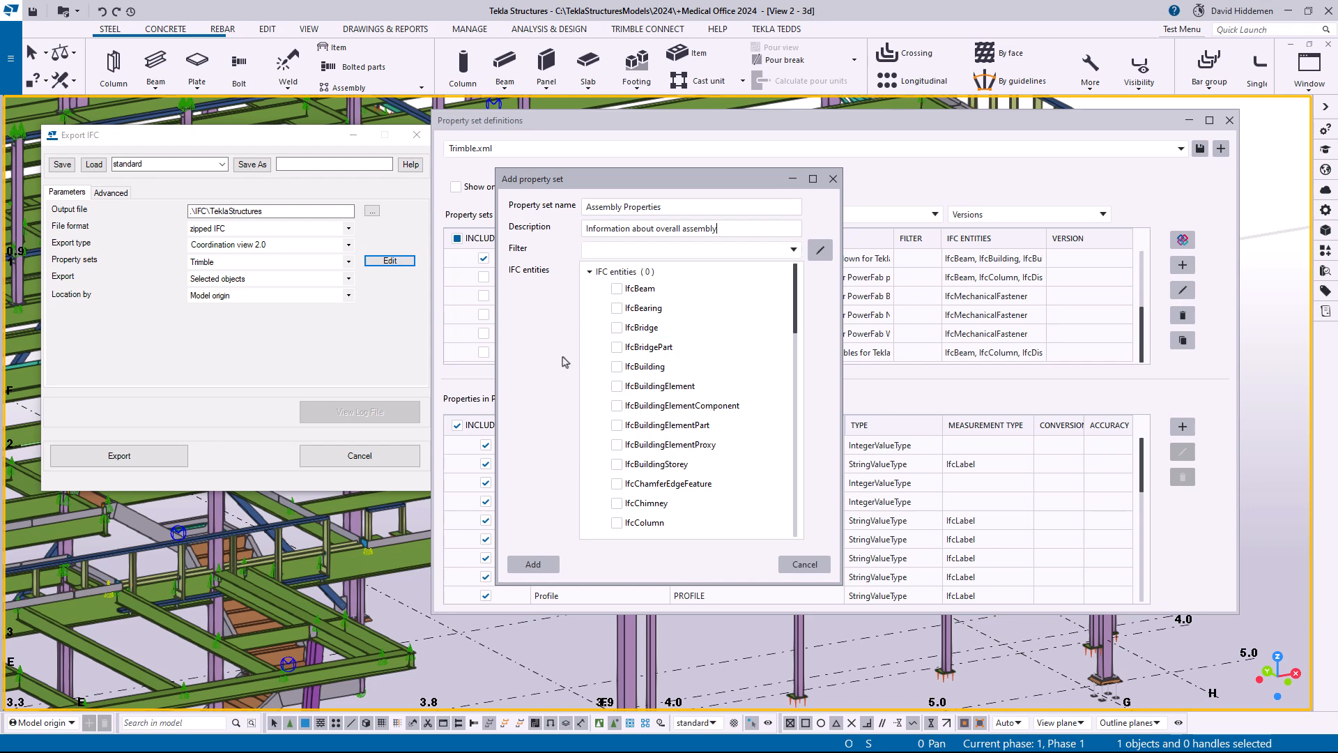
mouse_move(536, 381)
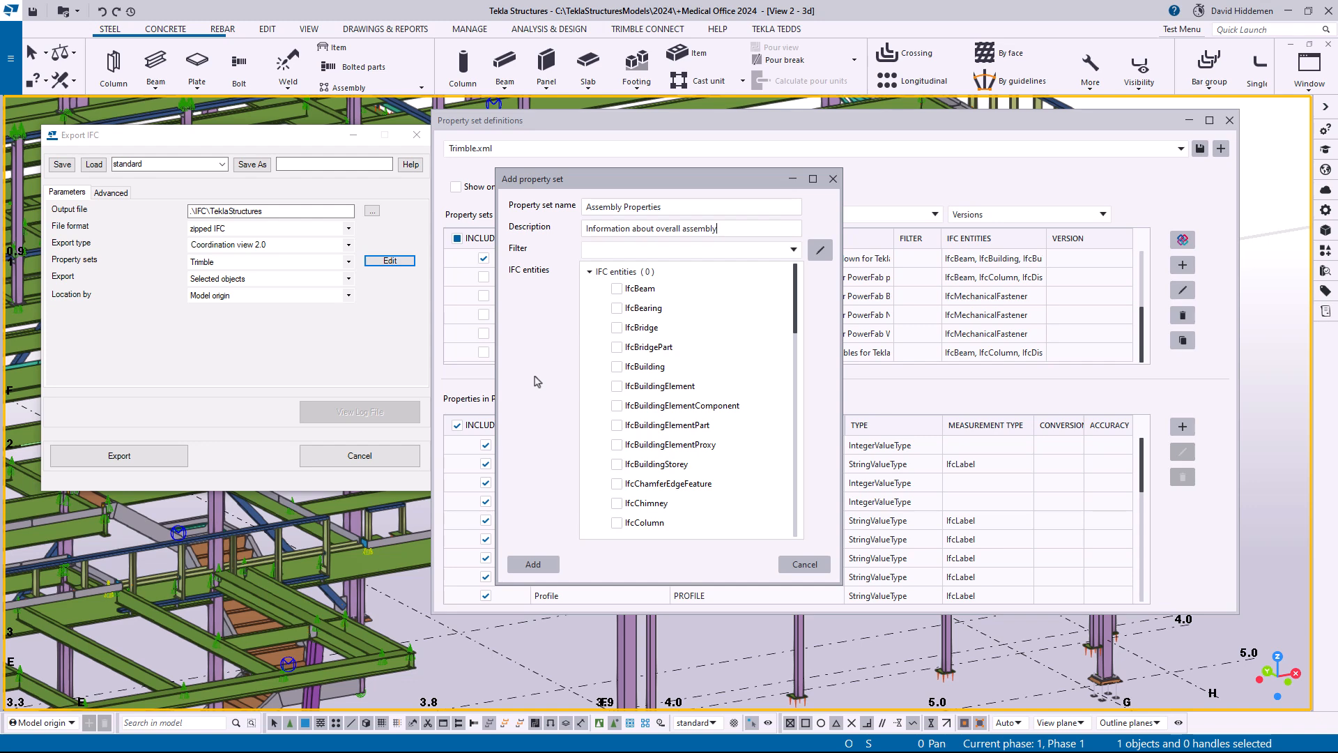
left_click(639, 289)
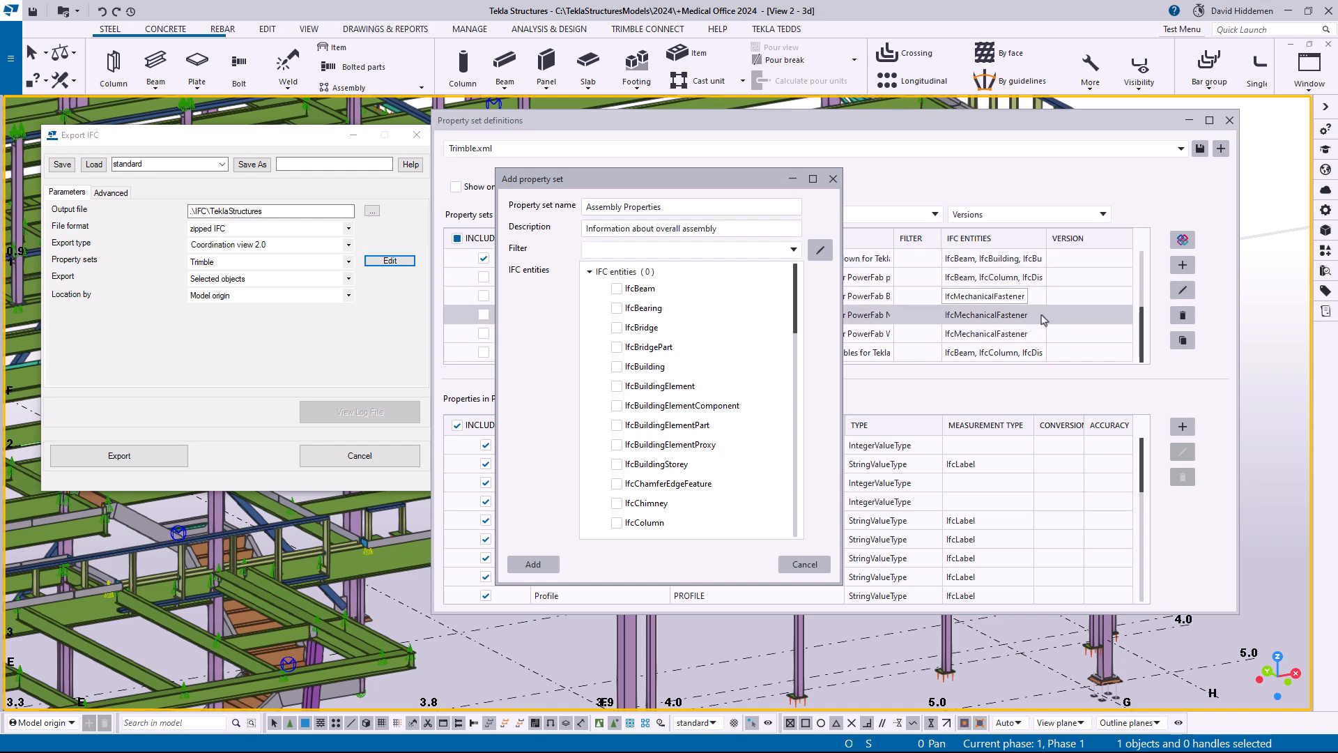
scroll("down", 3)
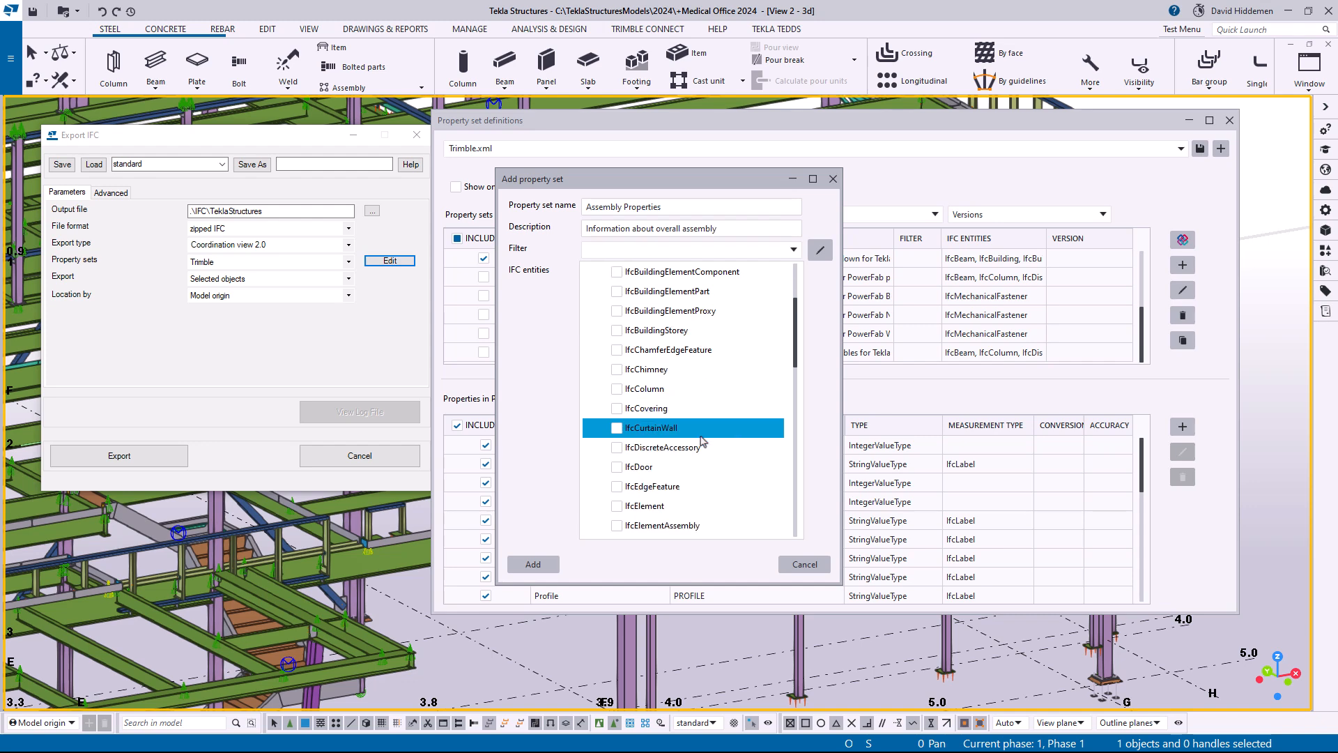
scroll("down", 3)
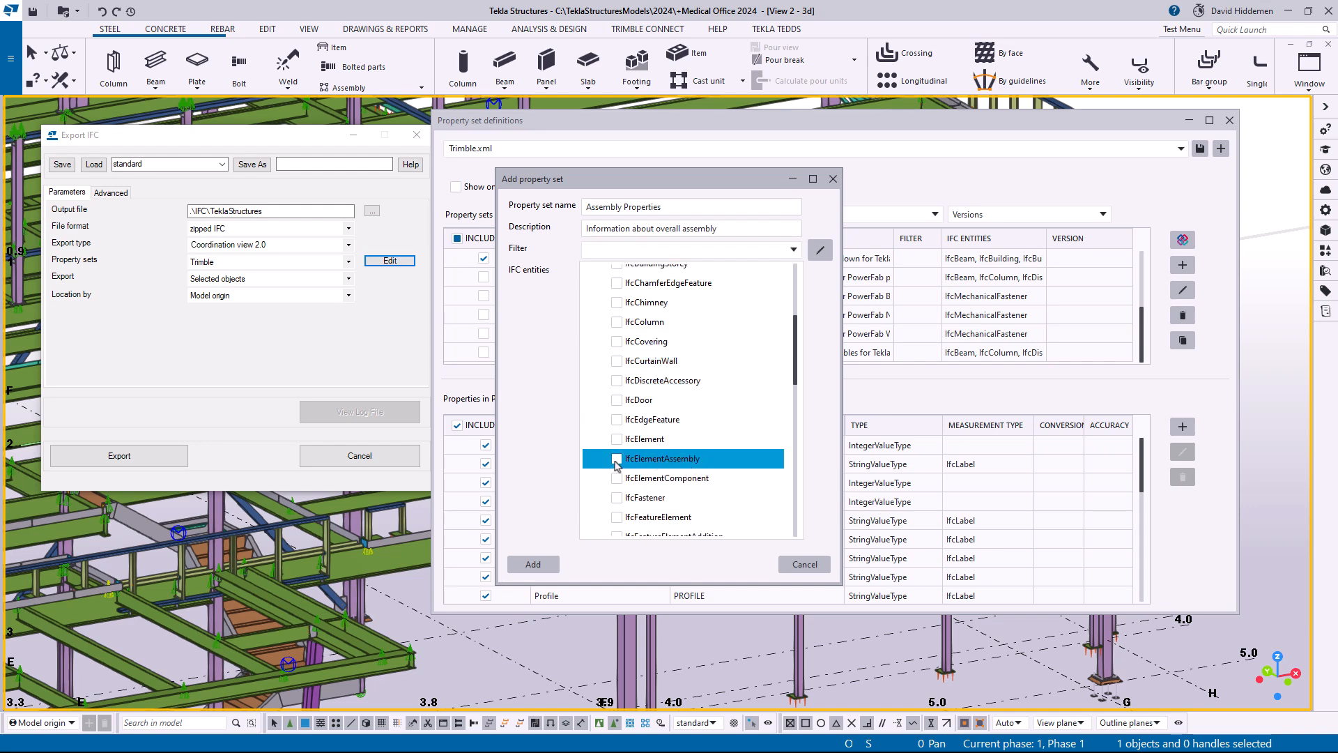
left_click(617, 459)
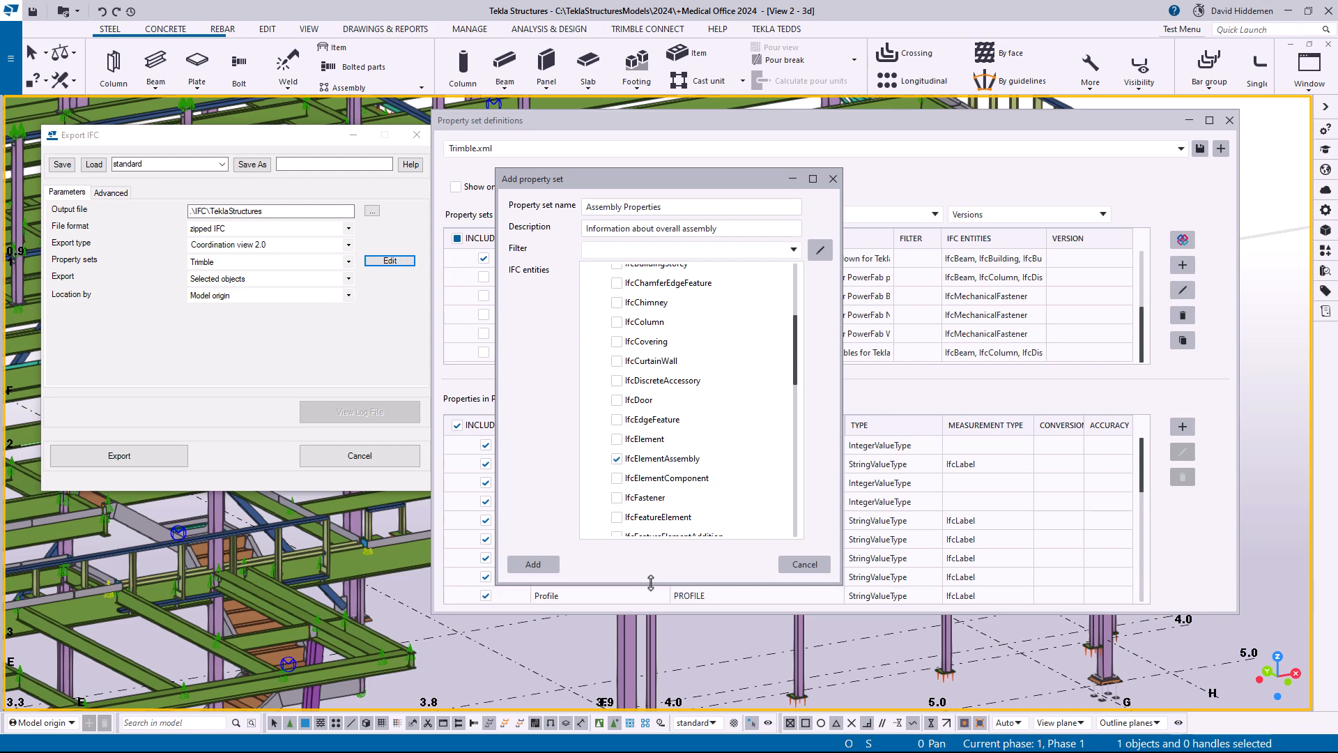
mouse_move(642, 577)
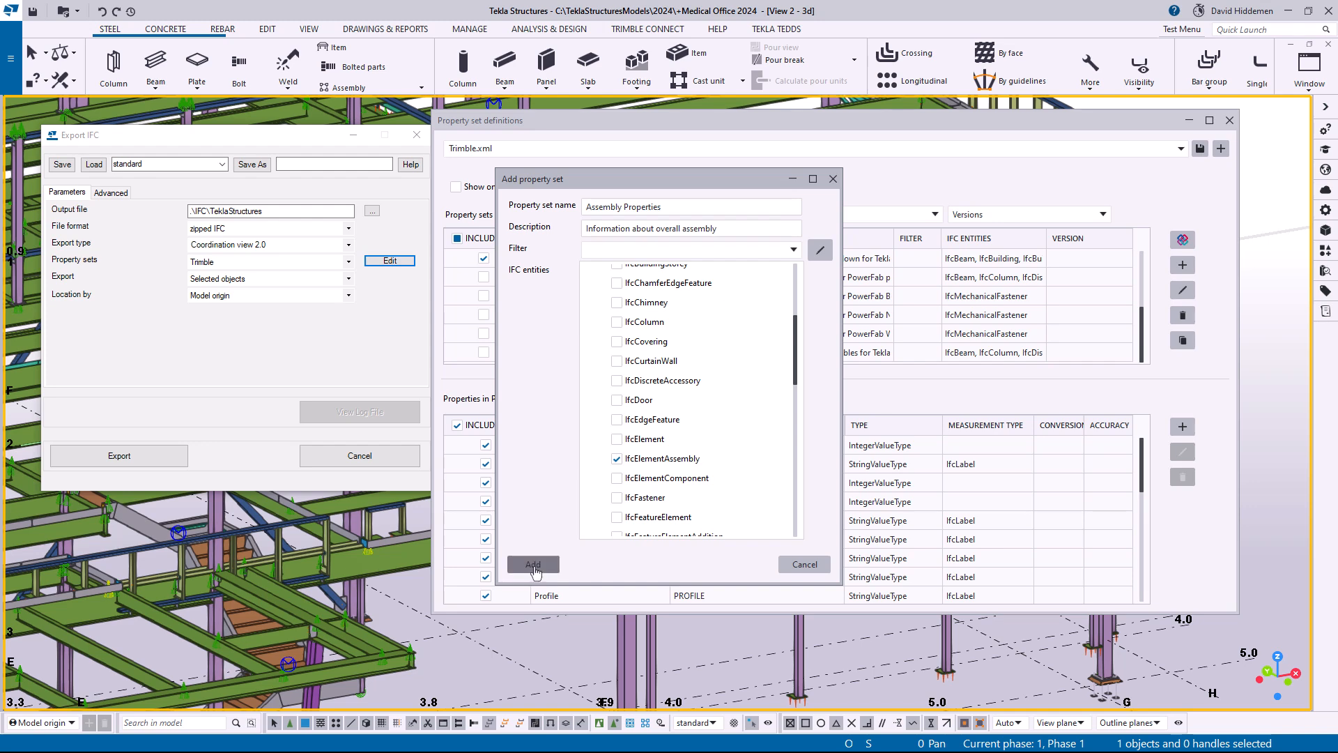
left_click(533, 565)
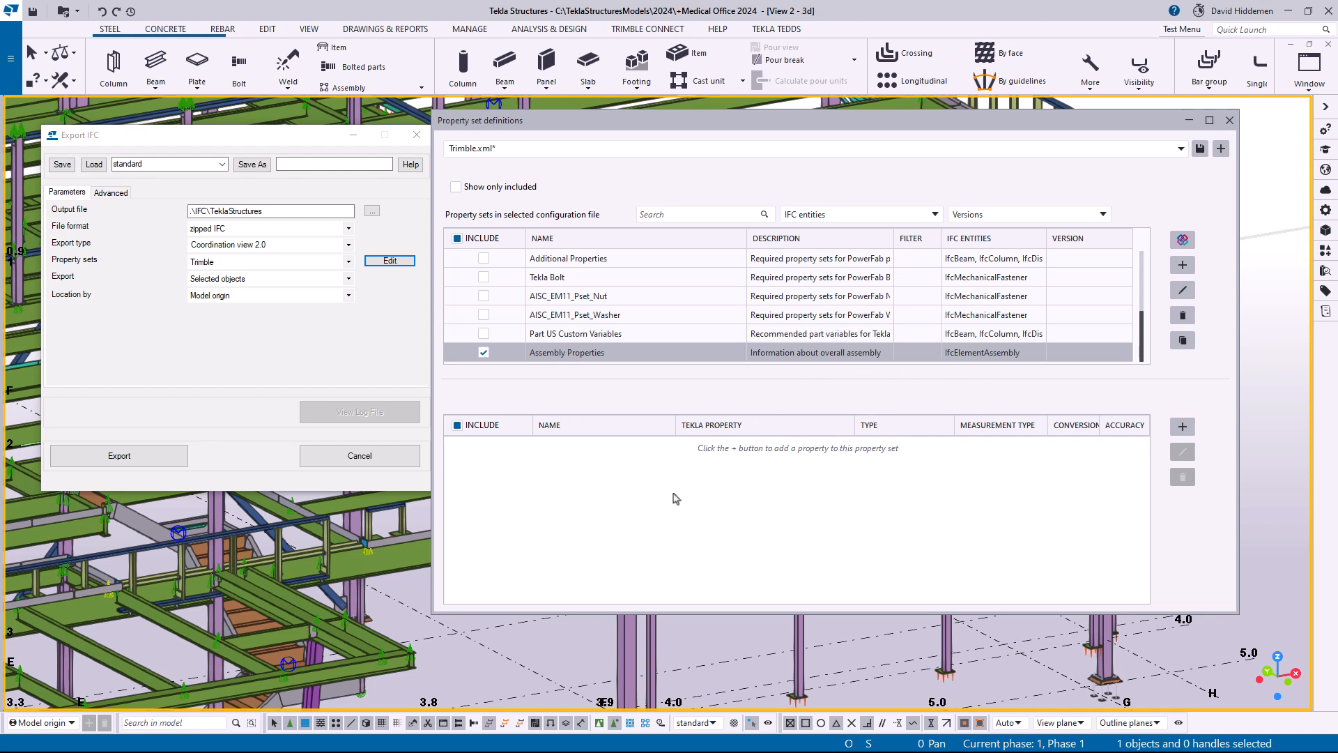
mouse_move(779, 510)
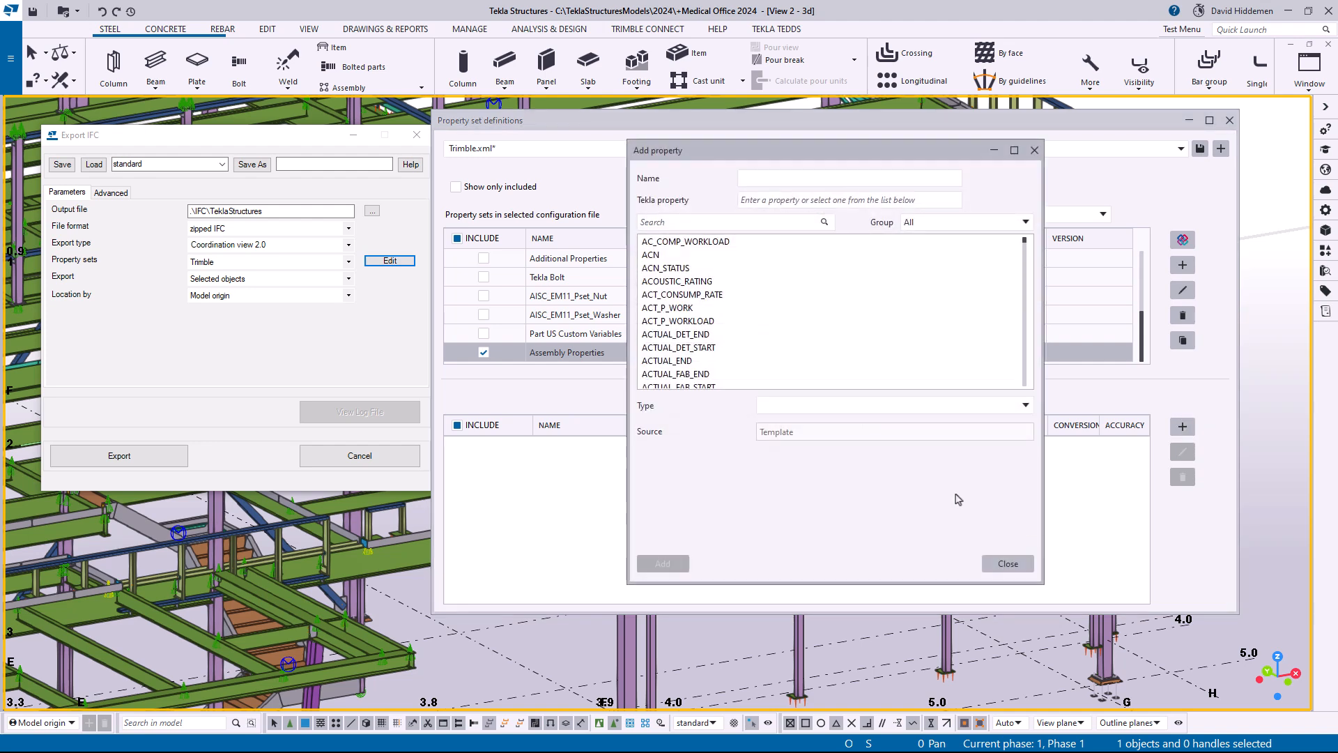
Add a property named 'Assembly Pos' mapped to ASSEMBLY_POS from the ASSEMBLY group.
left_click(849, 178)
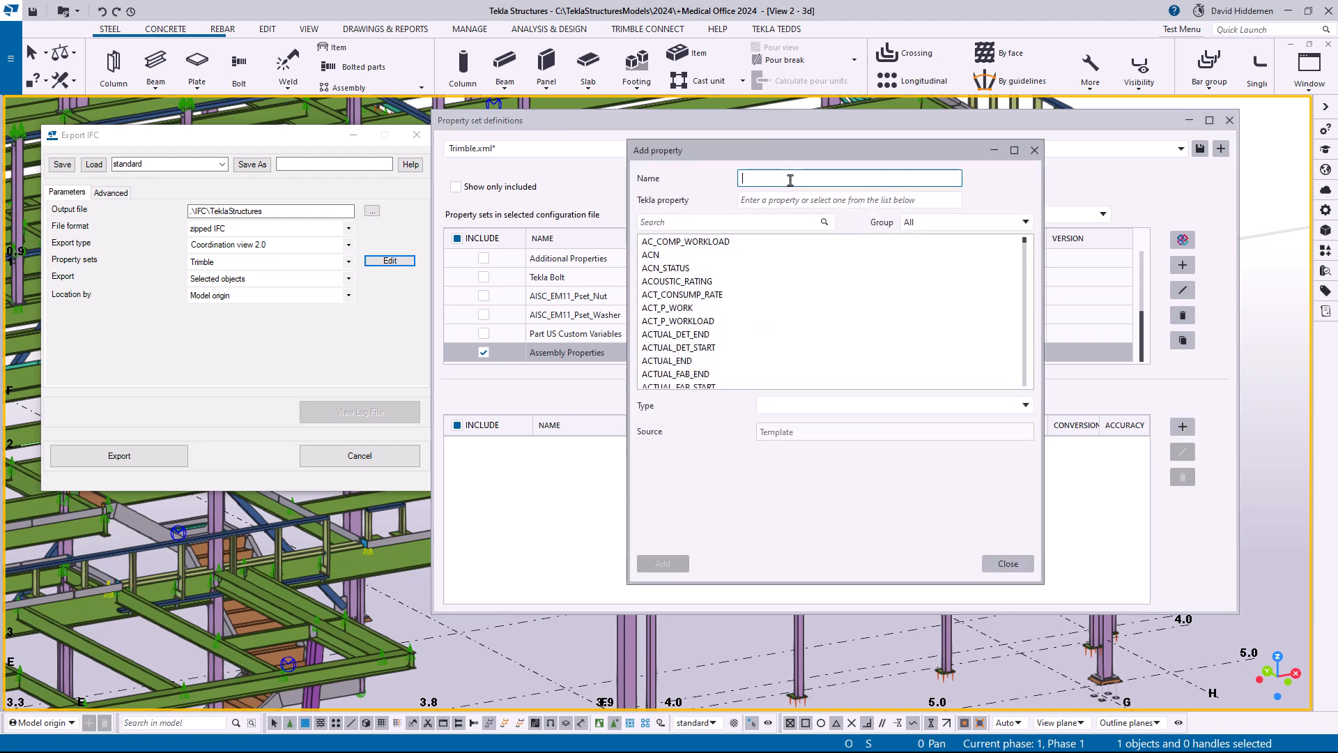
type("Assembly Pos")
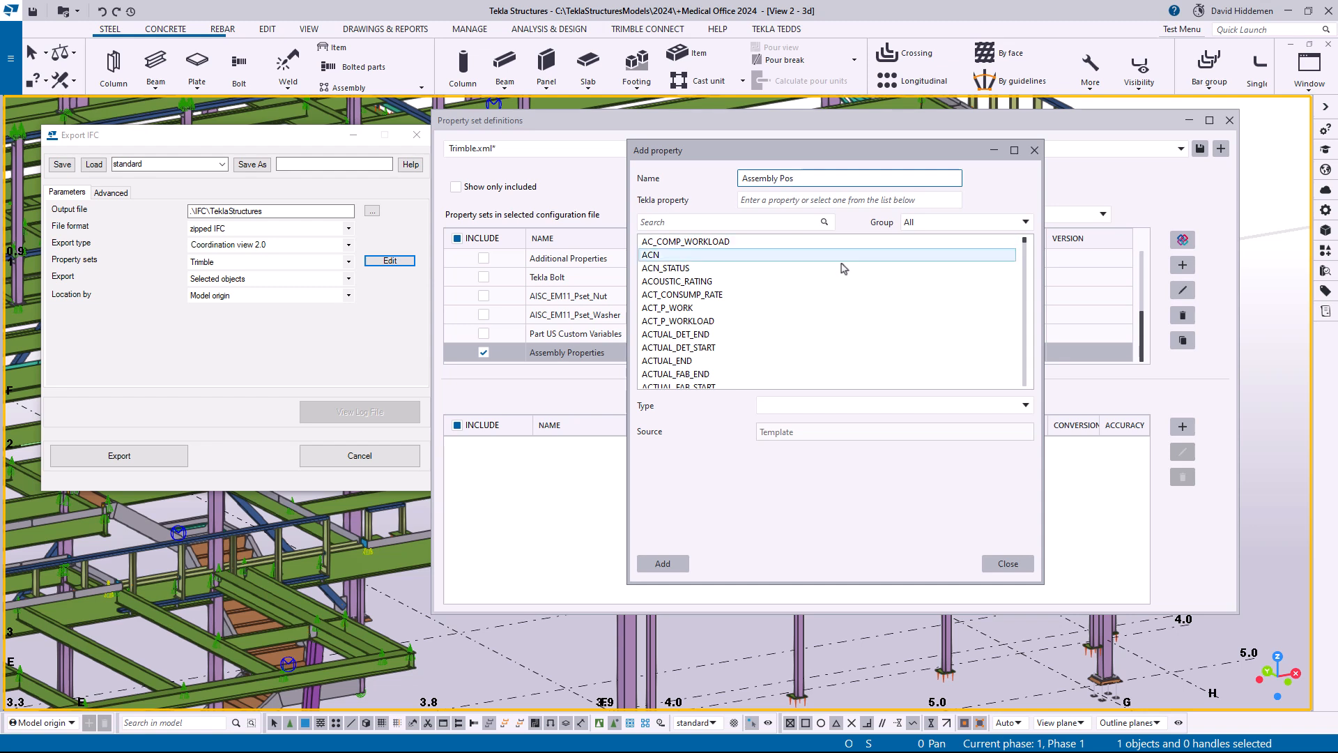
left_click(732, 221)
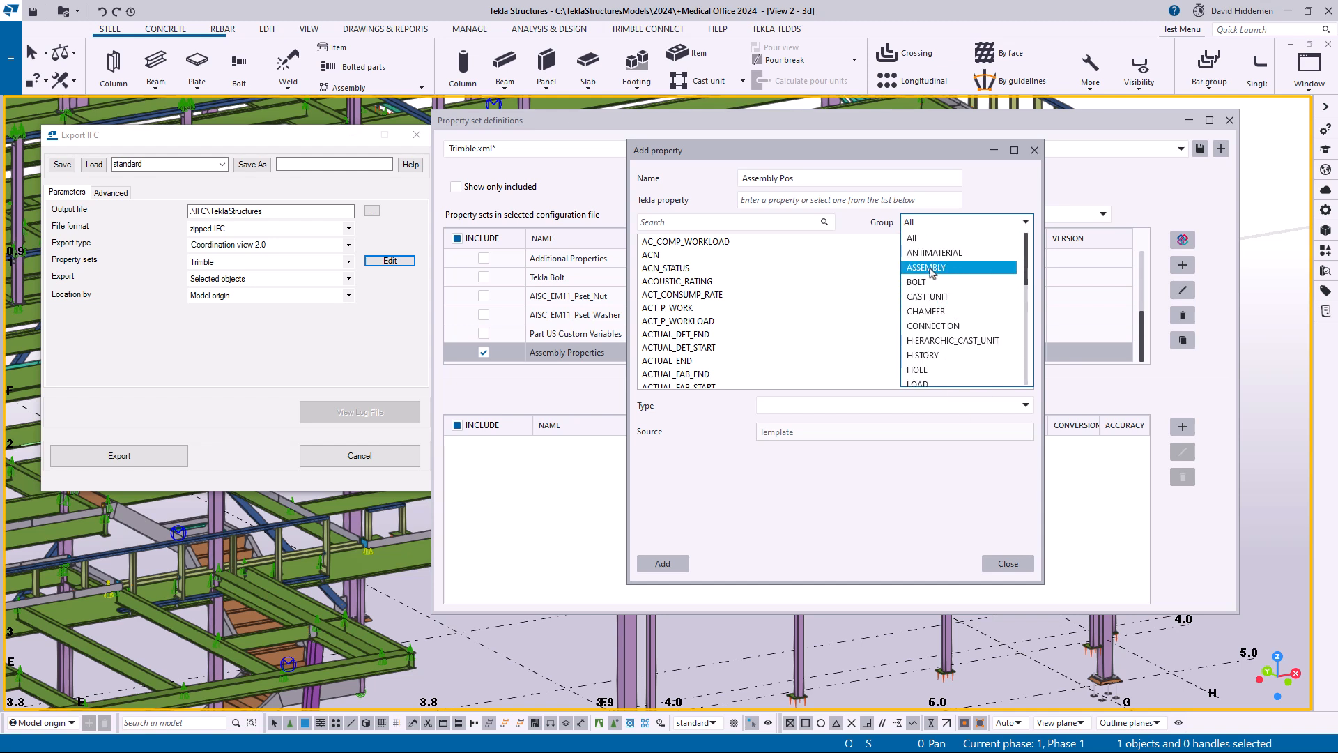
left_click(925, 267)
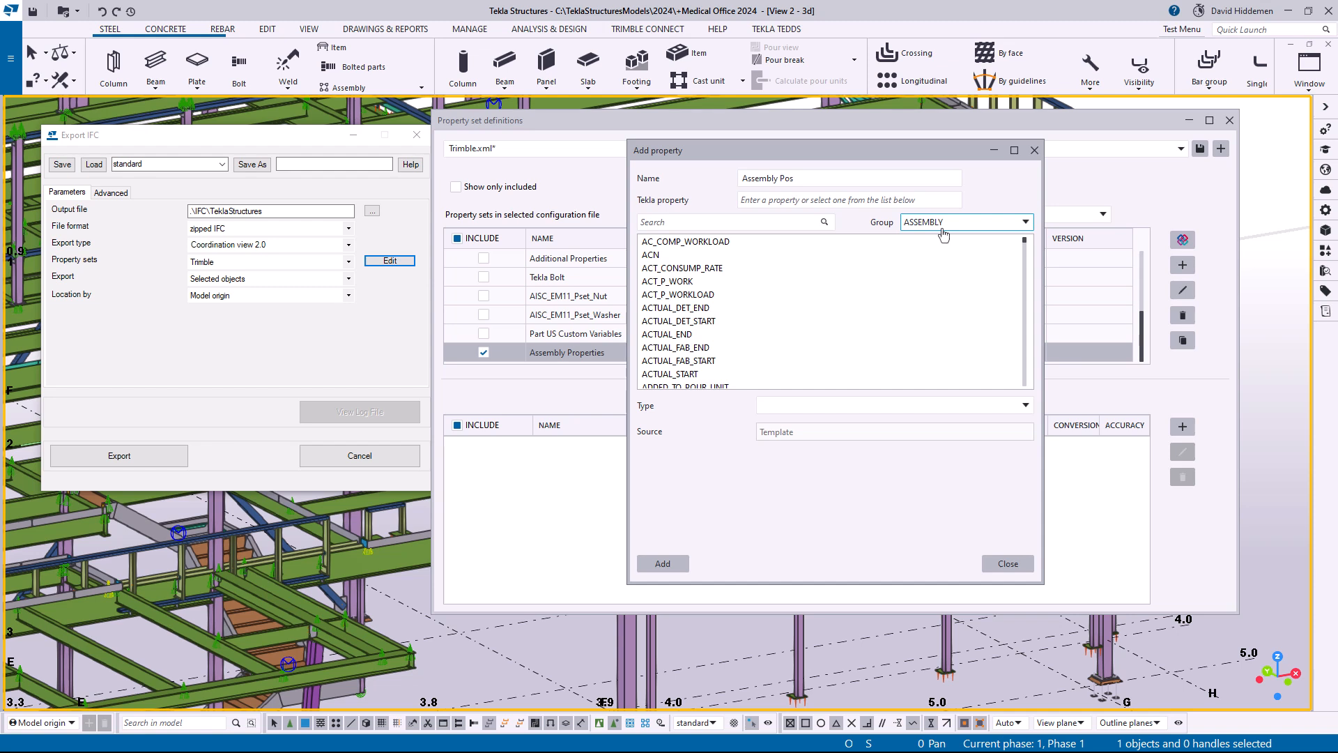
left_click(731, 221)
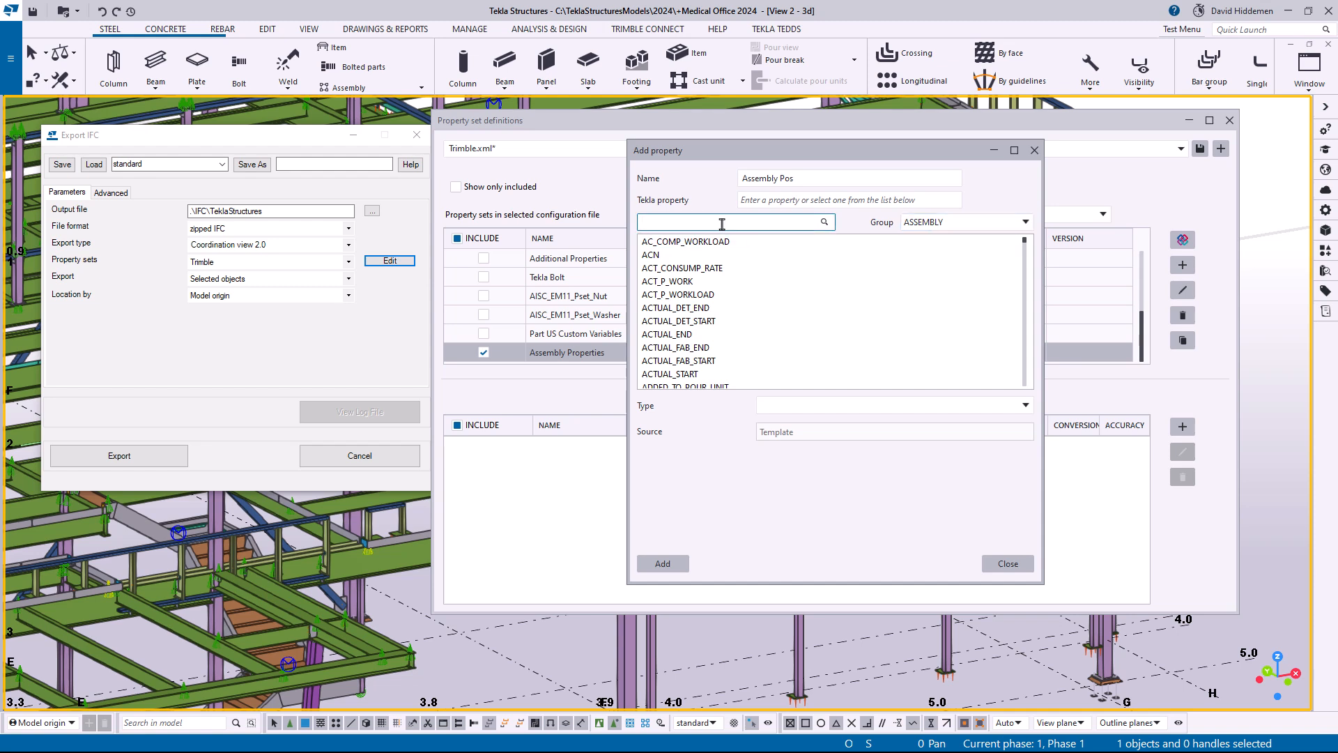
type("pos")
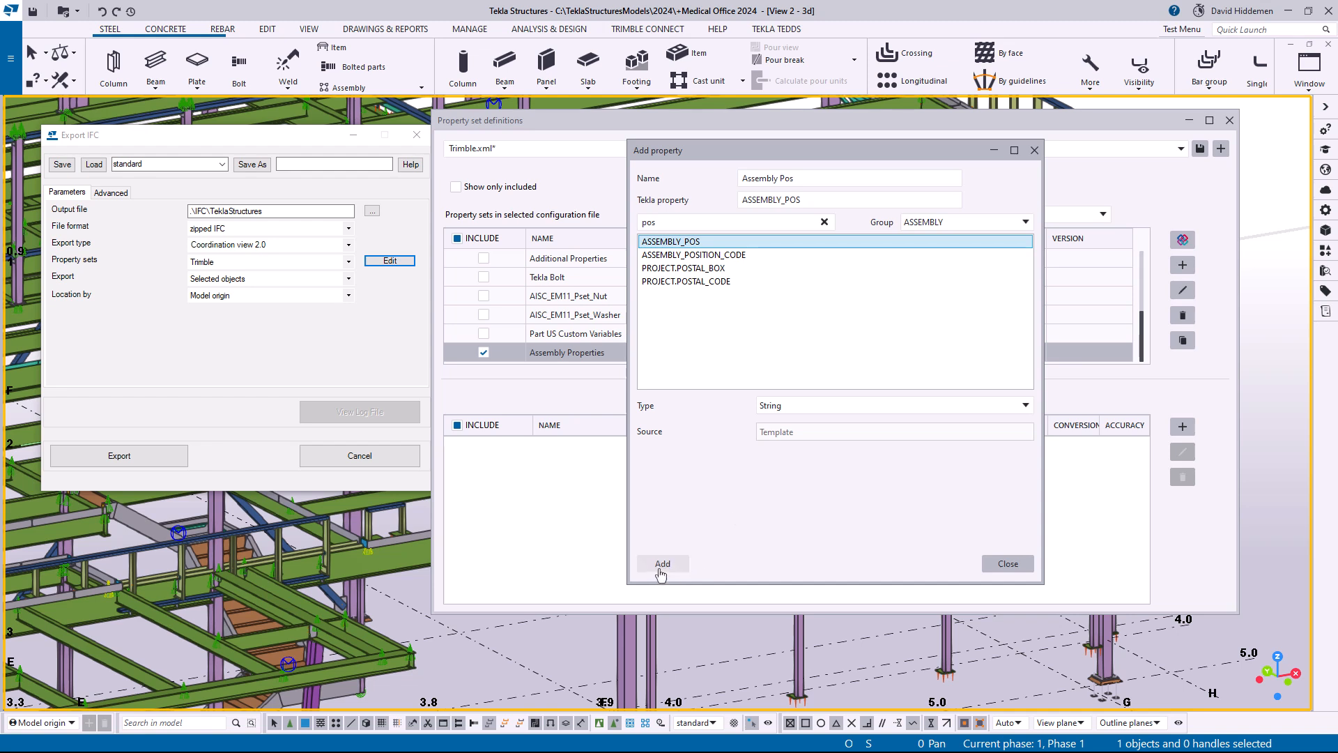
left_click(662, 563)
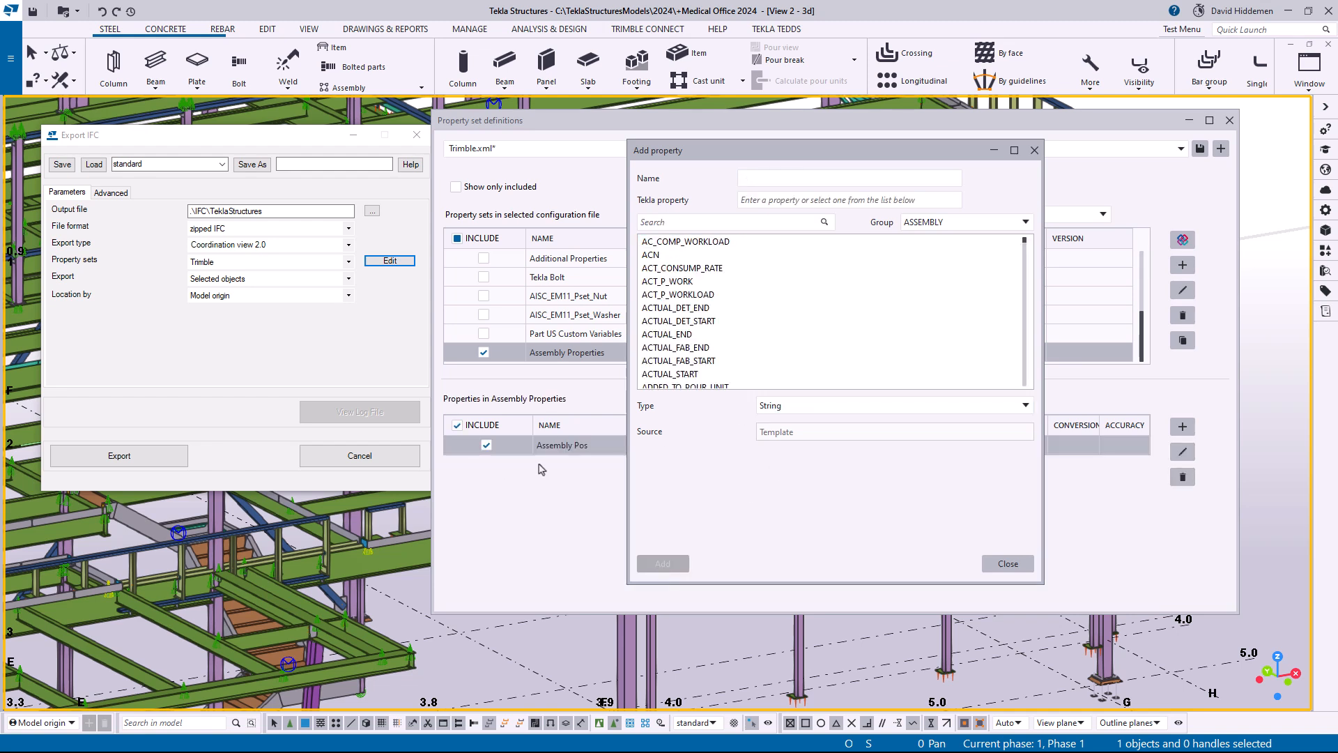
mouse_move(552, 501)
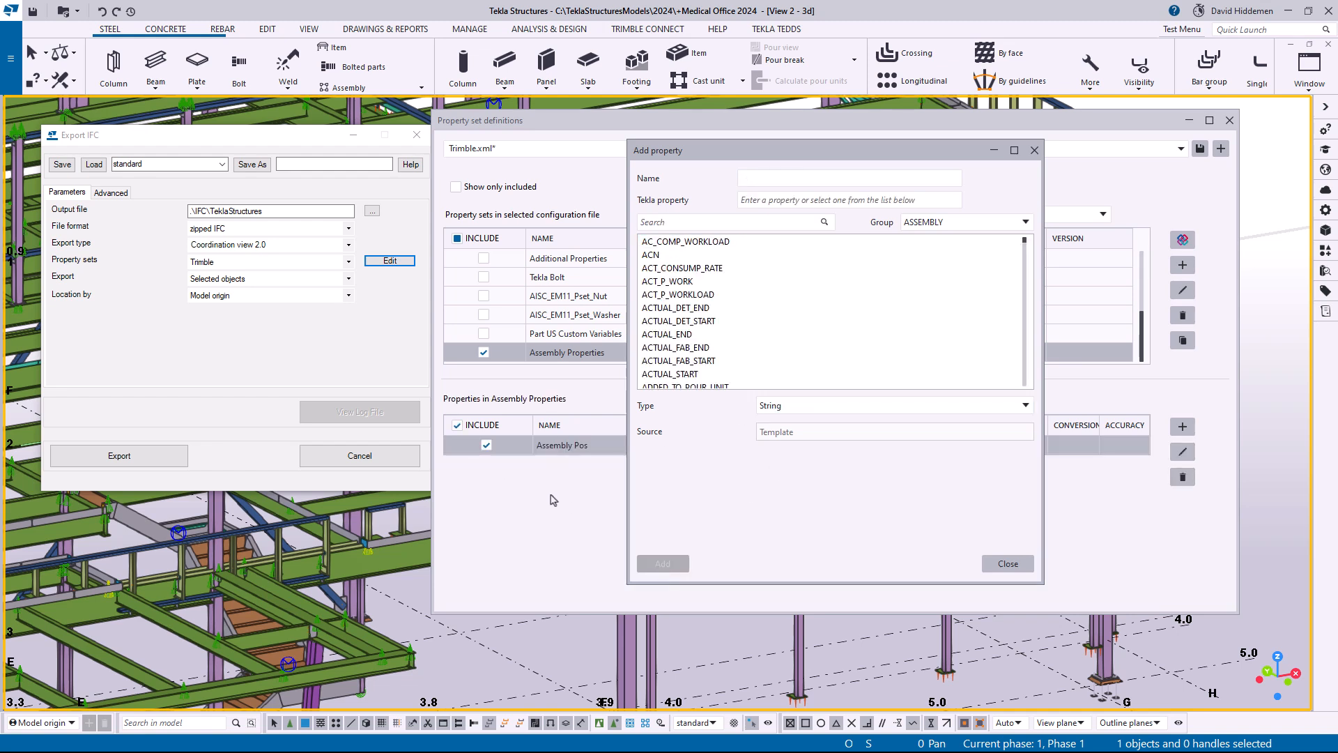
Add 'Weight' mapped to ASSEMBLY_WEIGHT as IfcMassMeasure with kilogram conversion.
type("Weight")
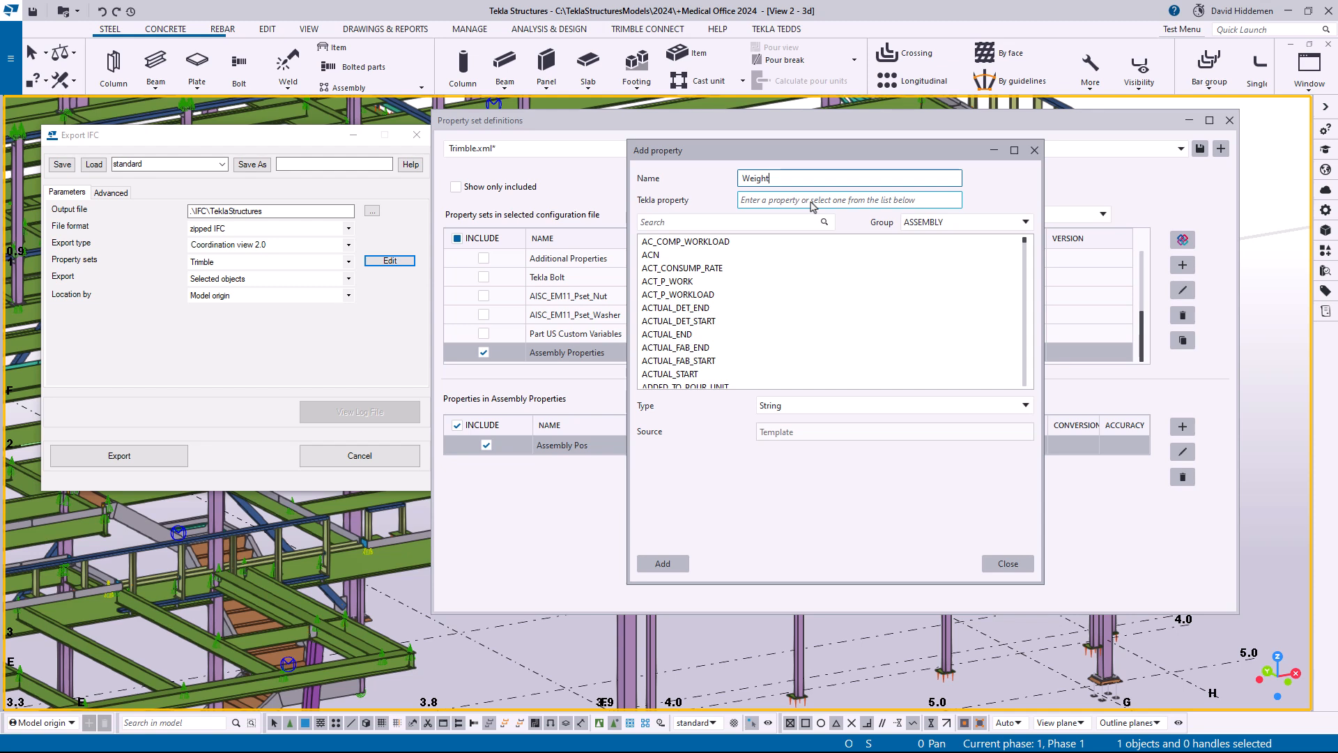
left_click(734, 221)
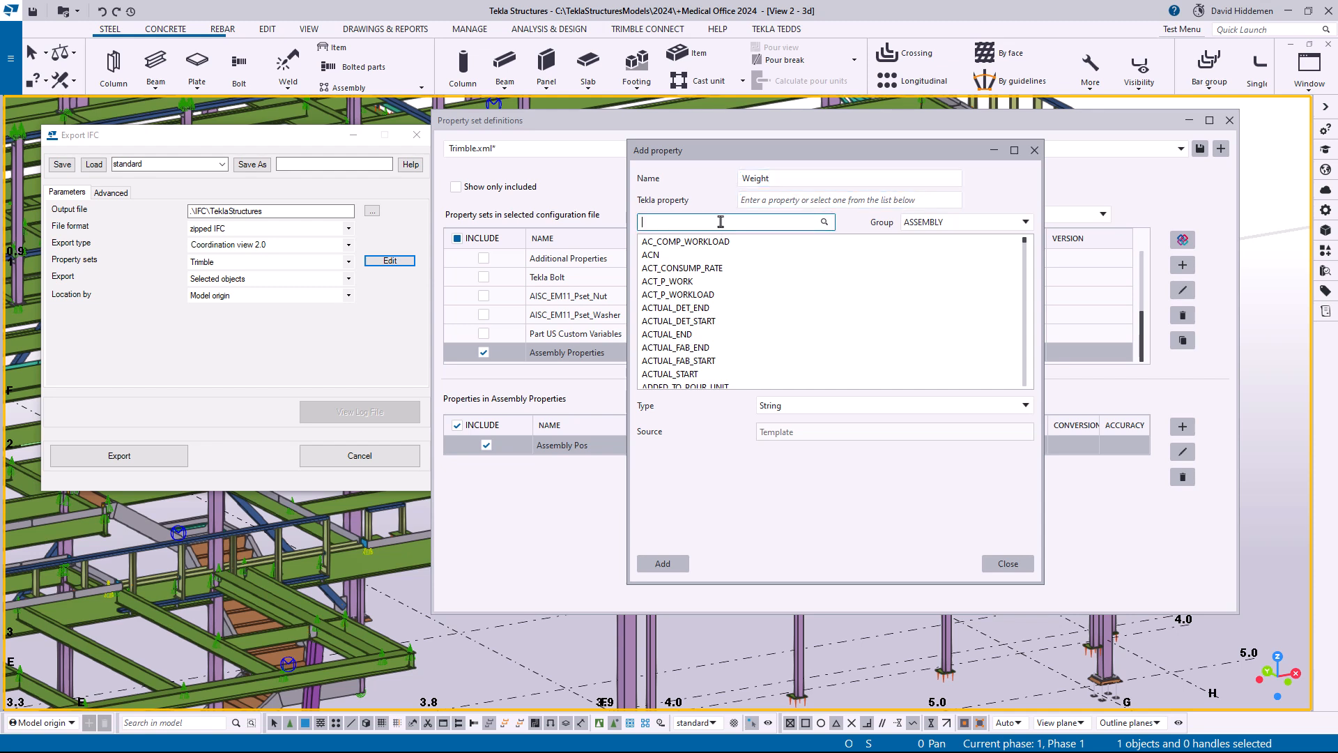
type("wei")
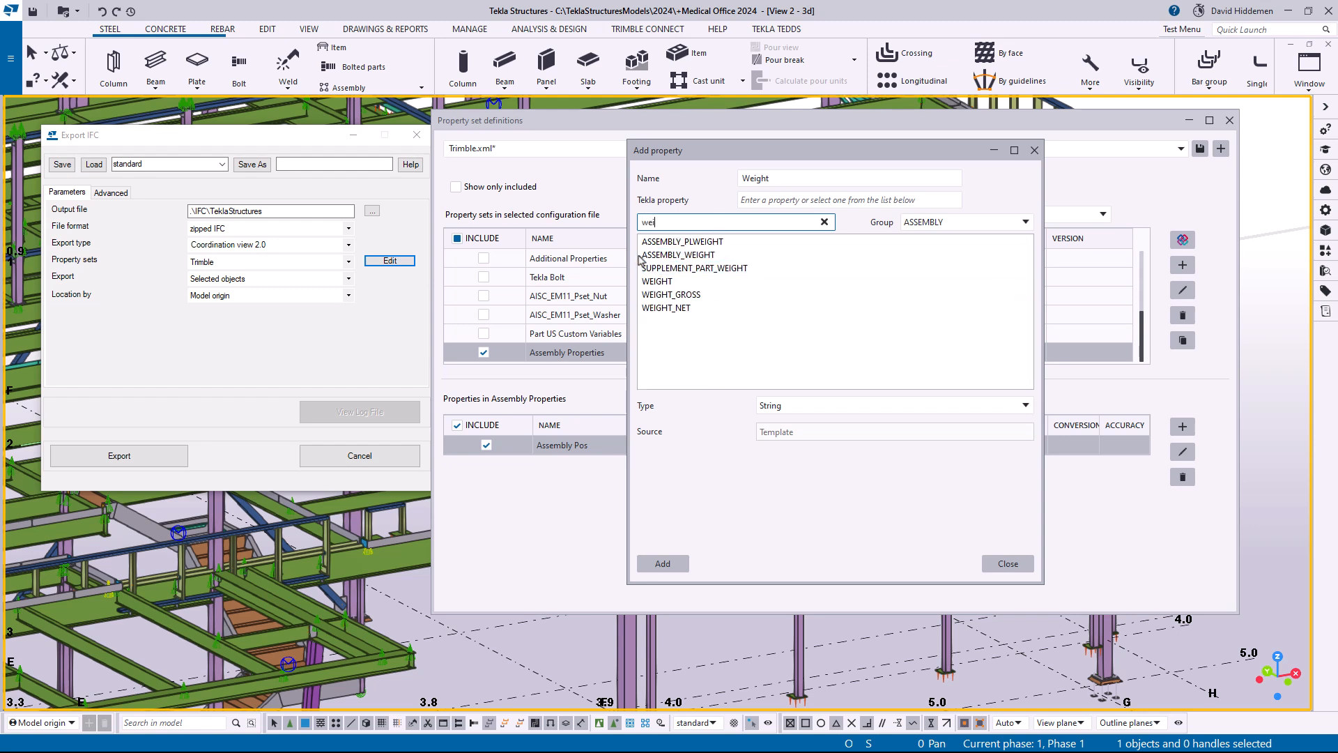
left_click(679, 255)
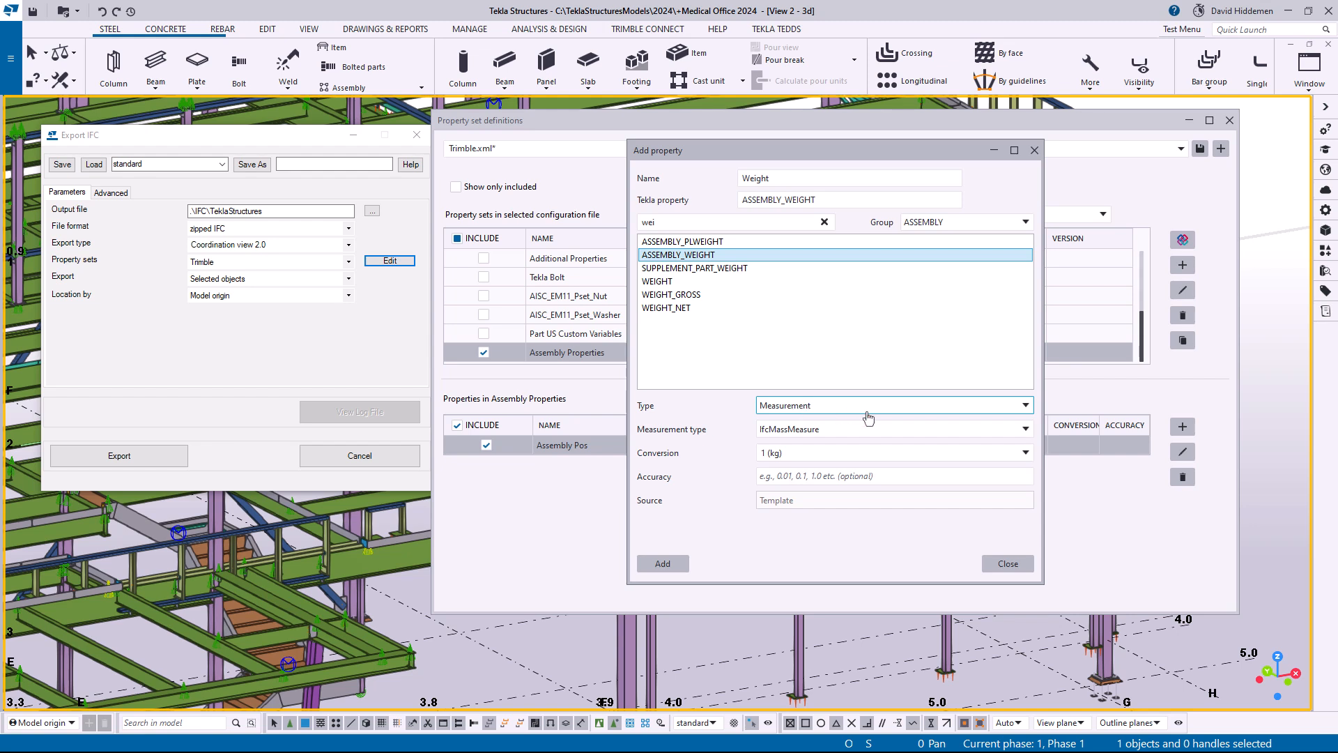
mouse_move(862, 415)
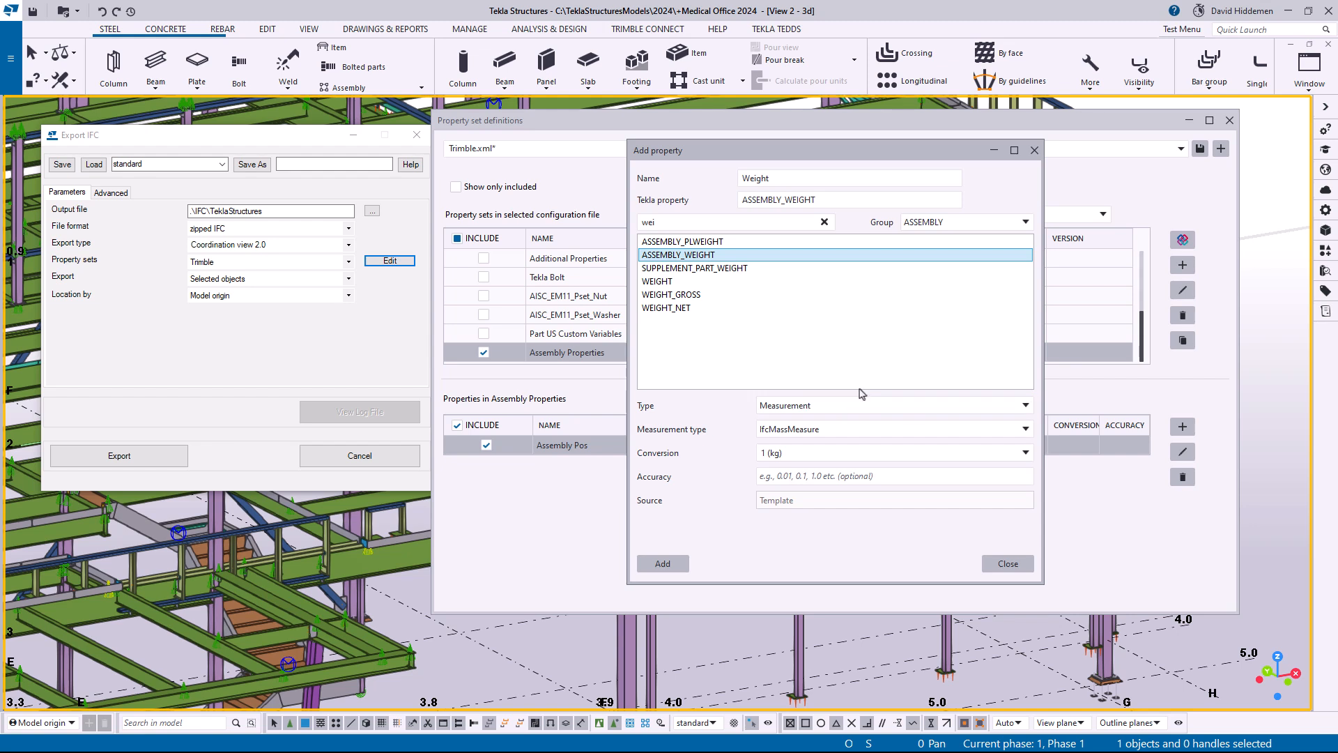
mouse_move(847, 369)
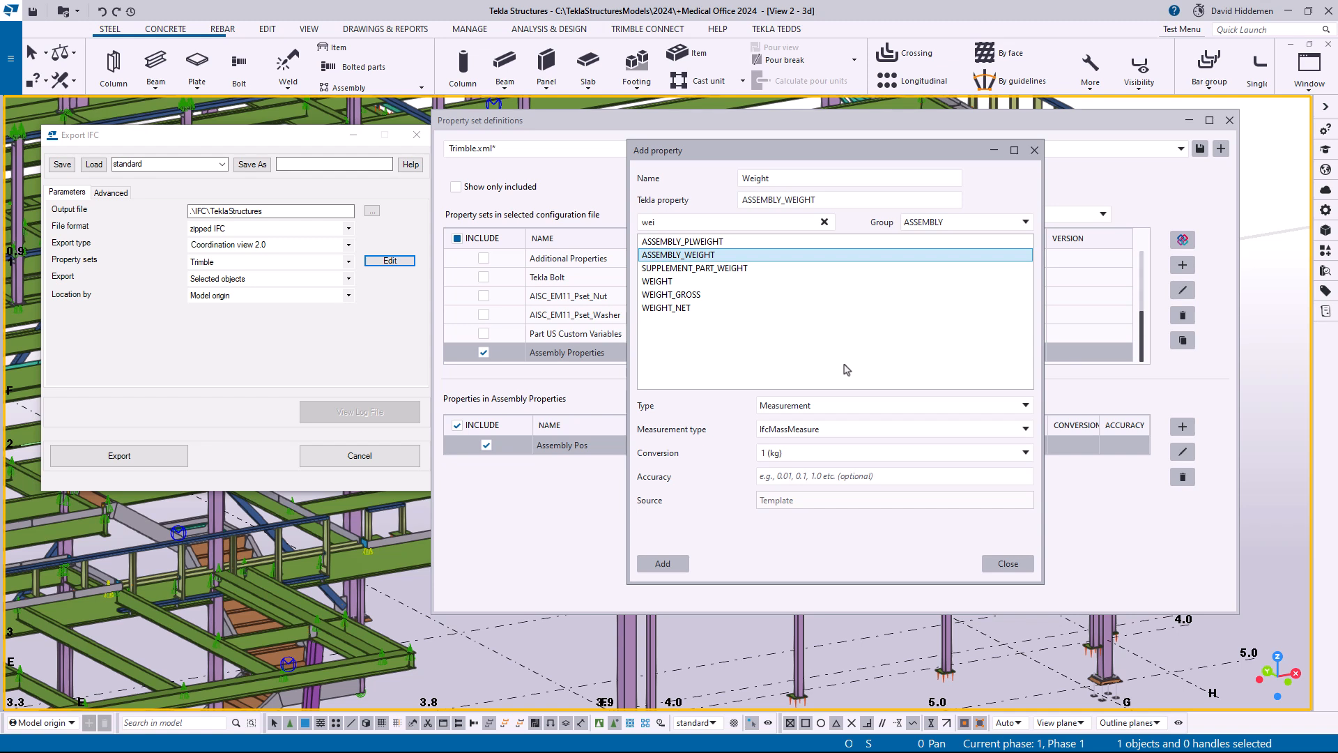
mouse_move(790, 403)
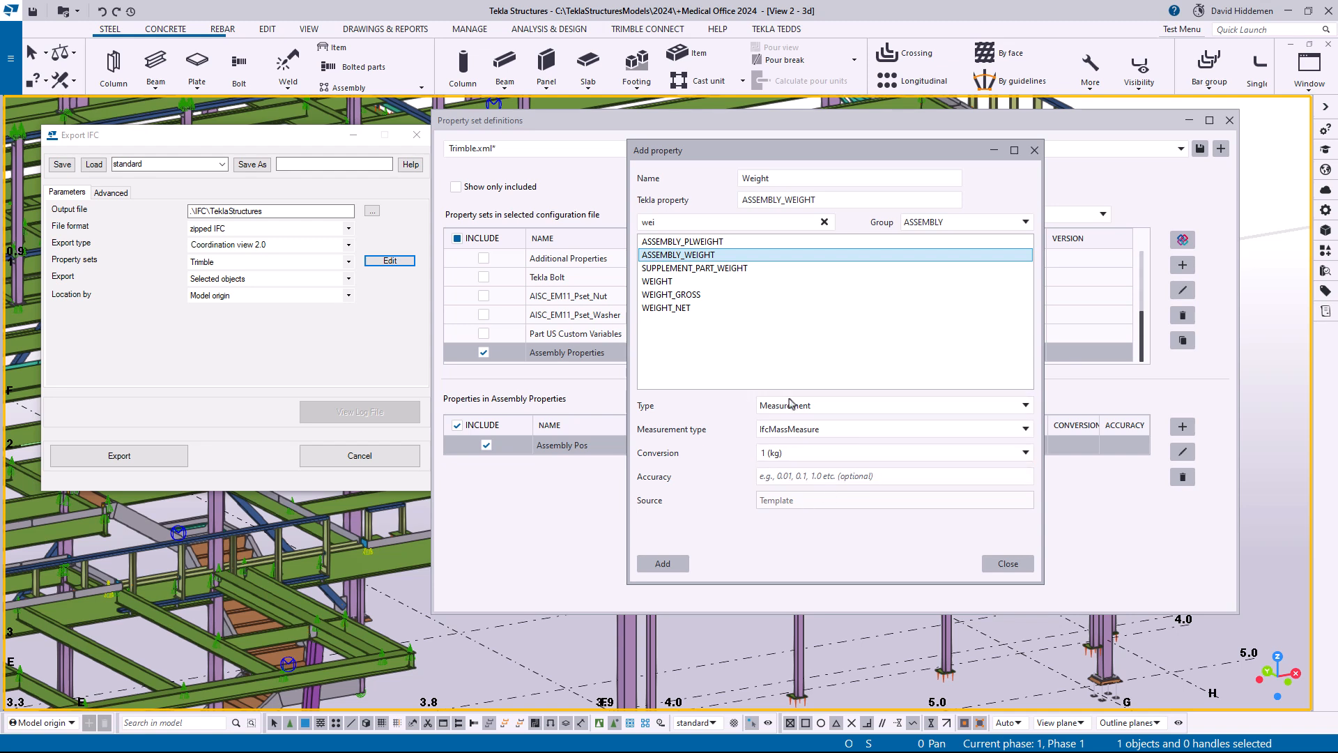
mouse_move(730, 463)
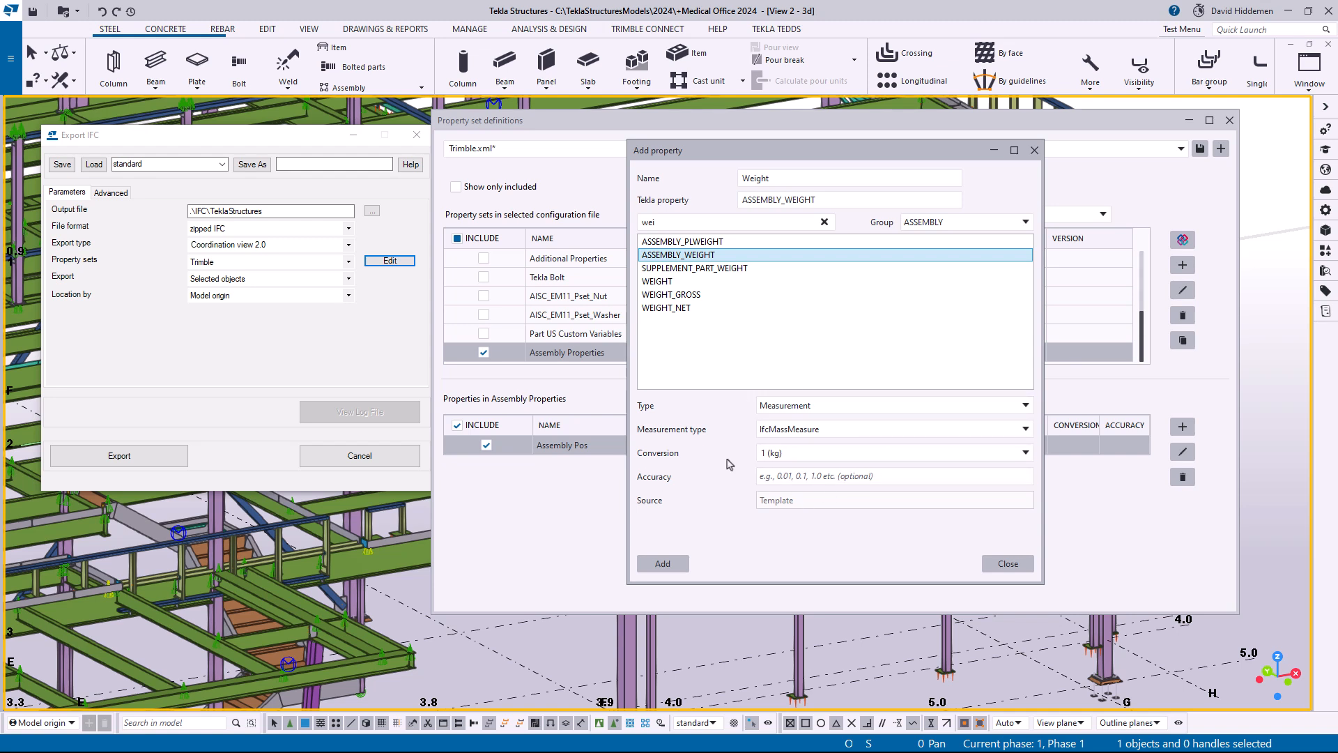
mouse_move(722, 469)
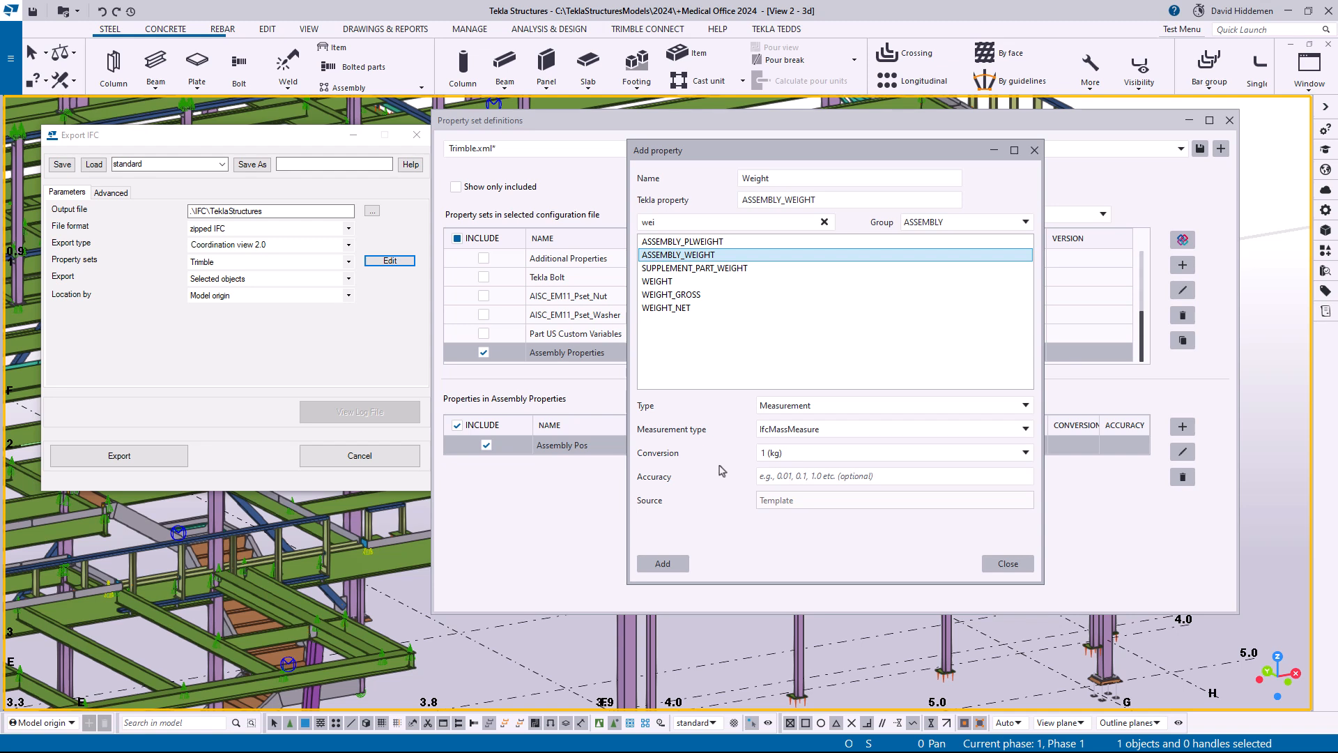
left_click(893, 453)
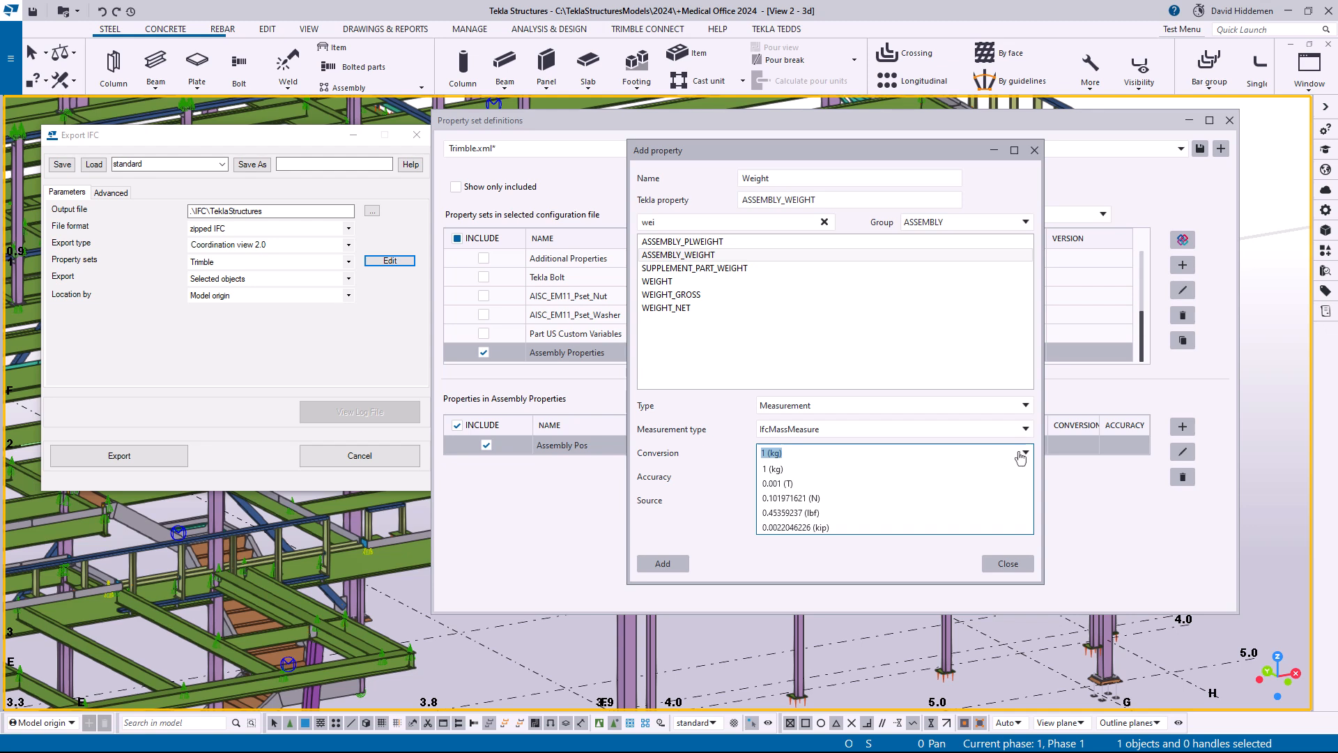
mouse_move(1005, 460)
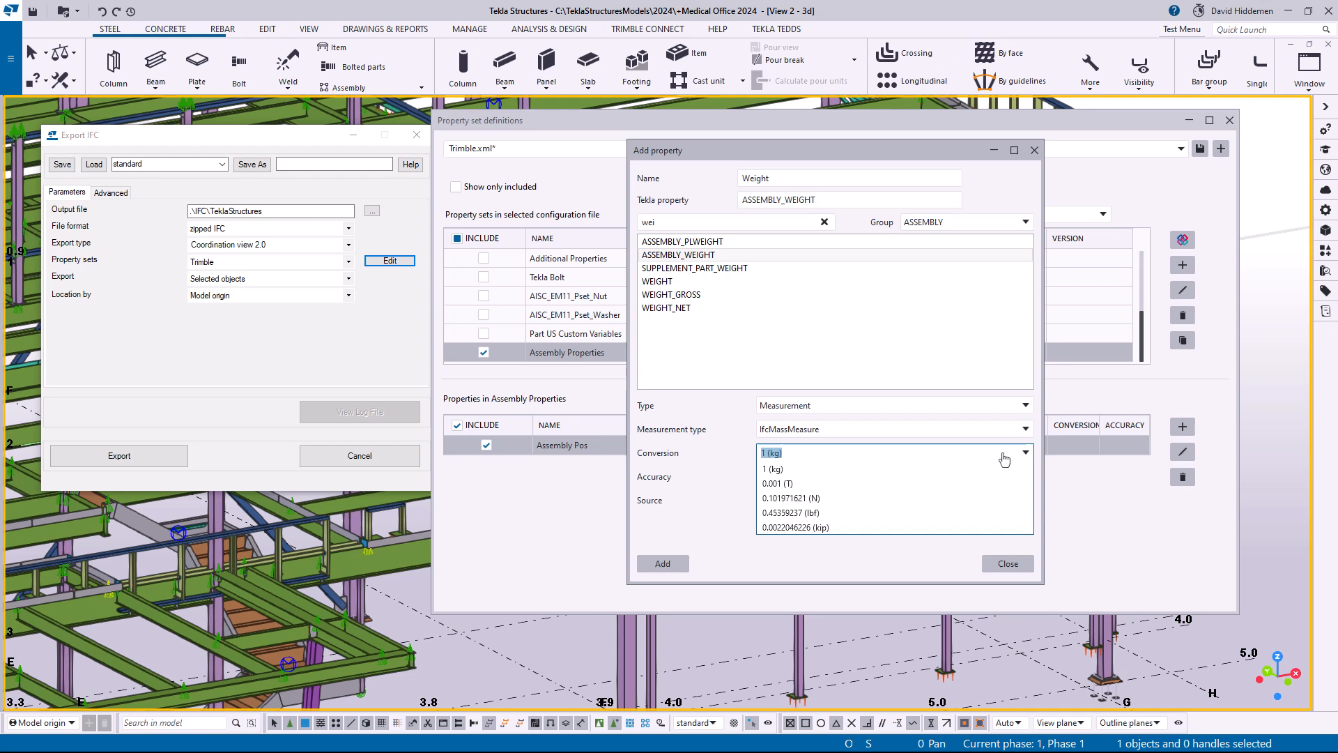
mouse_move(904, 484)
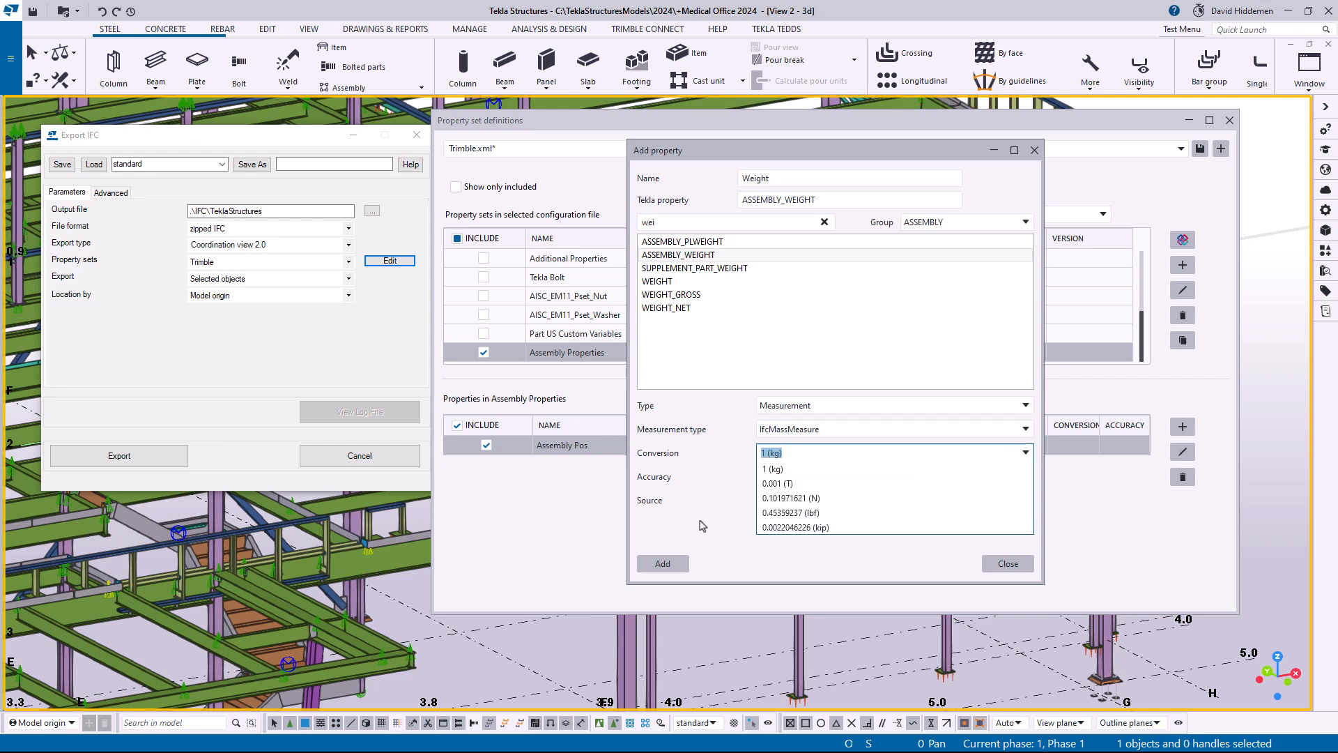
left_click(771, 468)
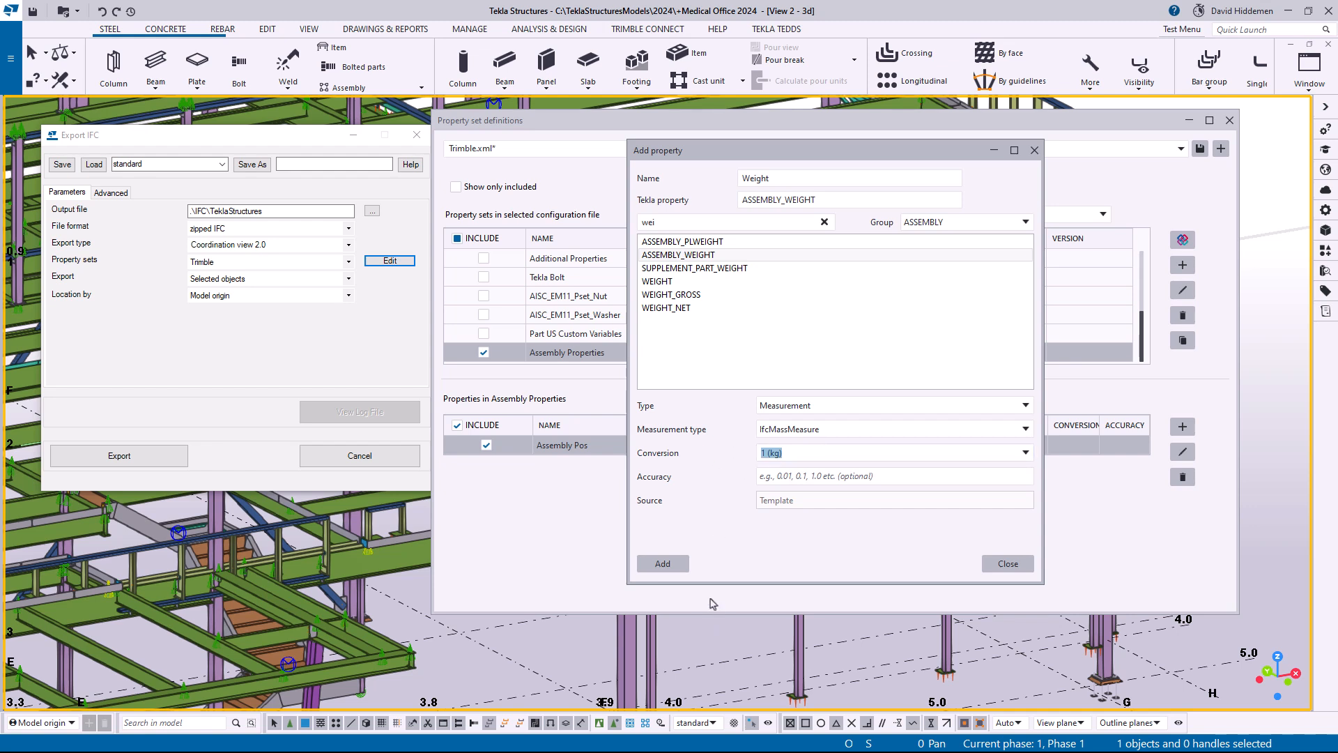
mouse_move(756, 544)
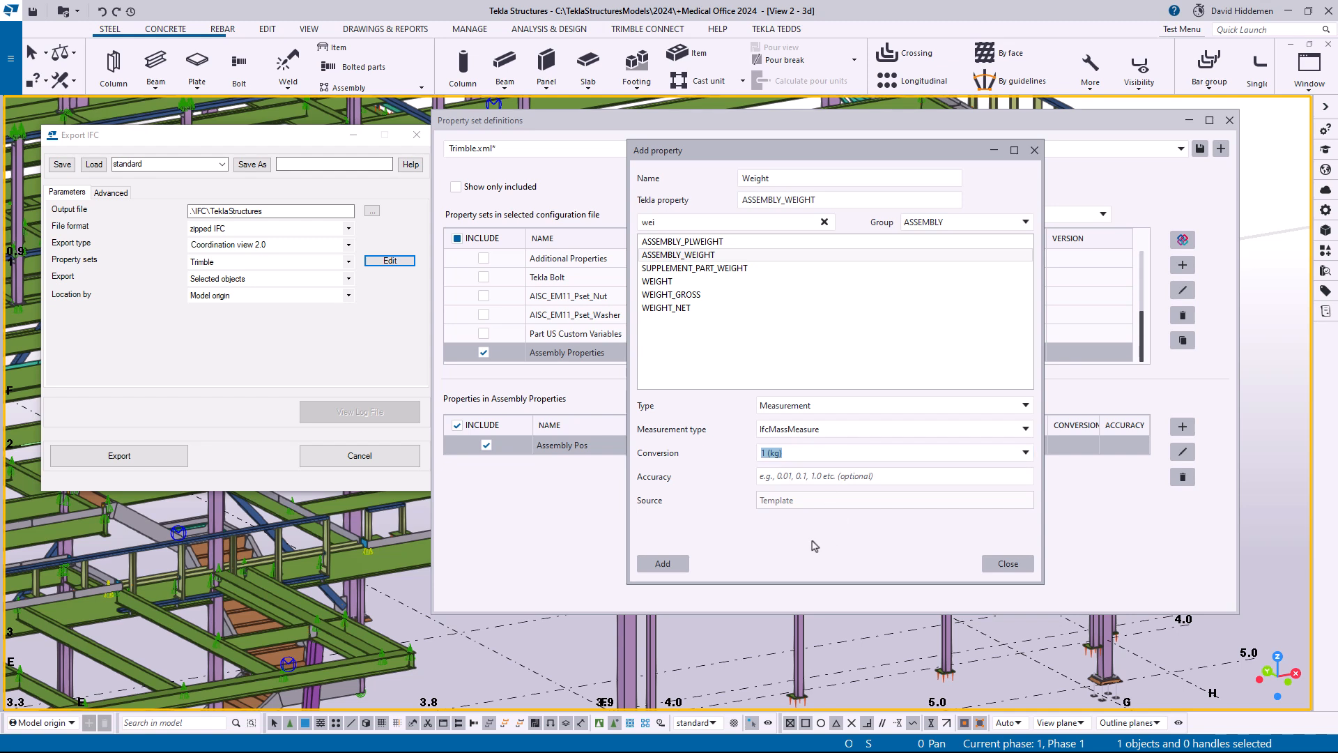
left_click(662, 563)
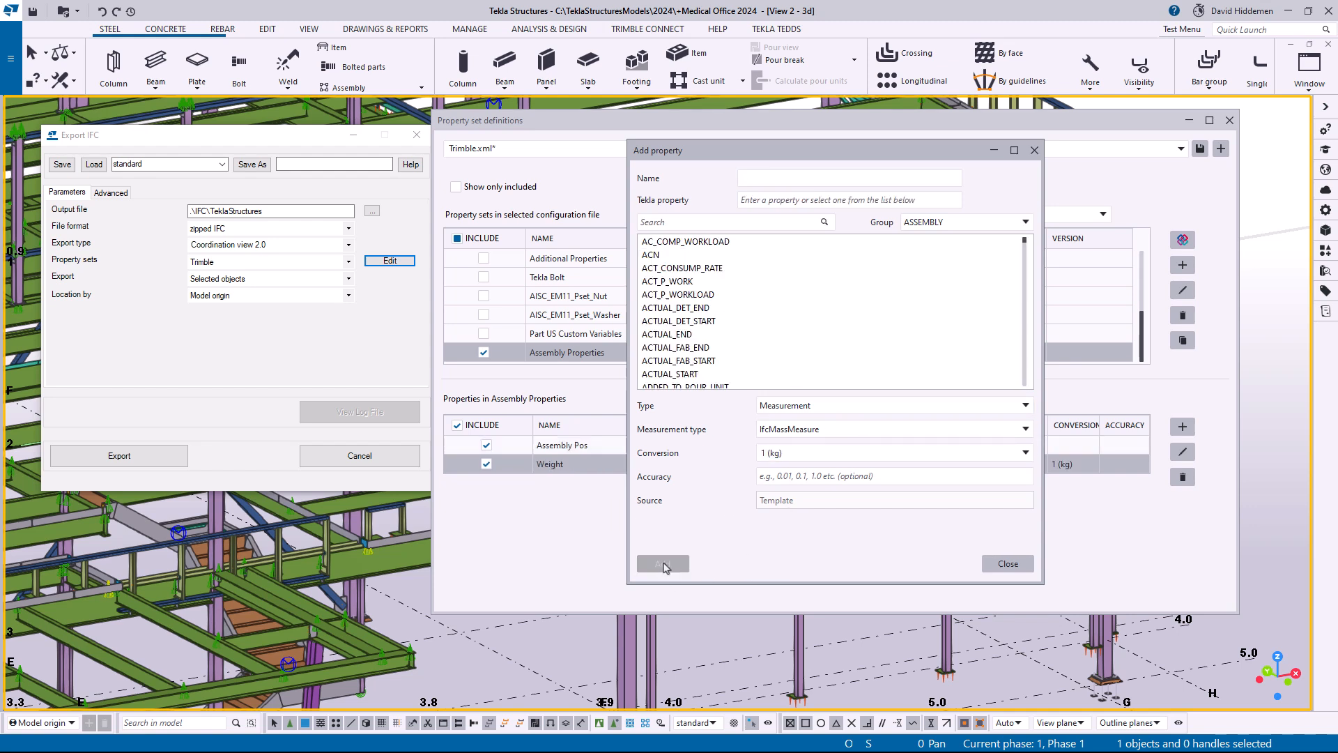
Add Overall Length, Overall Height and Overall Width, mapped to LENGTH_GROSS, HEIGHT and WIDTH.
type("Overall Length")
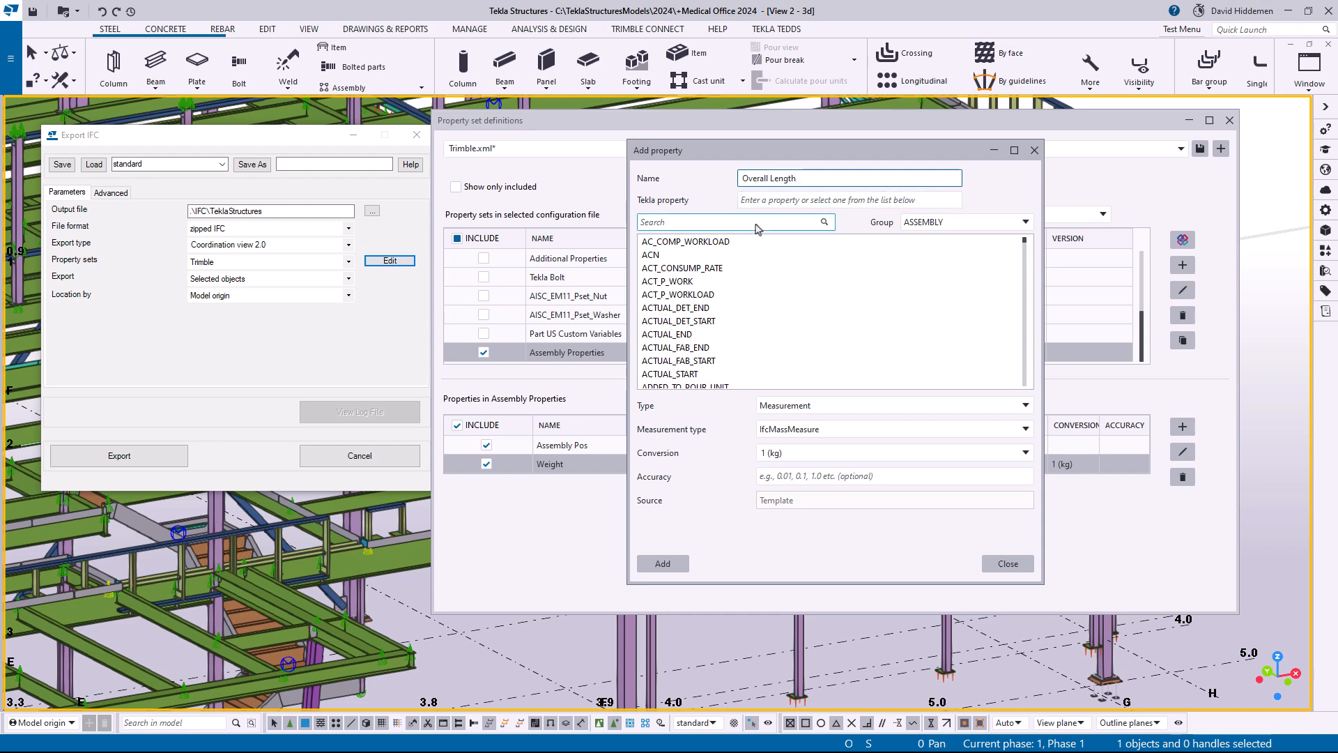
type("length")
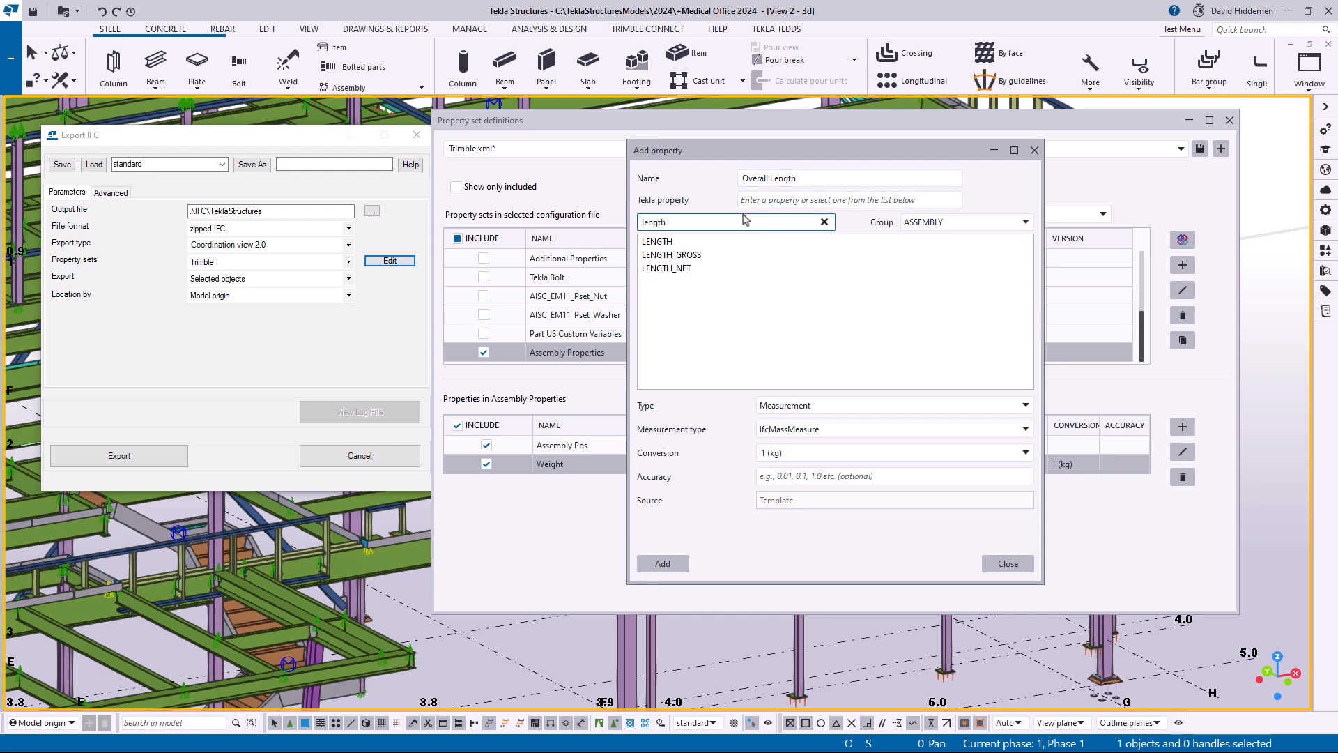
left_click(671, 254)
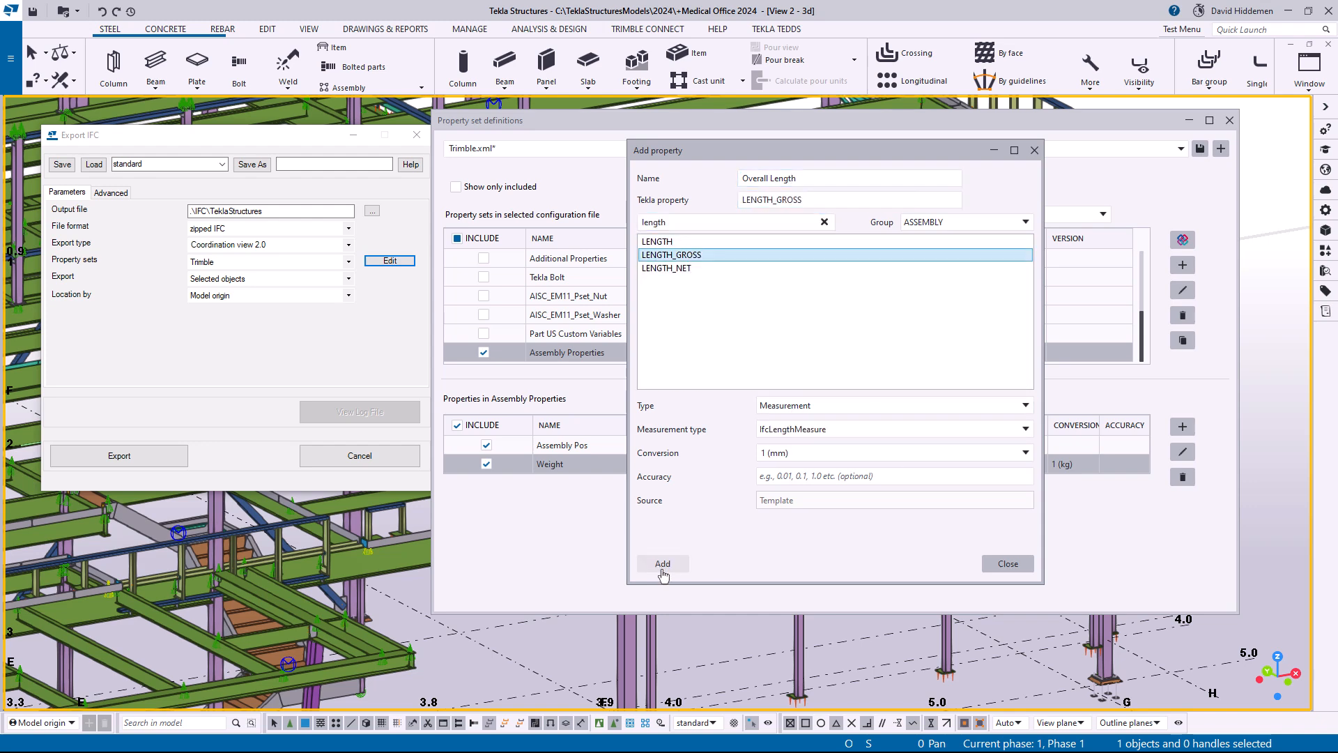
left_click(662, 564)
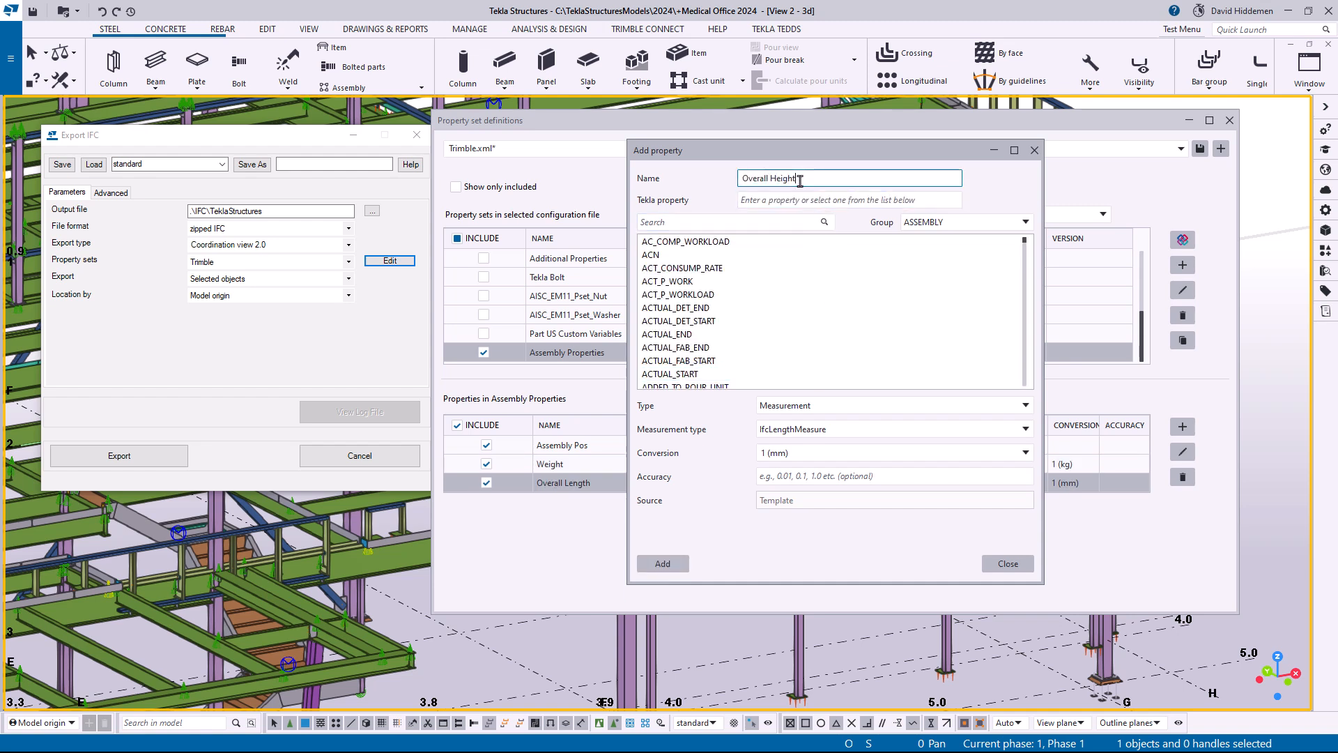
type("height")
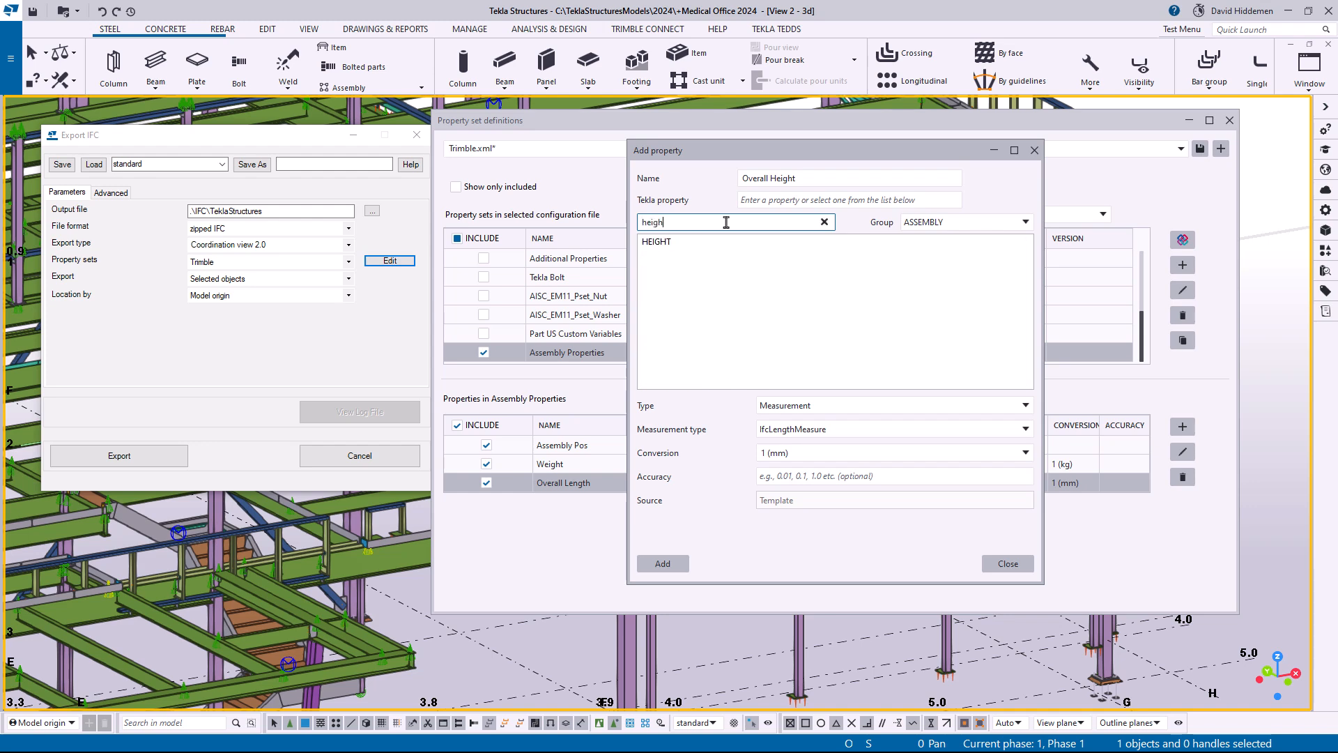
left_click(662, 563)
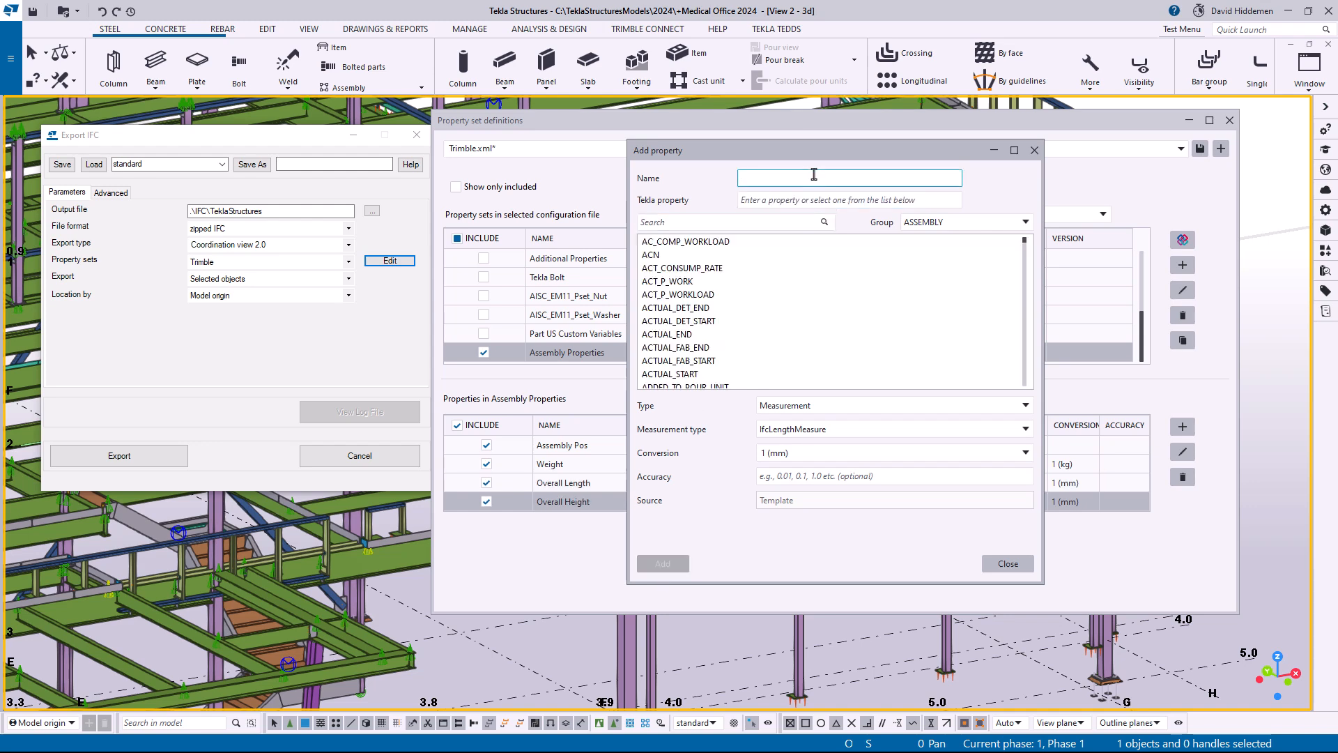
type("Overall Width")
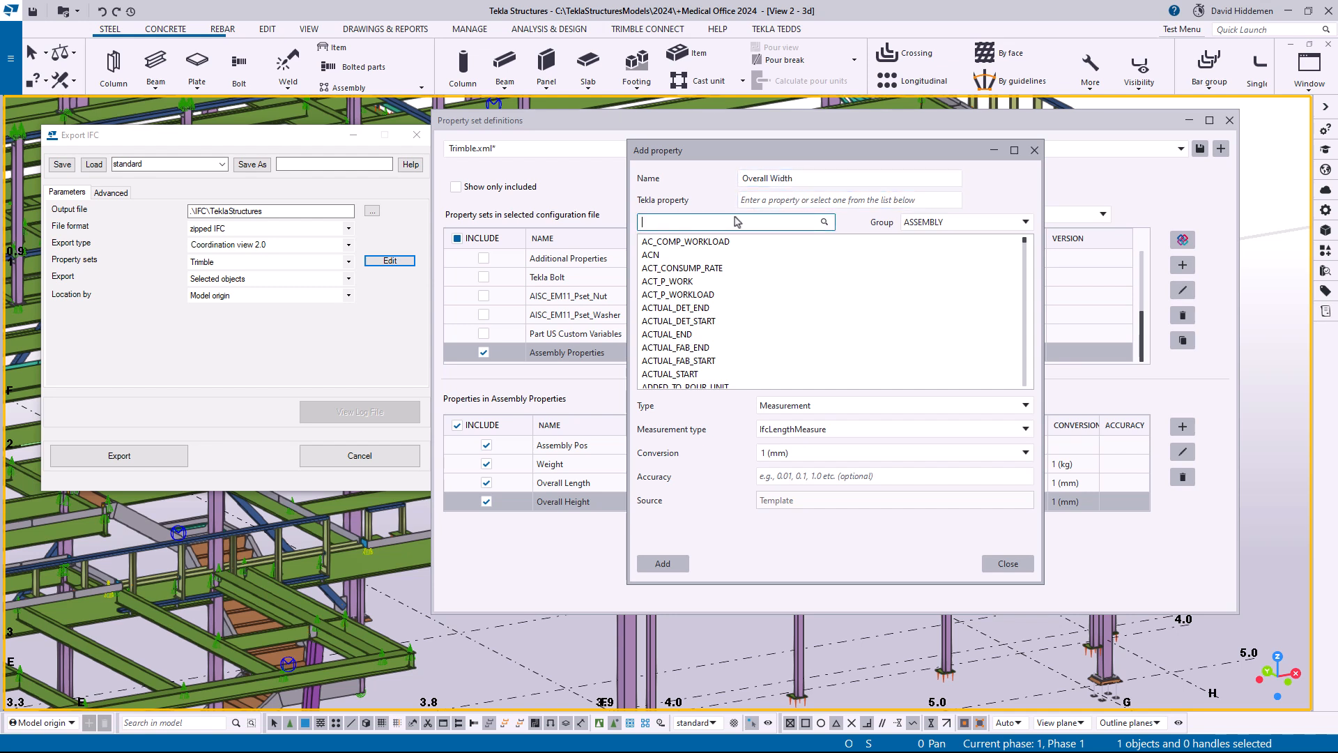
type("width")
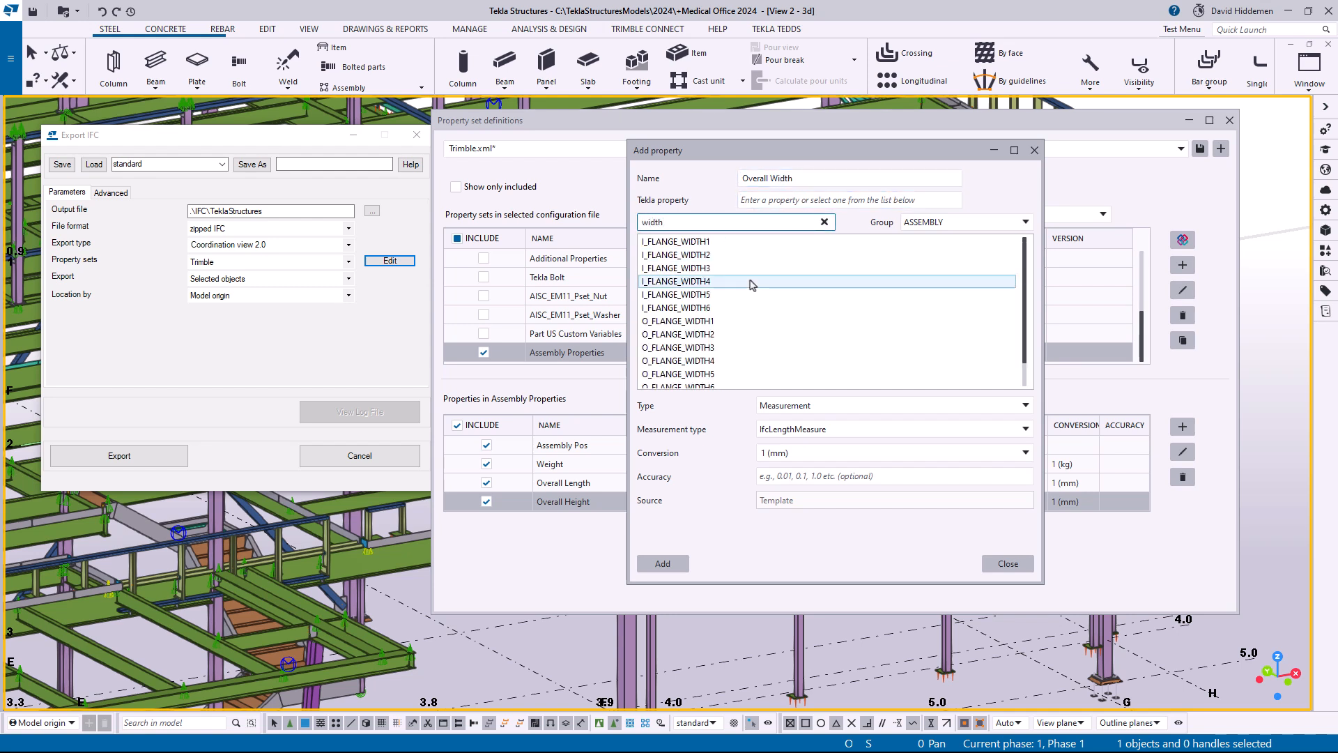
left_click(675, 374)
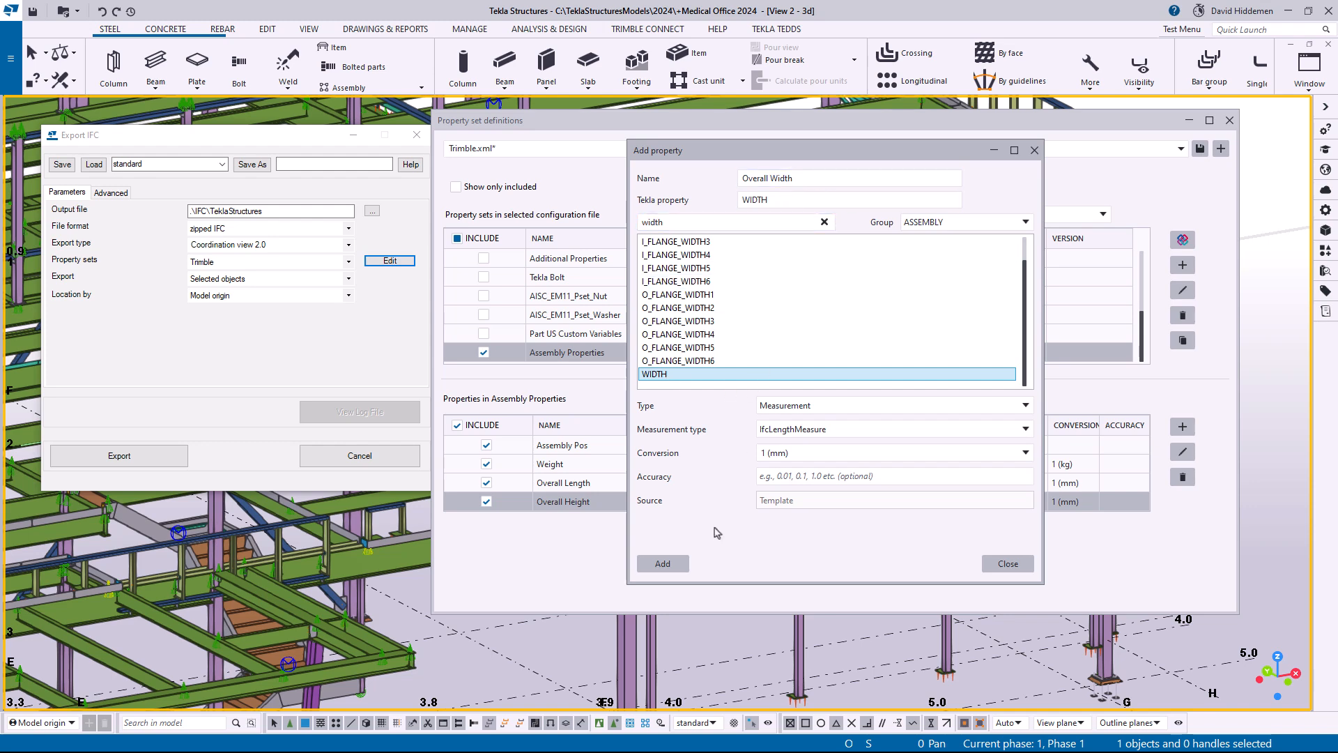
mouse_move(700, 544)
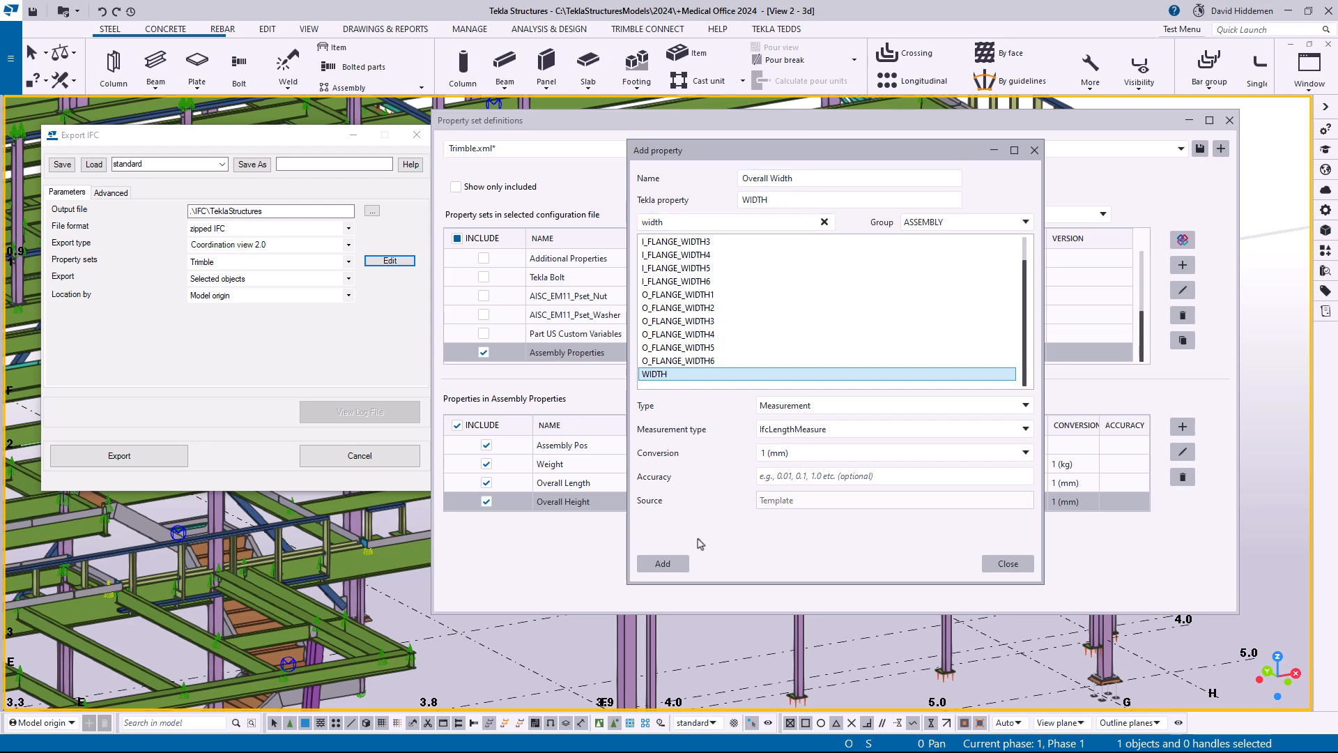
left_click(663, 563)
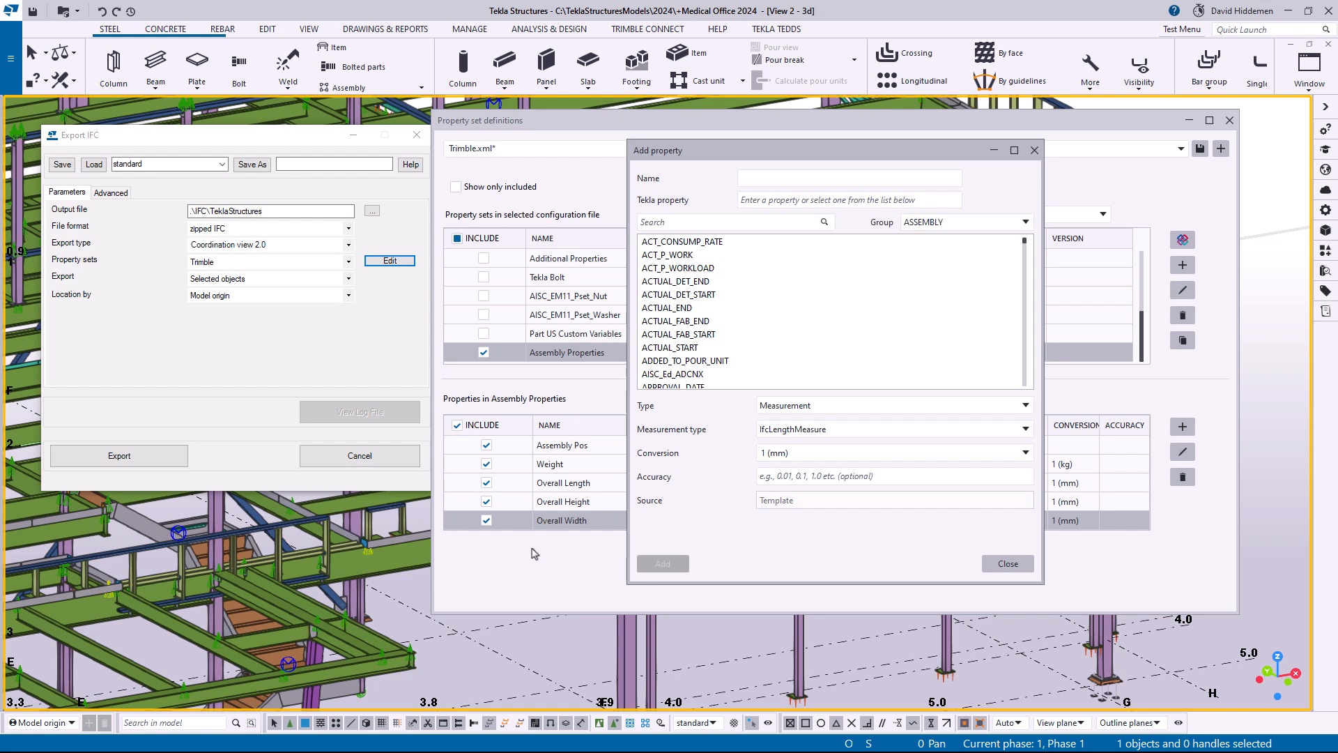
mouse_move(749, 563)
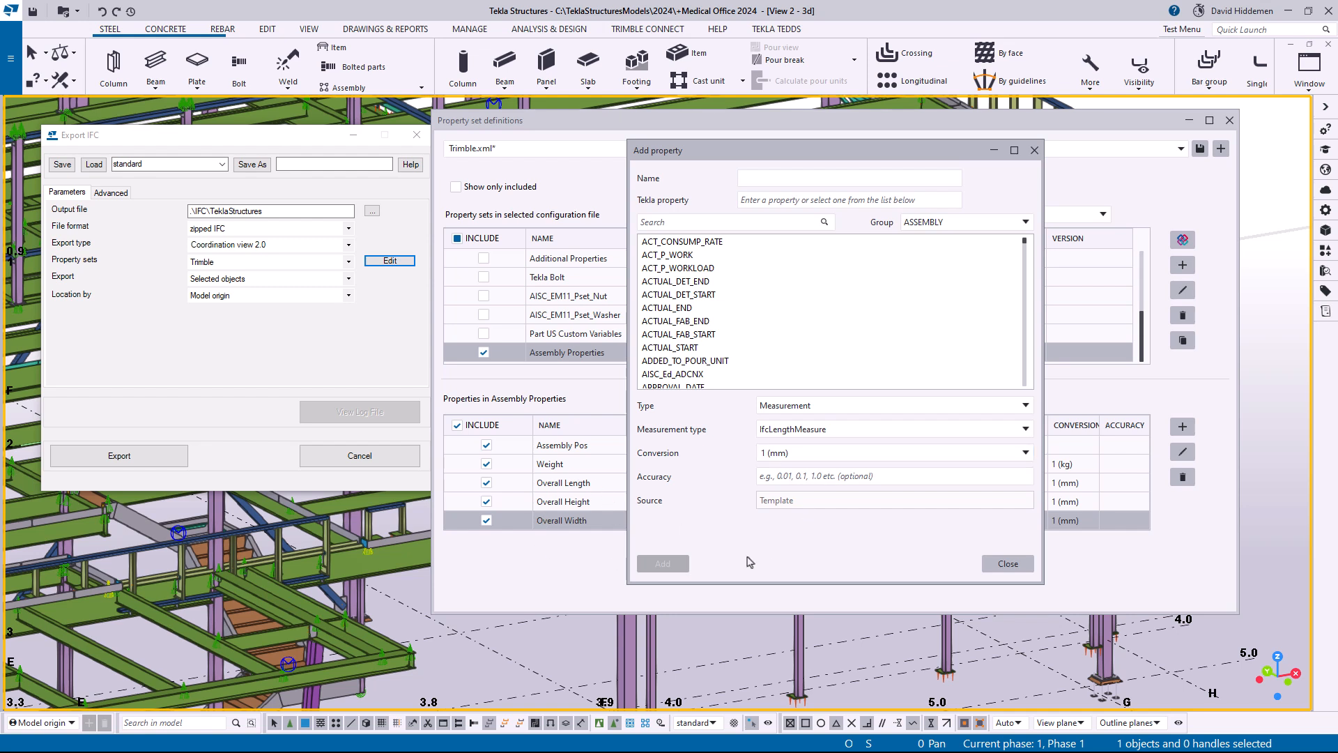
mouse_move(549, 583)
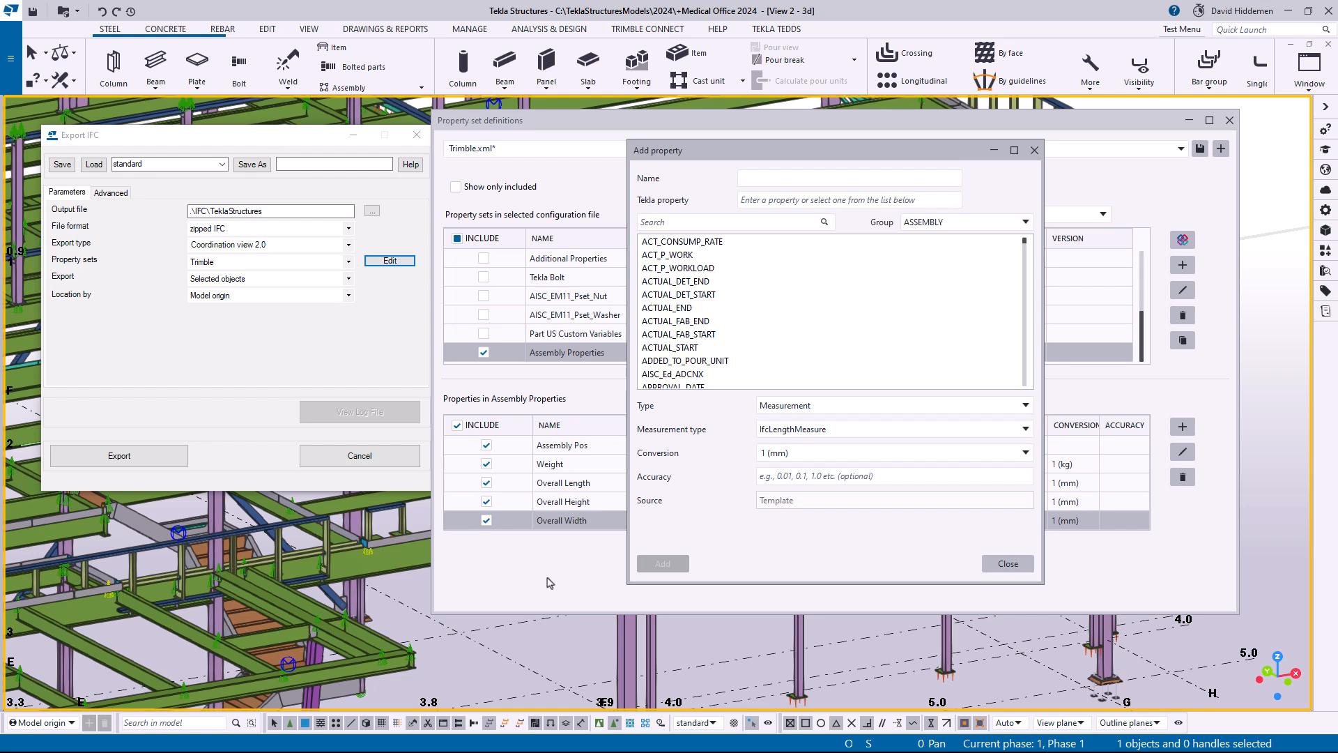
mouse_move(596, 392)
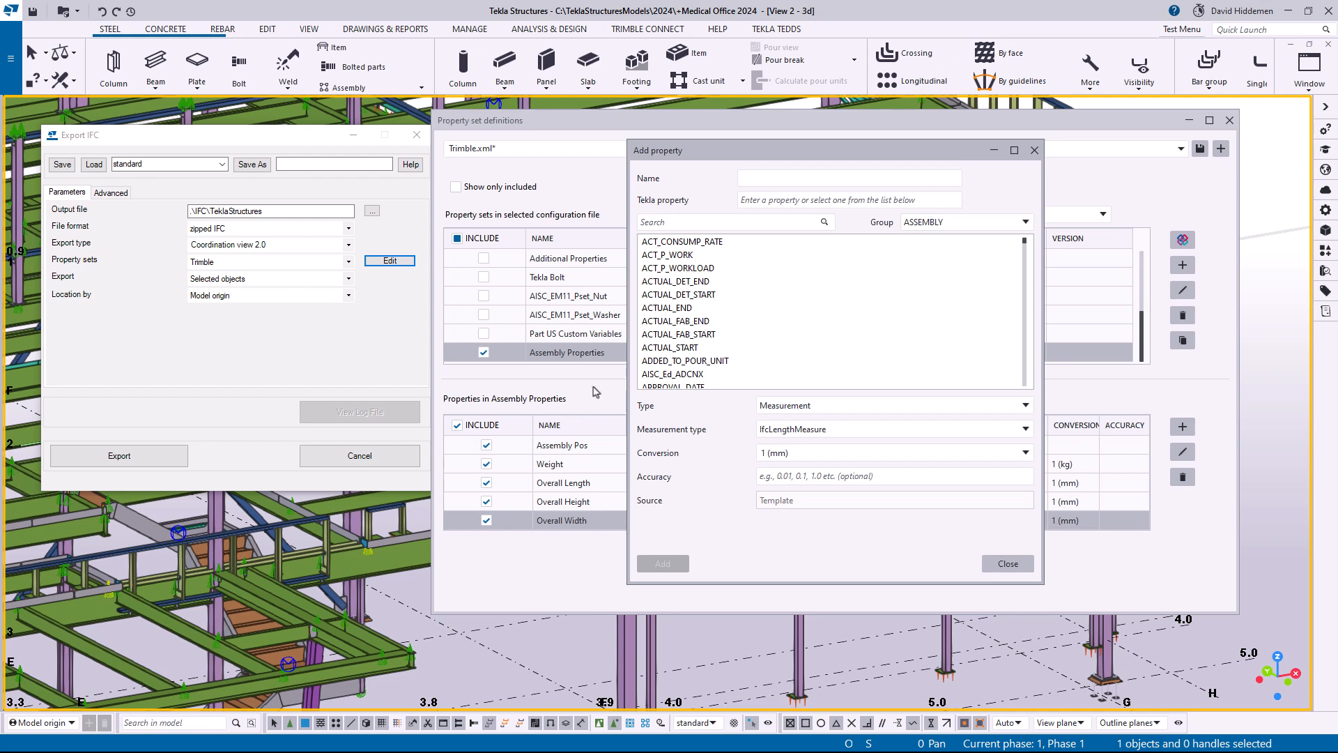
left_click(848, 177)
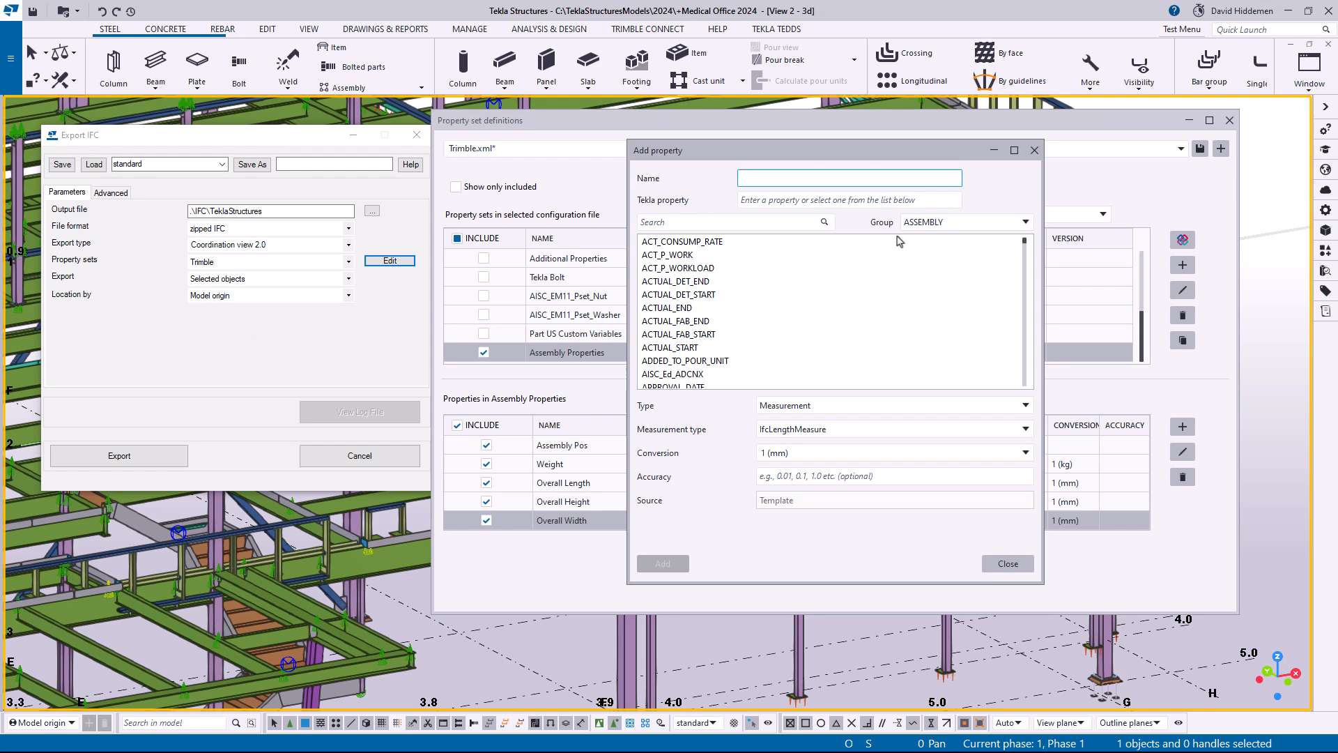
Close Add property and save the configuration as DavesCustomExports.xml.
left_click(1007, 563)
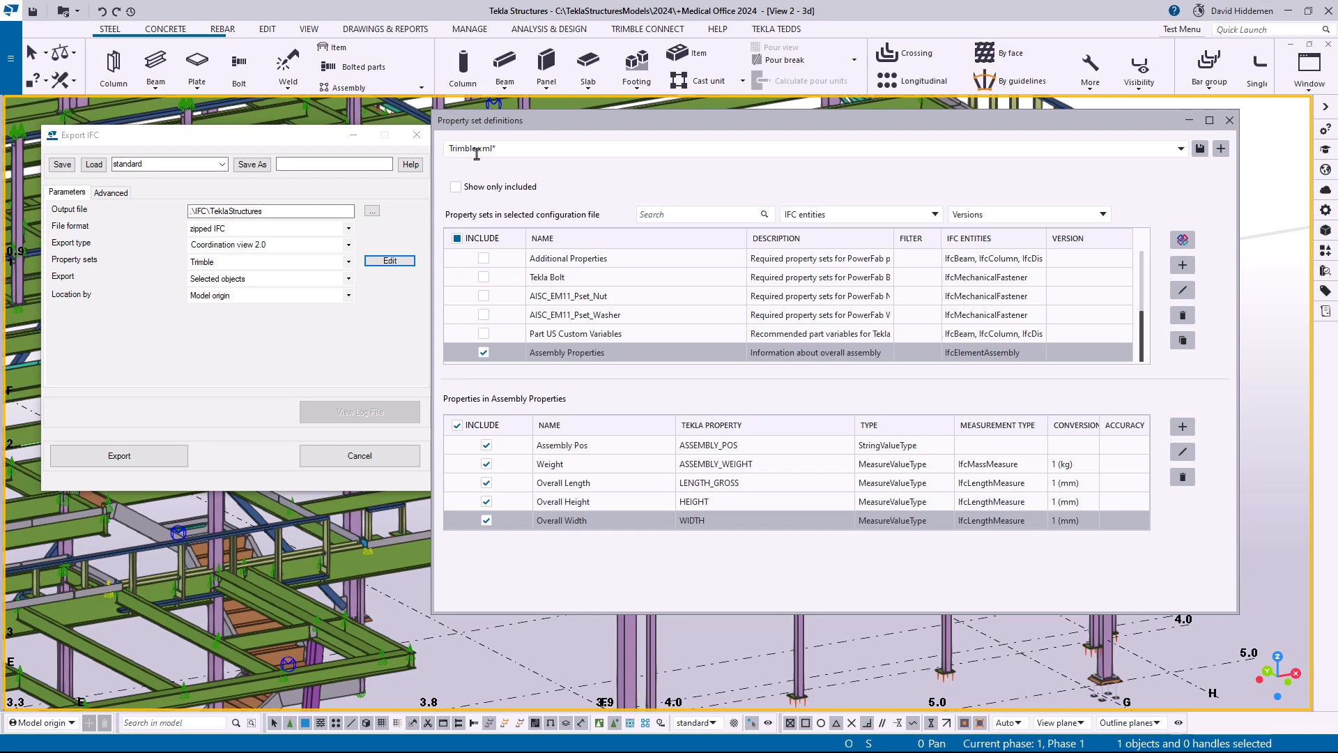
left_click(1181, 148)
type("DavesCustomExports")
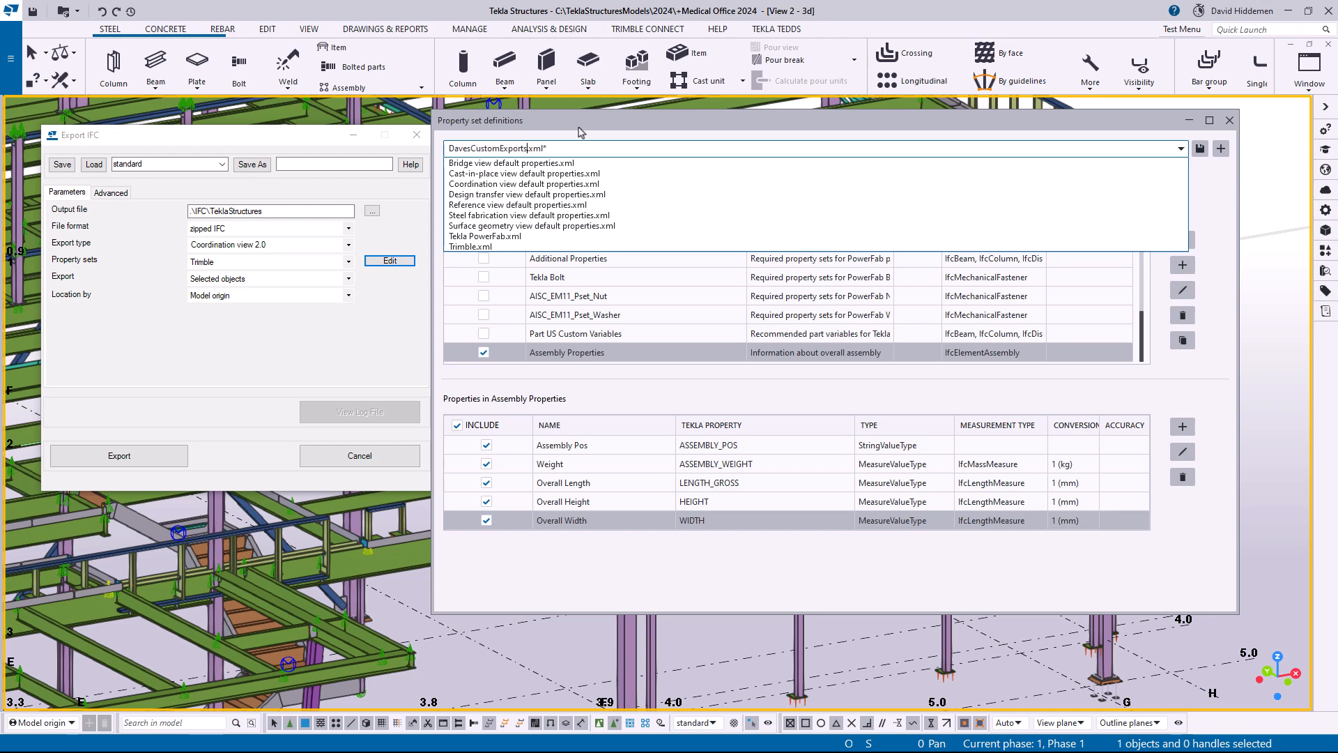
left_click(1180, 148)
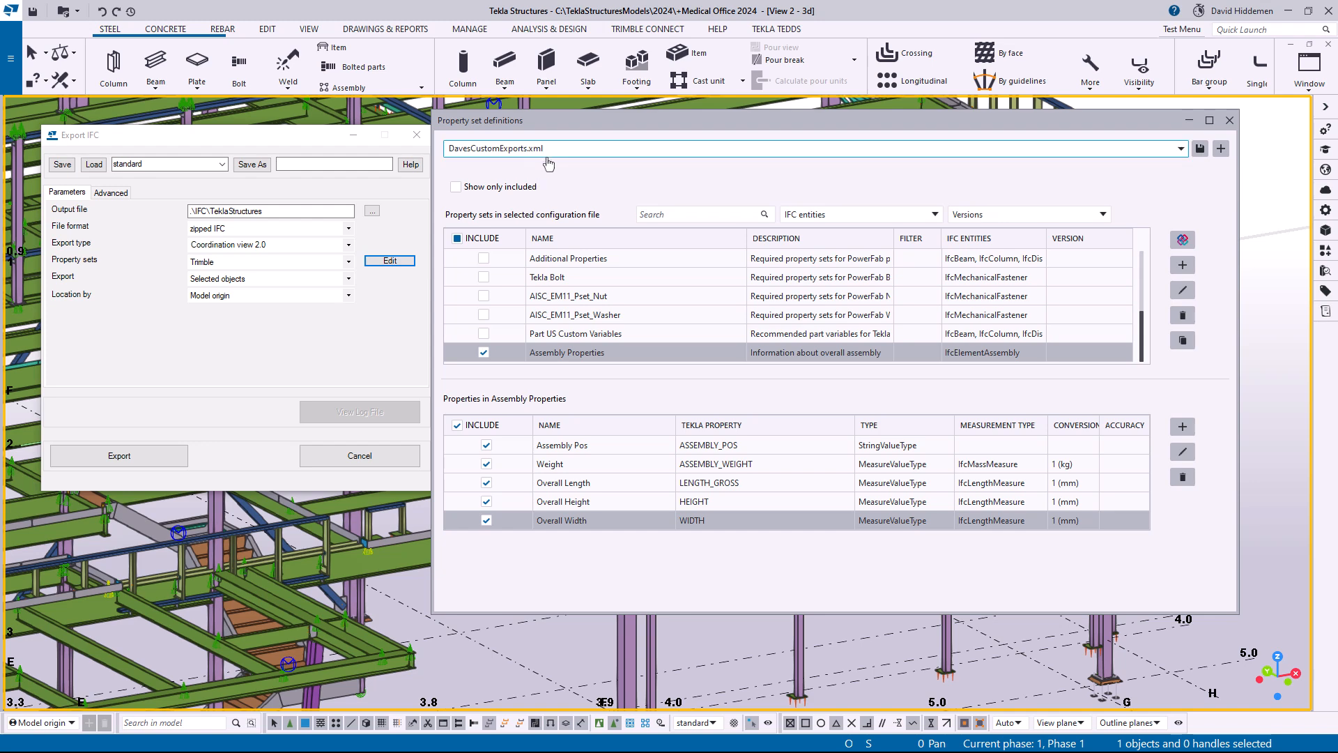
mouse_move(548, 166)
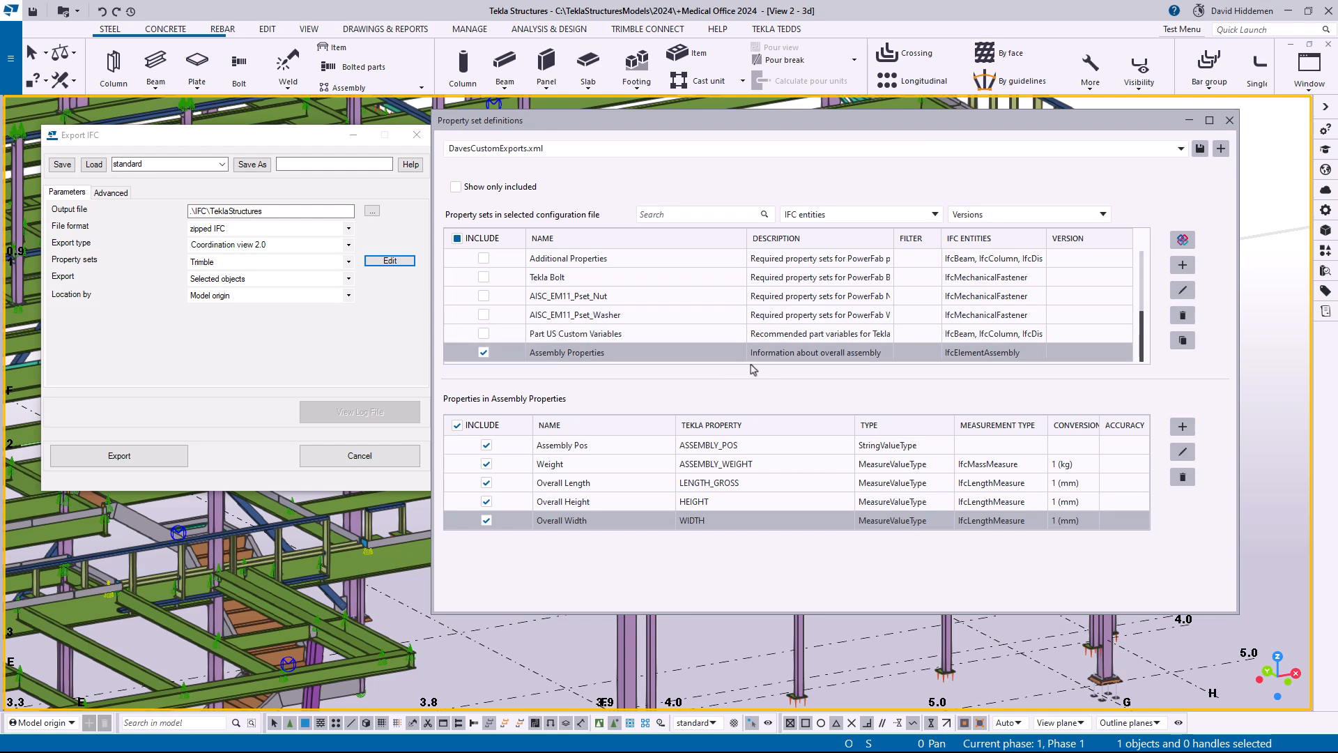
mouse_move(1229, 121)
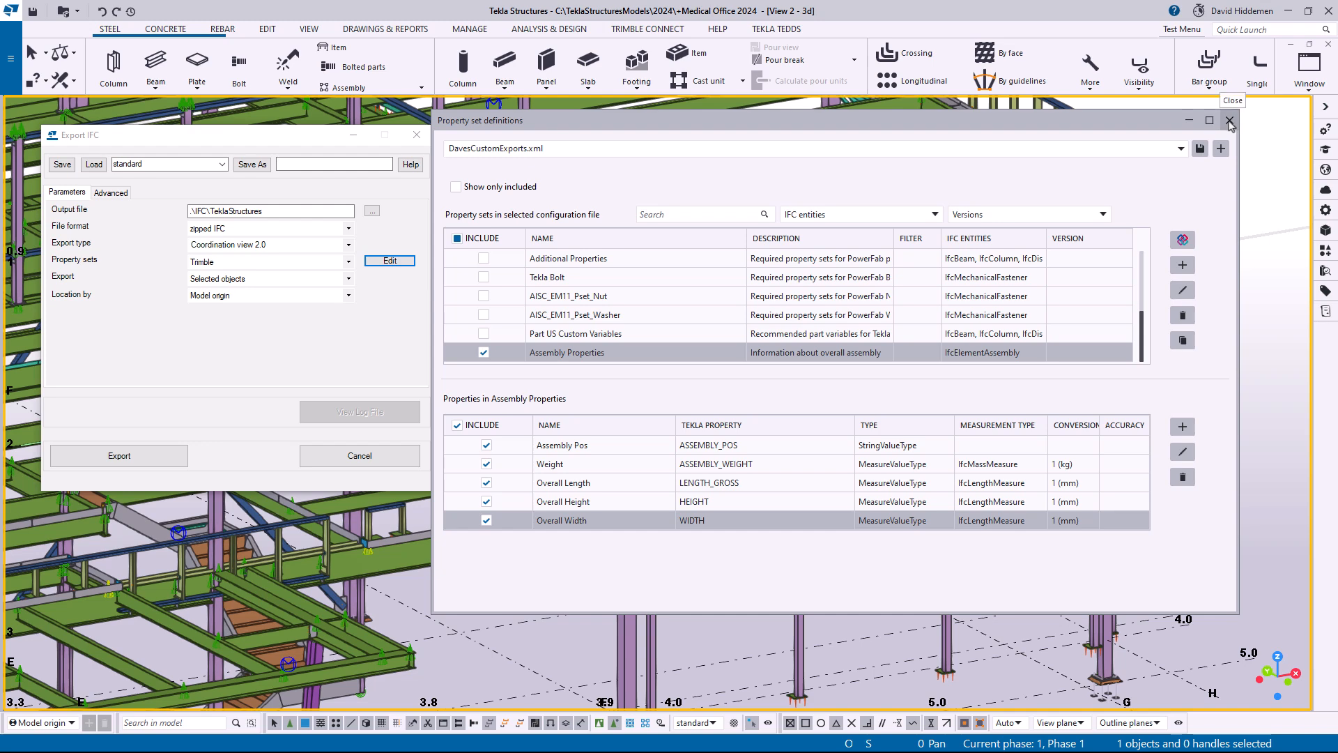
Close Property set definitions, export the beam to IFC, and close Export IFC.
left_click(1229, 122)
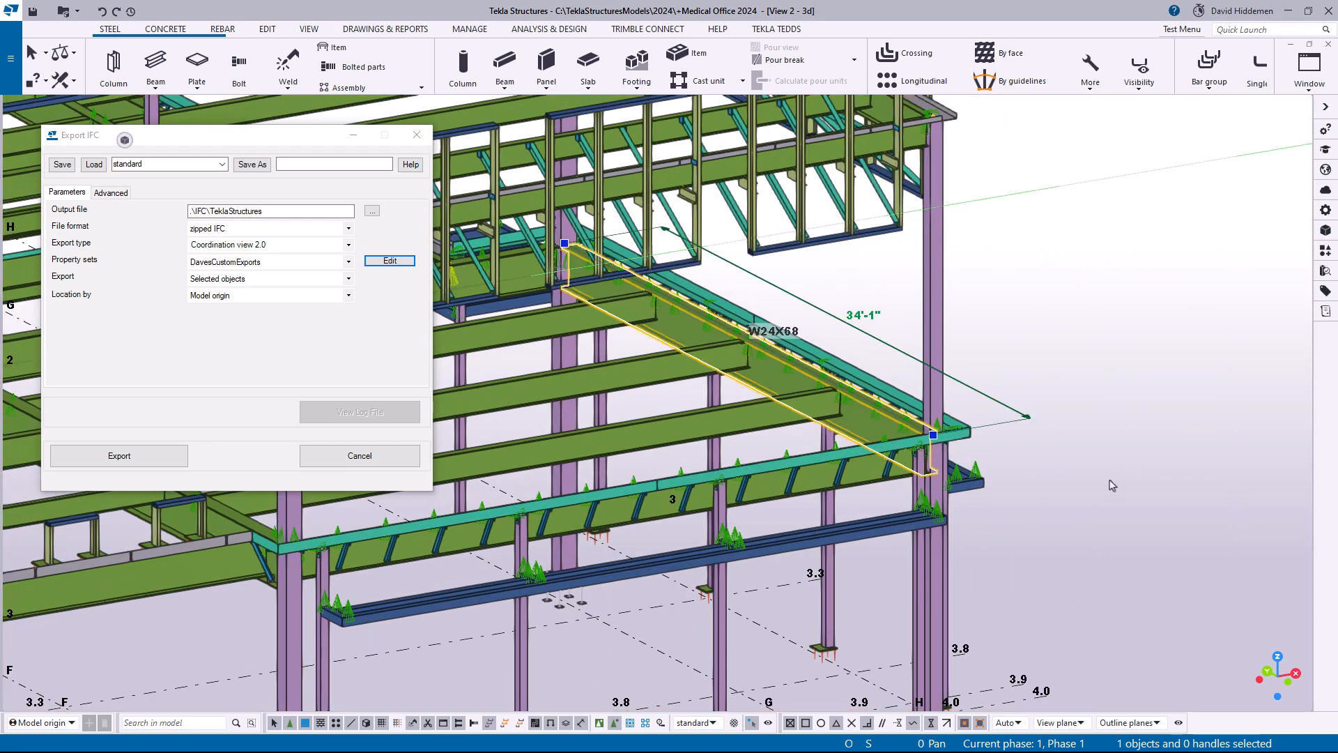
mouse_move(297, 304)
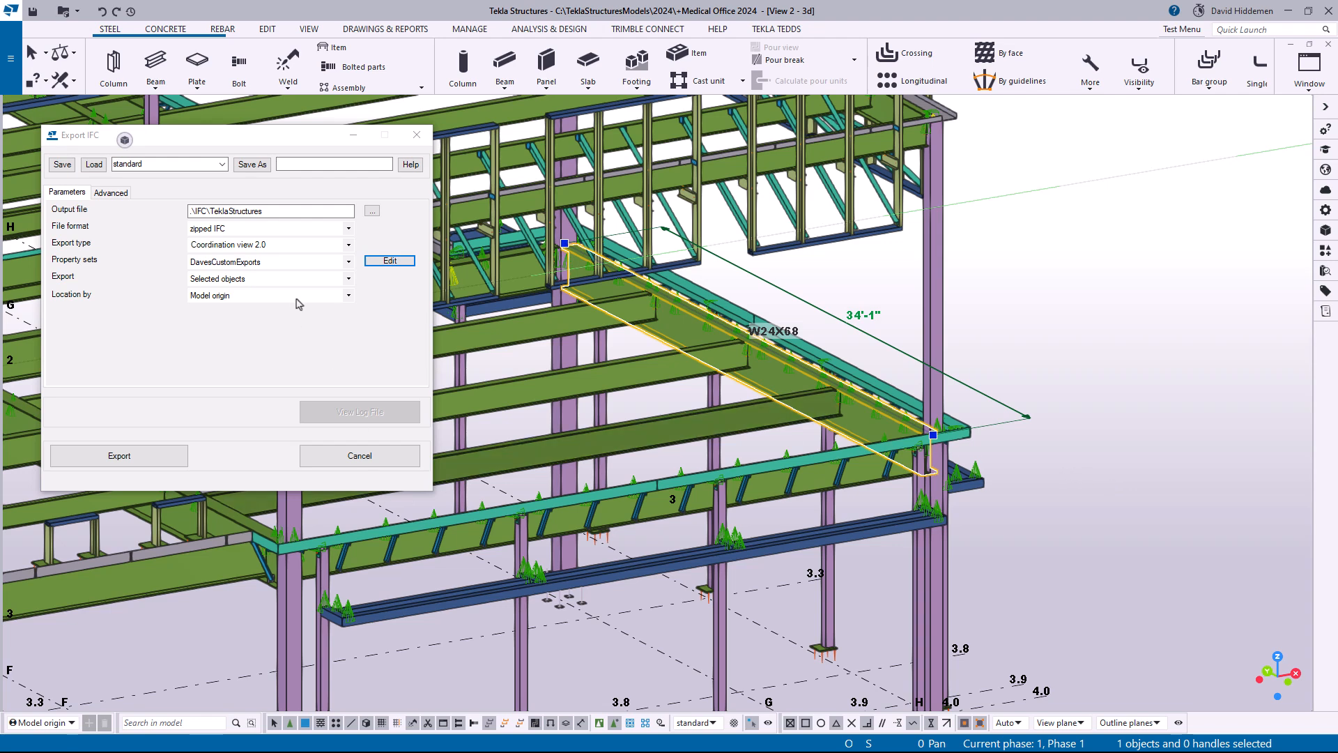
mouse_move(813, 327)
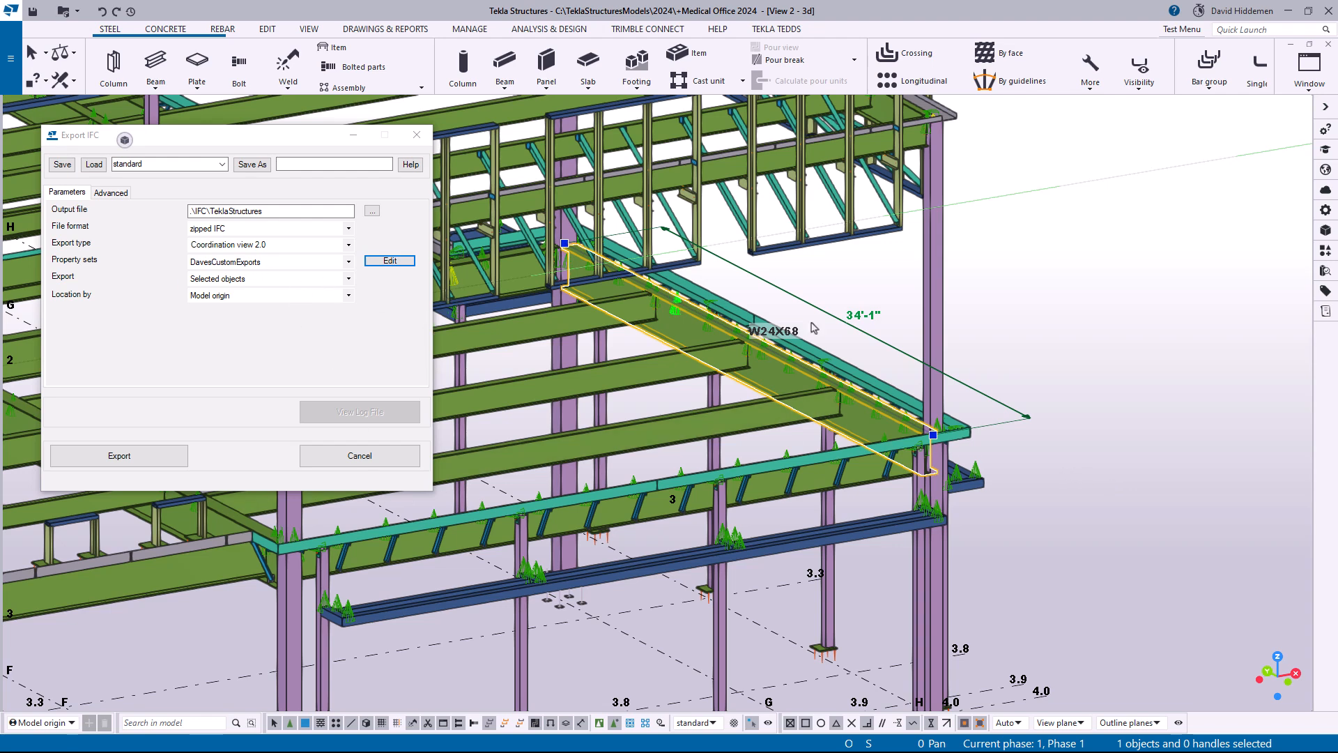
mouse_move(119, 455)
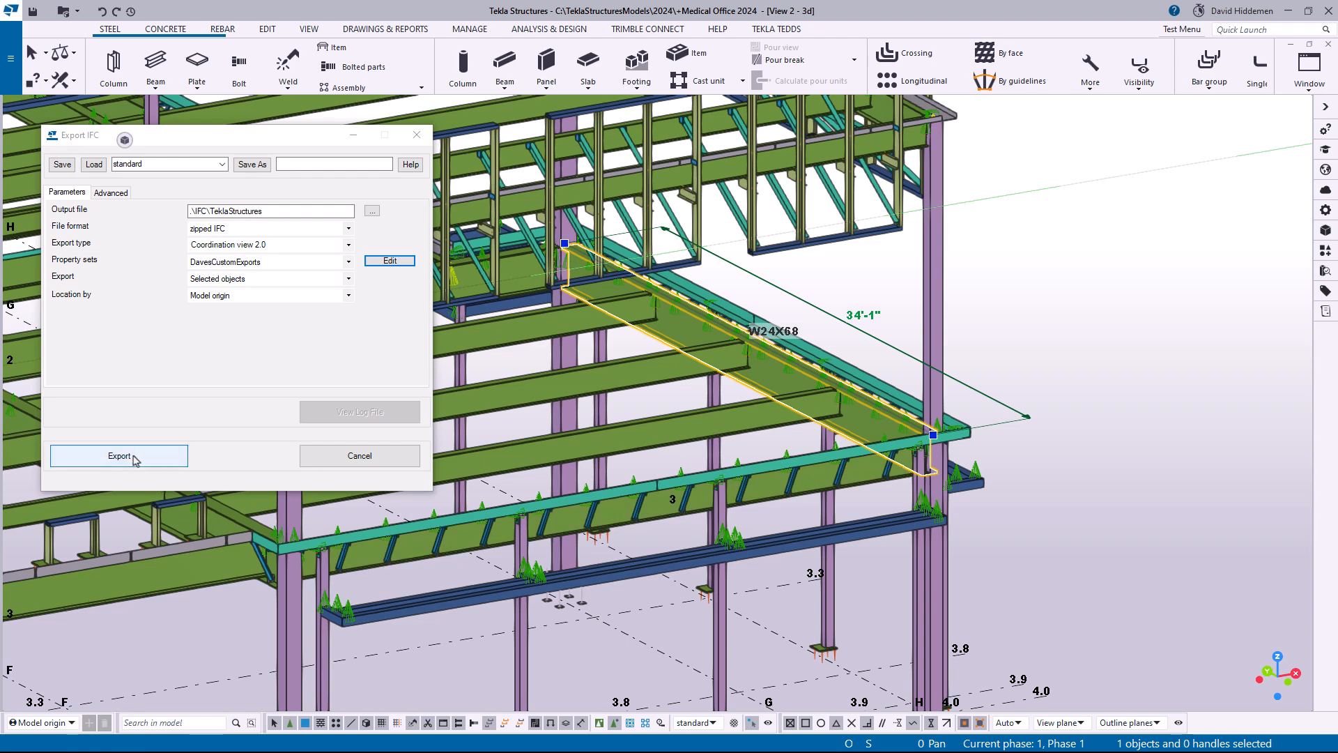
left_click(119, 455)
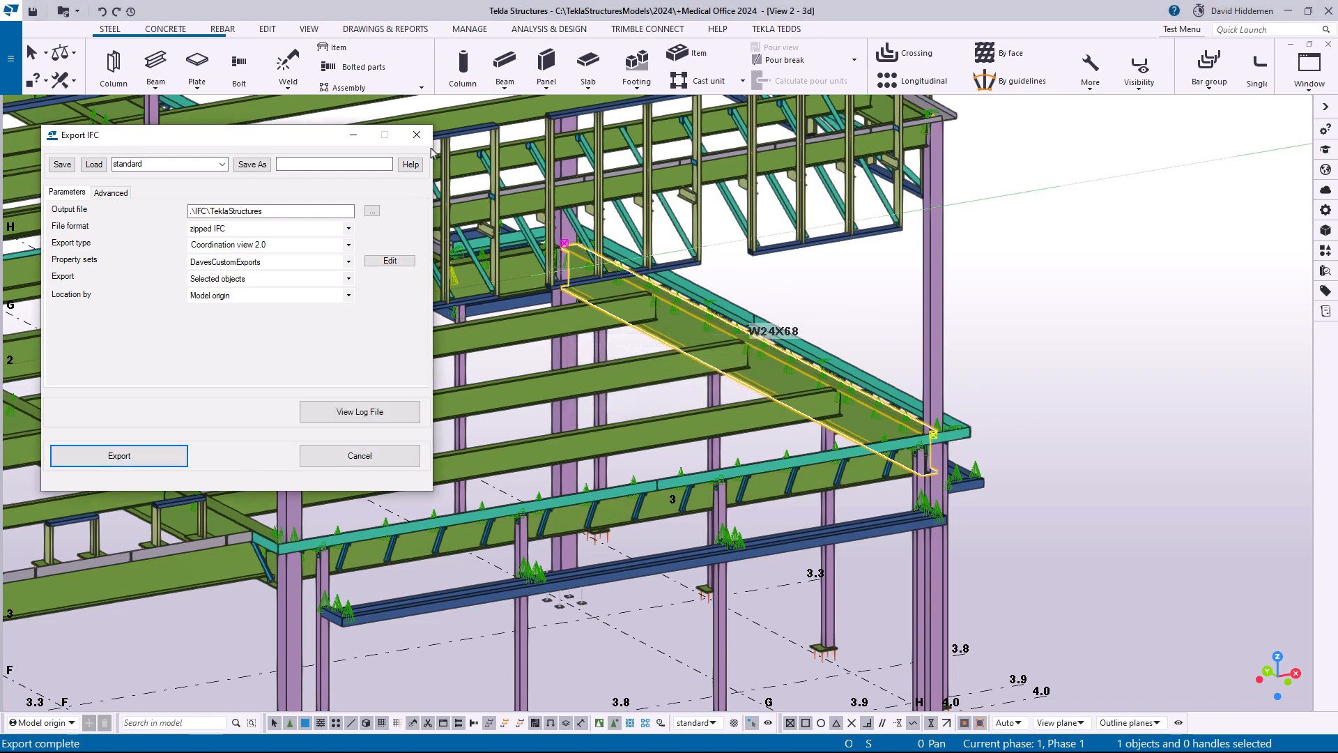
left_click(119, 455)
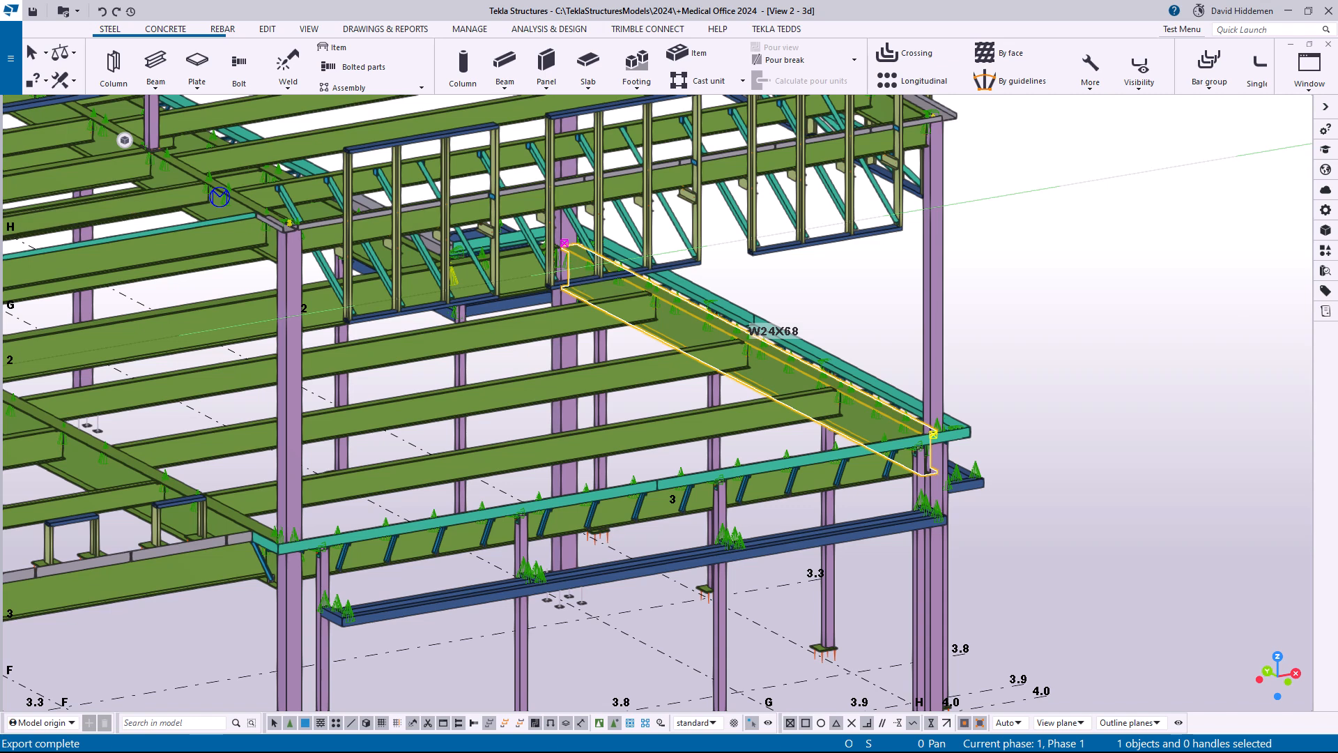
mouse_move(897, 420)
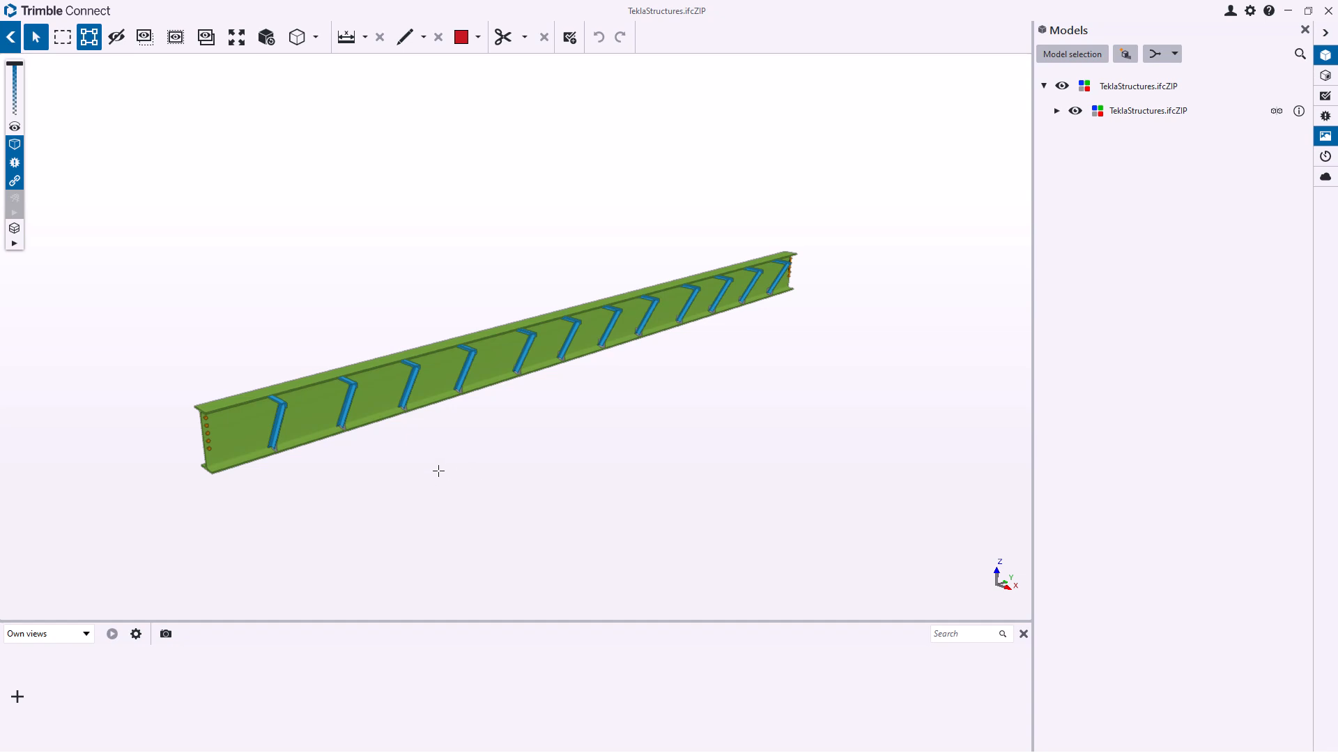
mouse_move(89, 37)
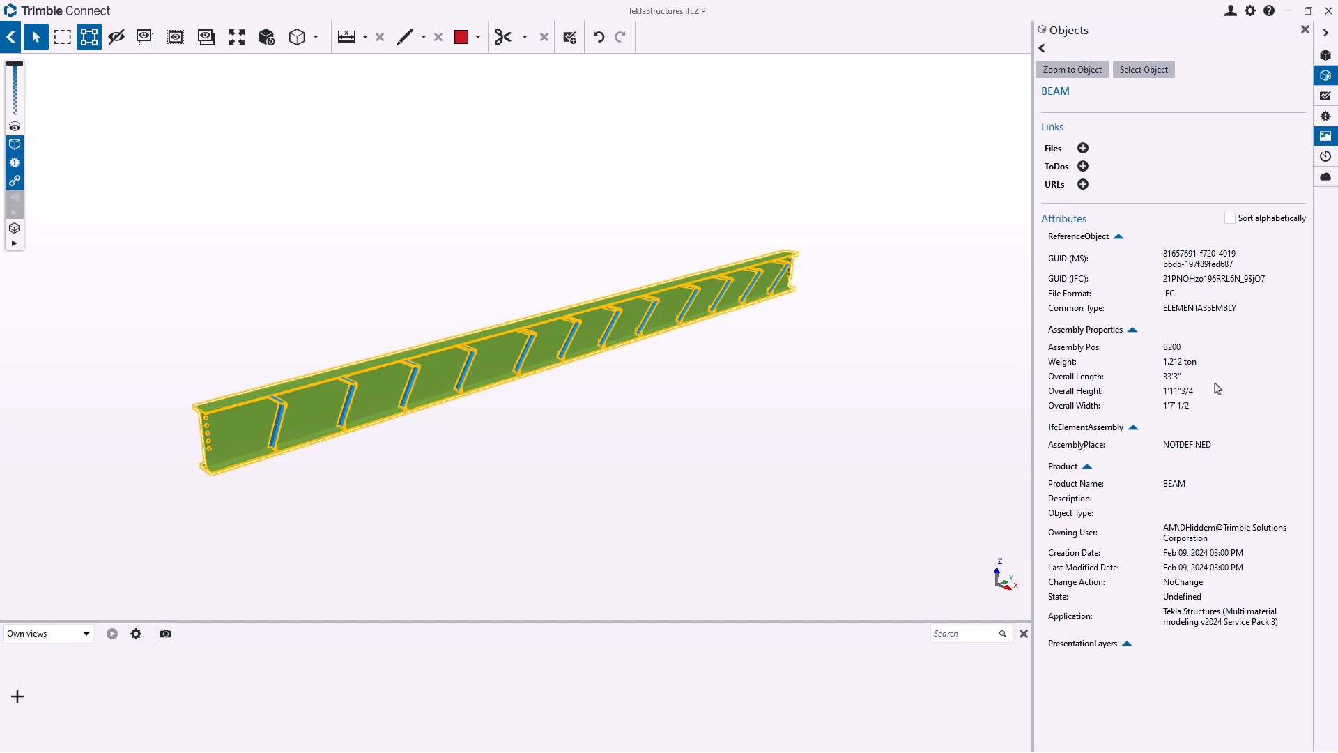
mouse_move(1083, 366)
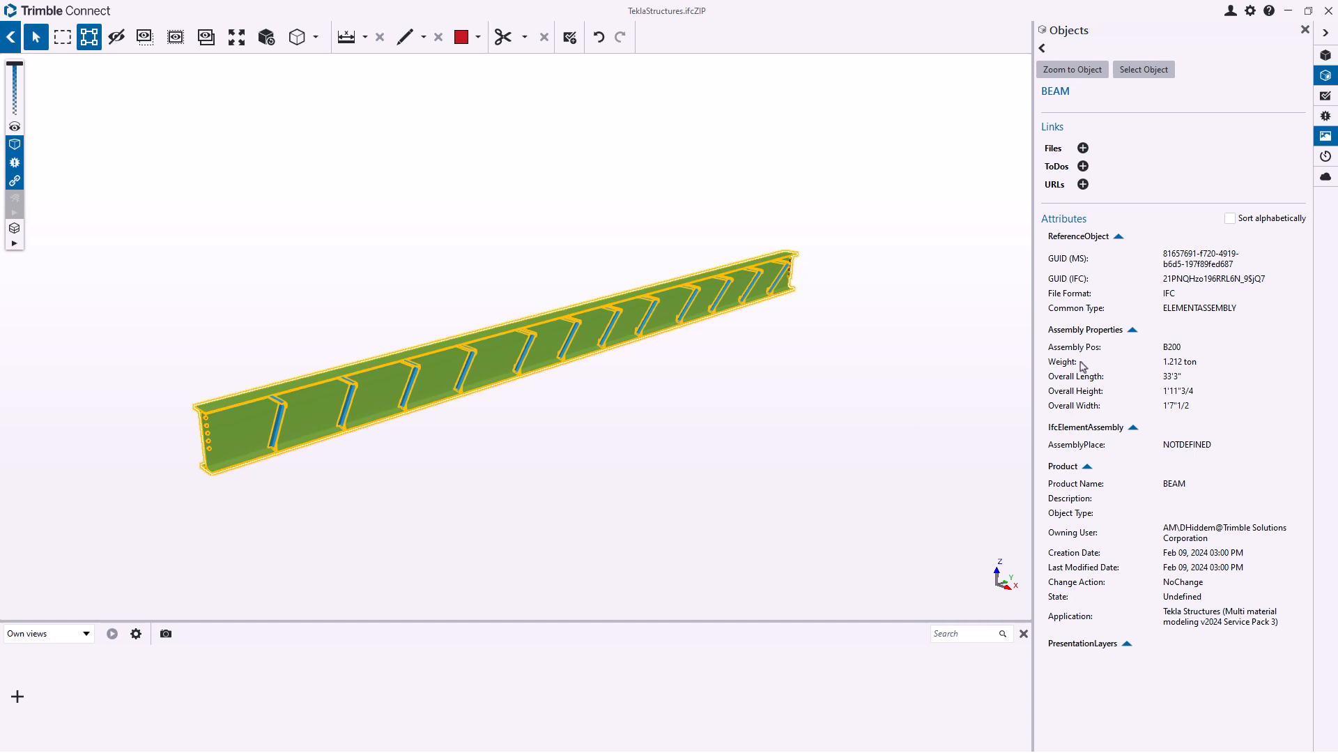
mouse_move(1125, 366)
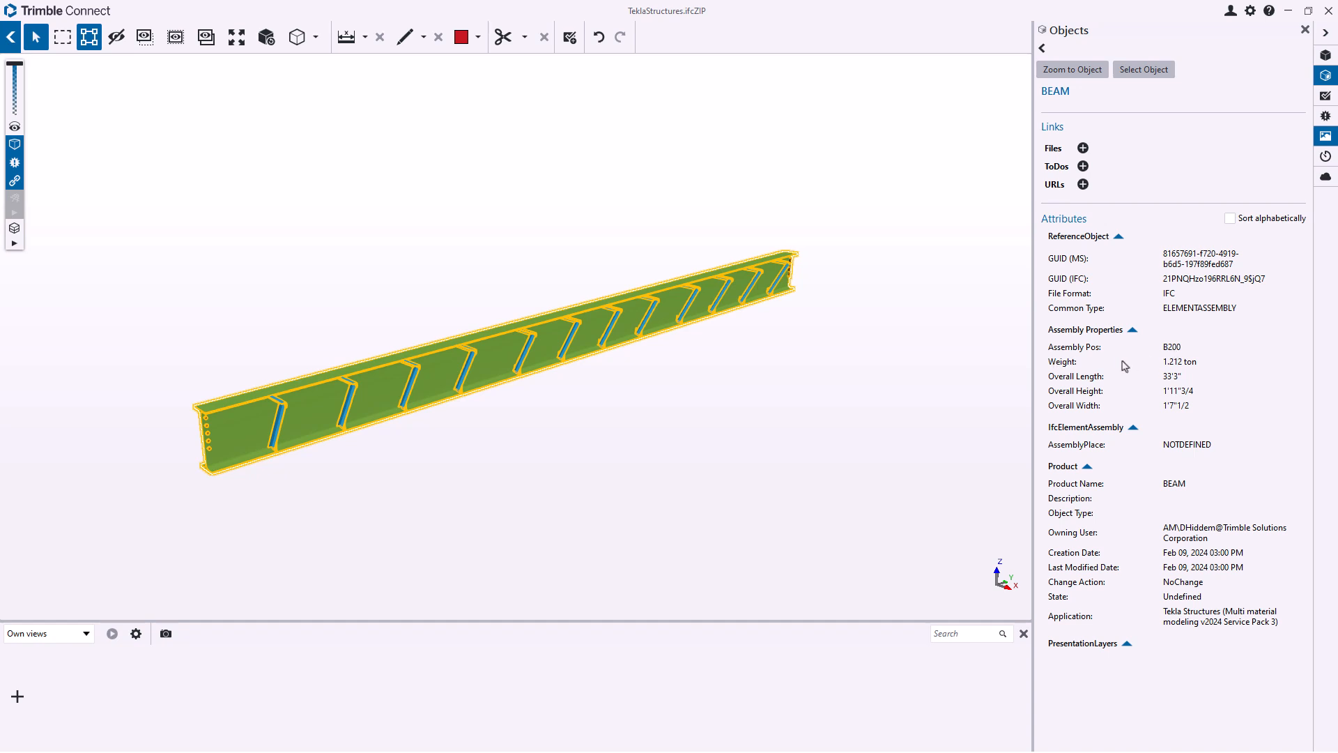
mouse_move(1097, 413)
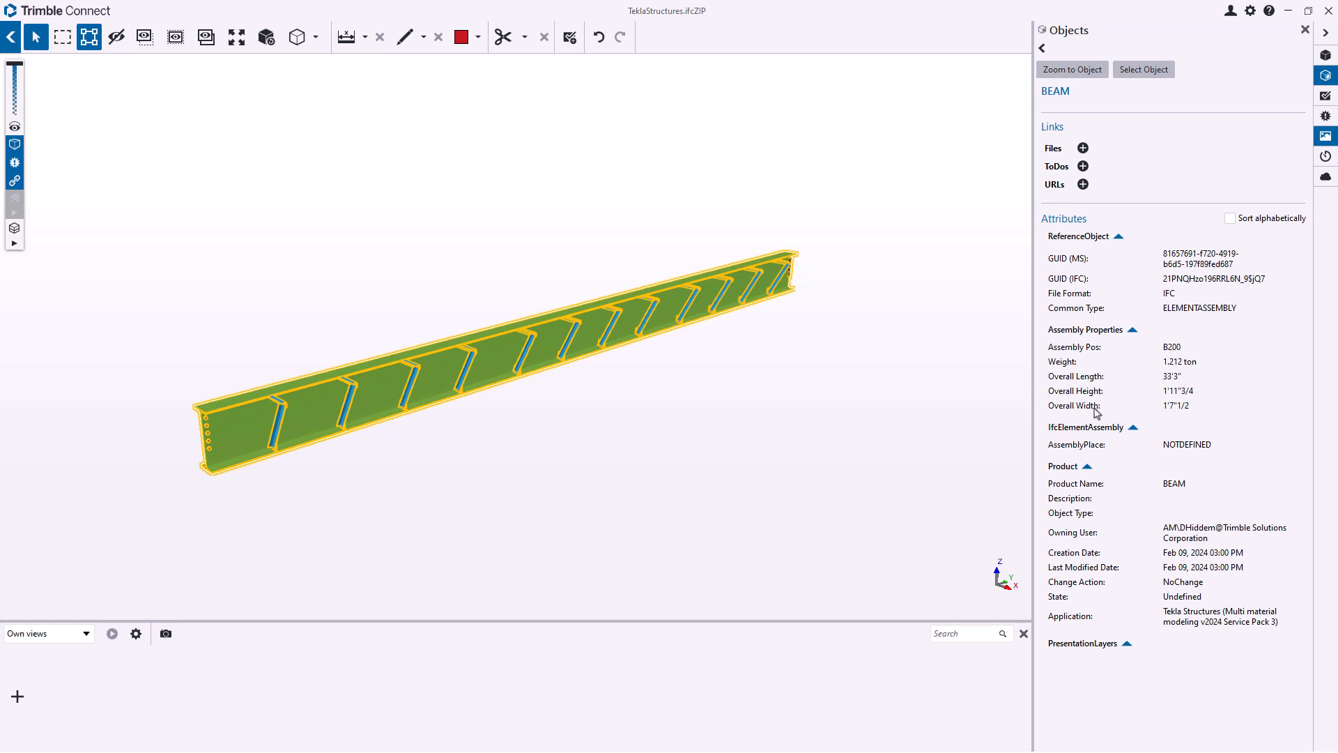
mouse_move(957, 496)
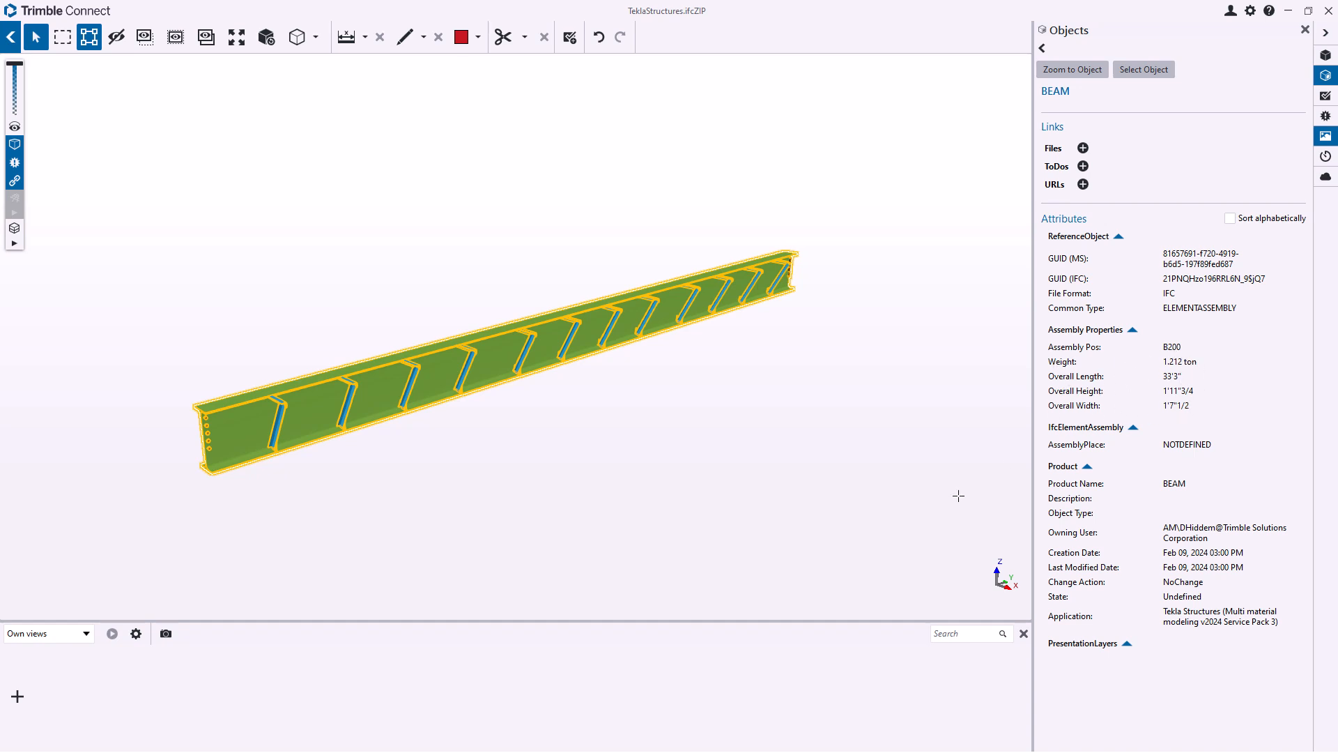
After reviewing the beam's Assembly Properties, open the Trimble Connect Settings gear.
left_click(1248, 11)
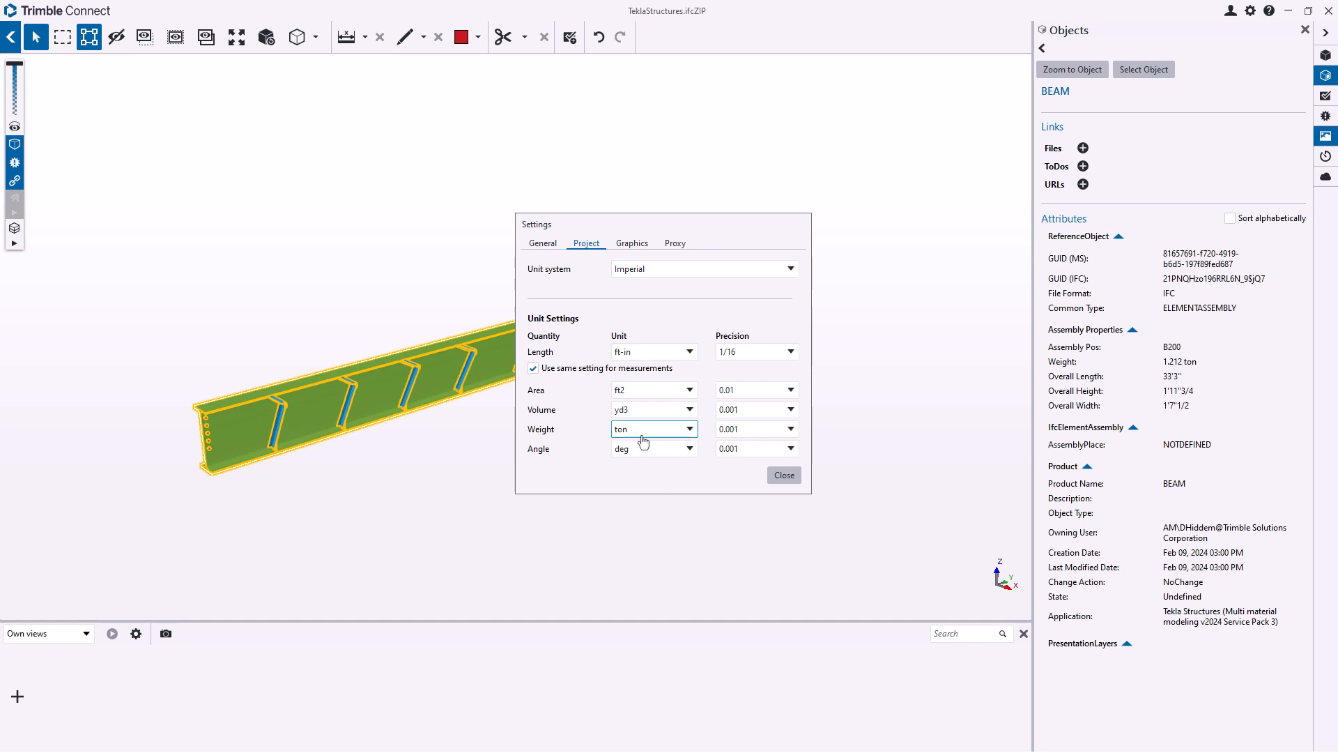
Change the project Weight unit from ton to lb.
left_click(691, 429)
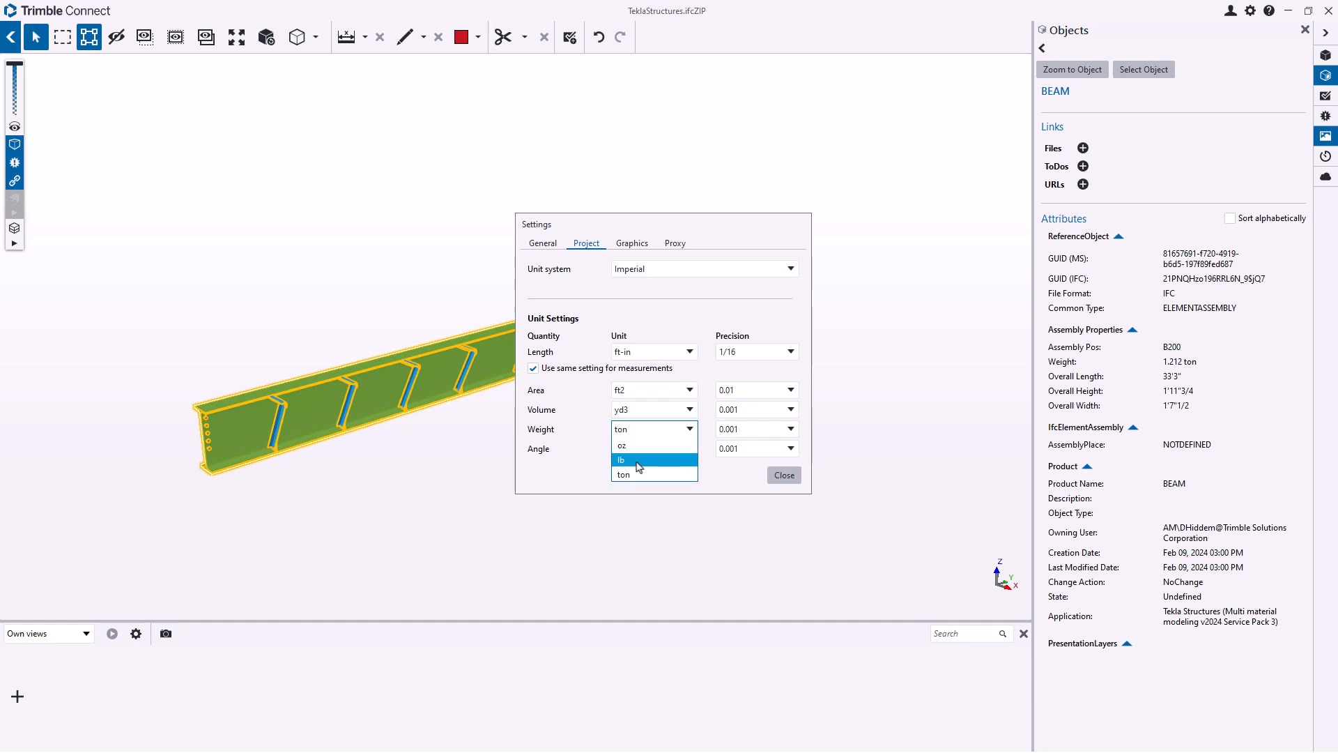
left_click(782, 474)
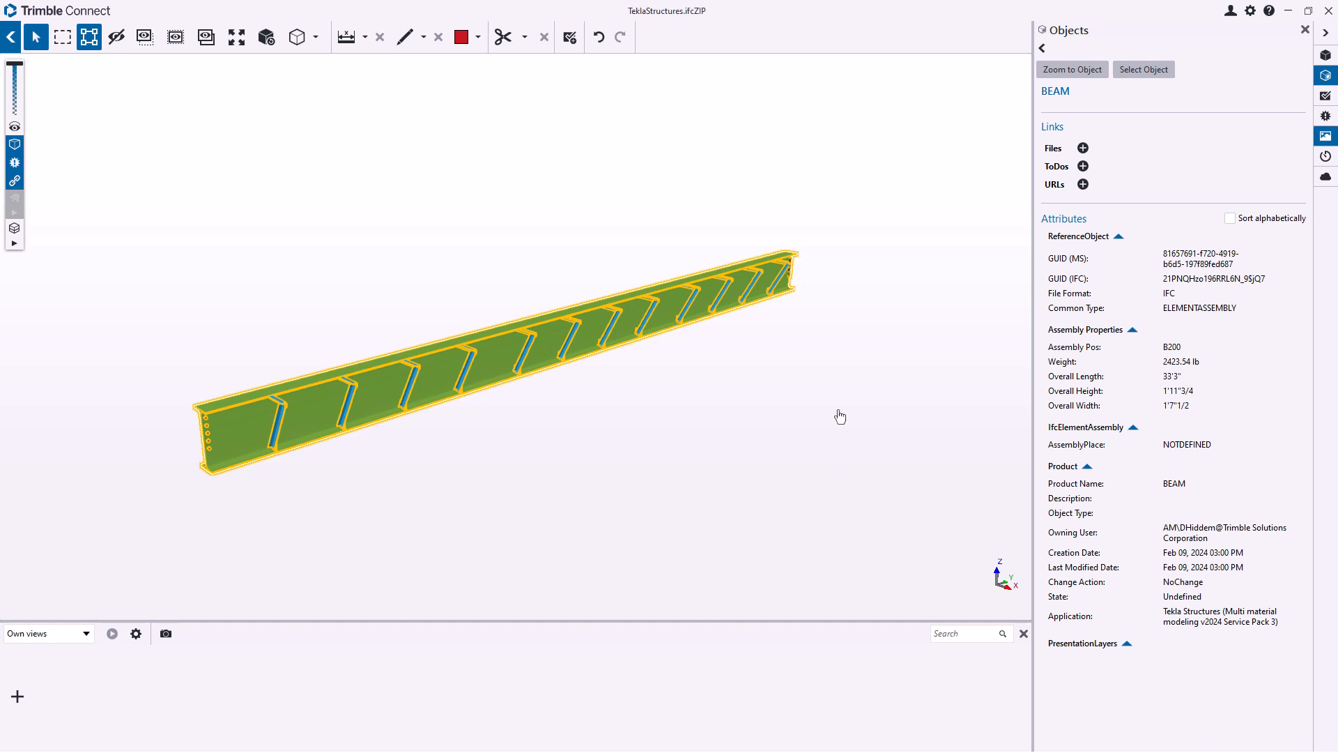
mouse_move(848, 452)
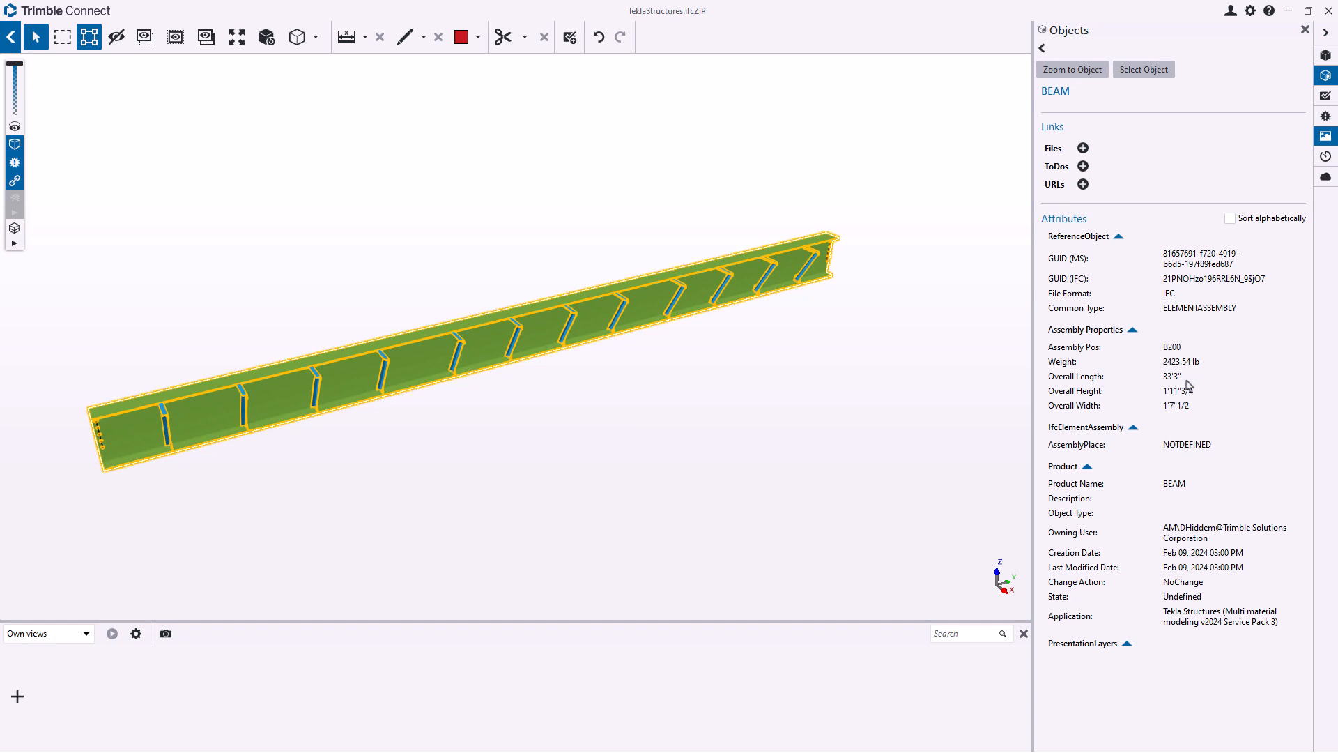
mouse_move(642, 430)
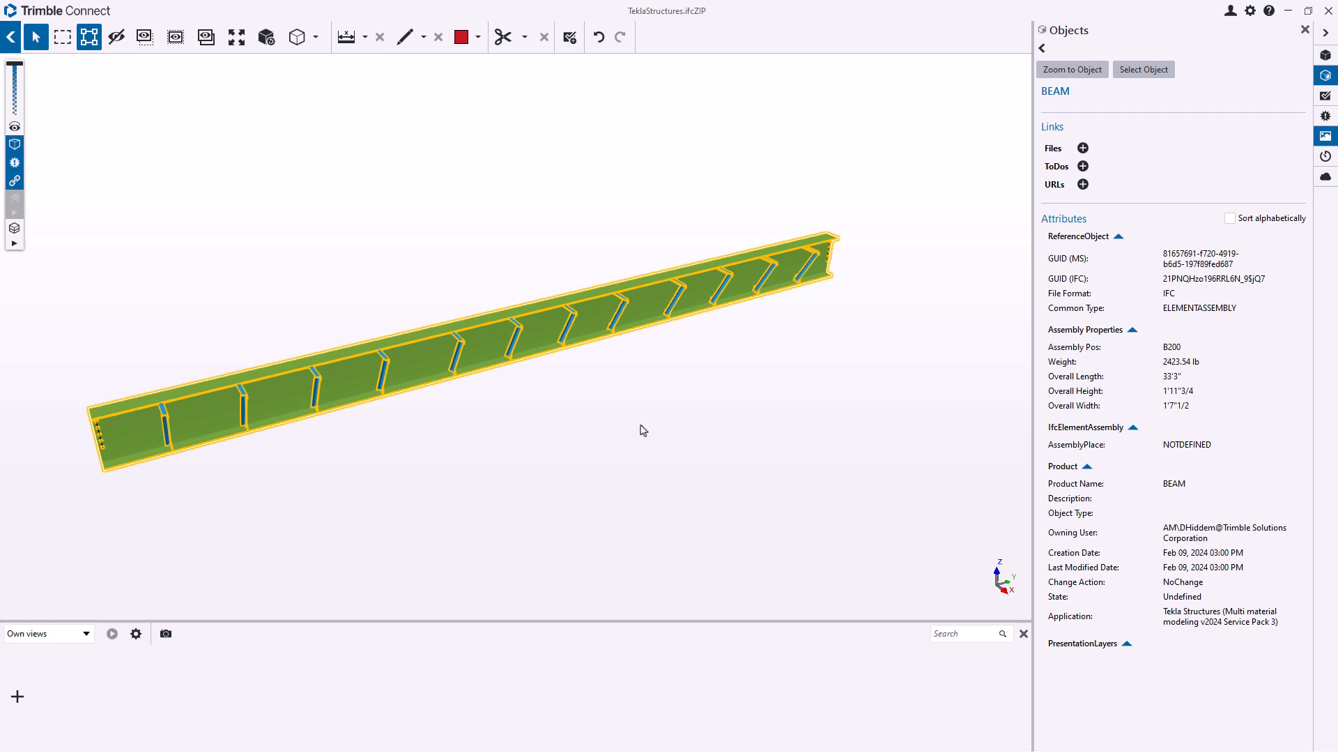
mouse_move(589, 433)
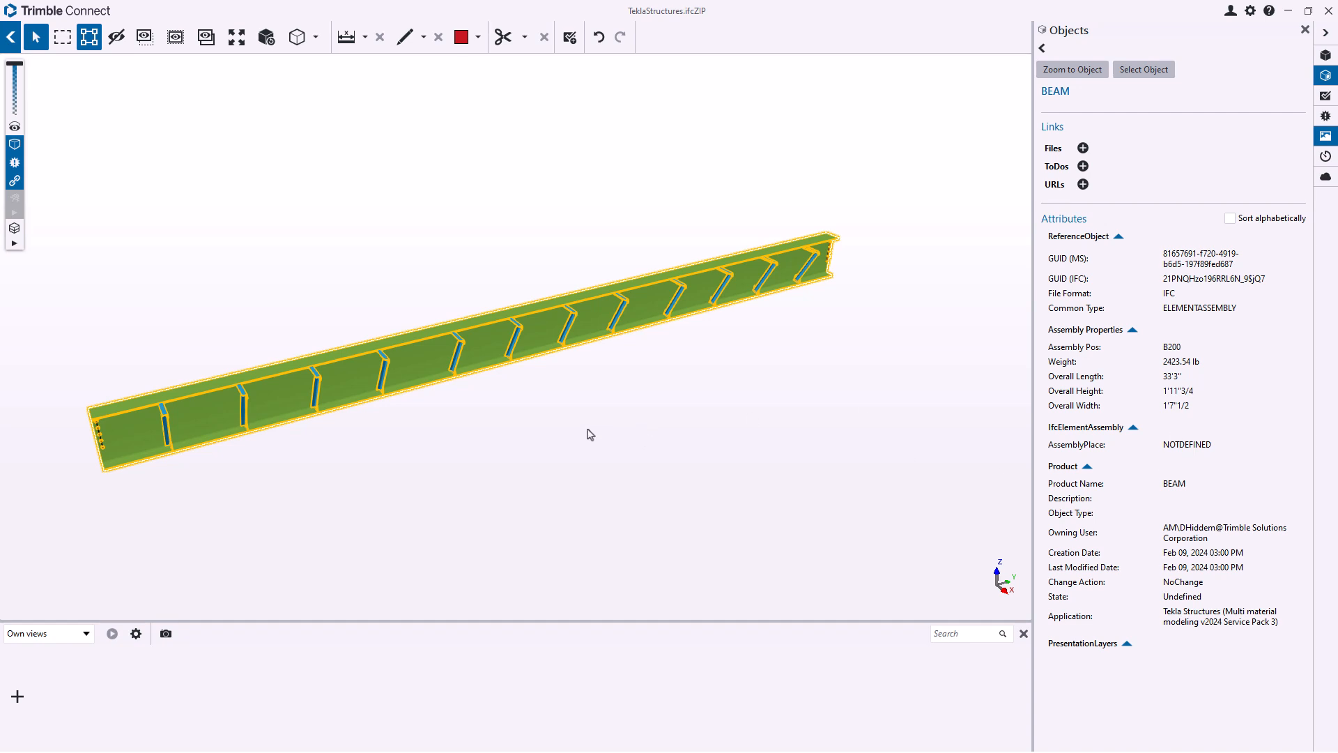
mouse_move(1068, 353)
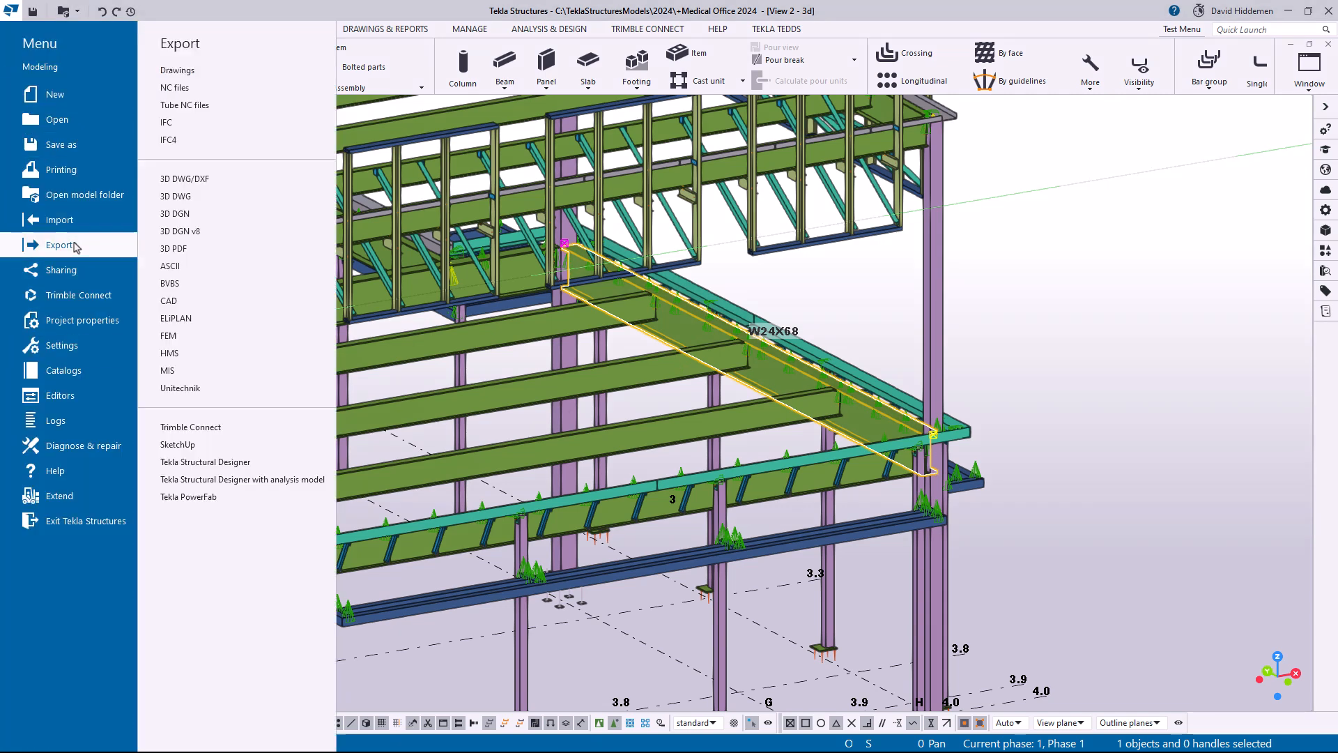
mouse_move(196, 122)
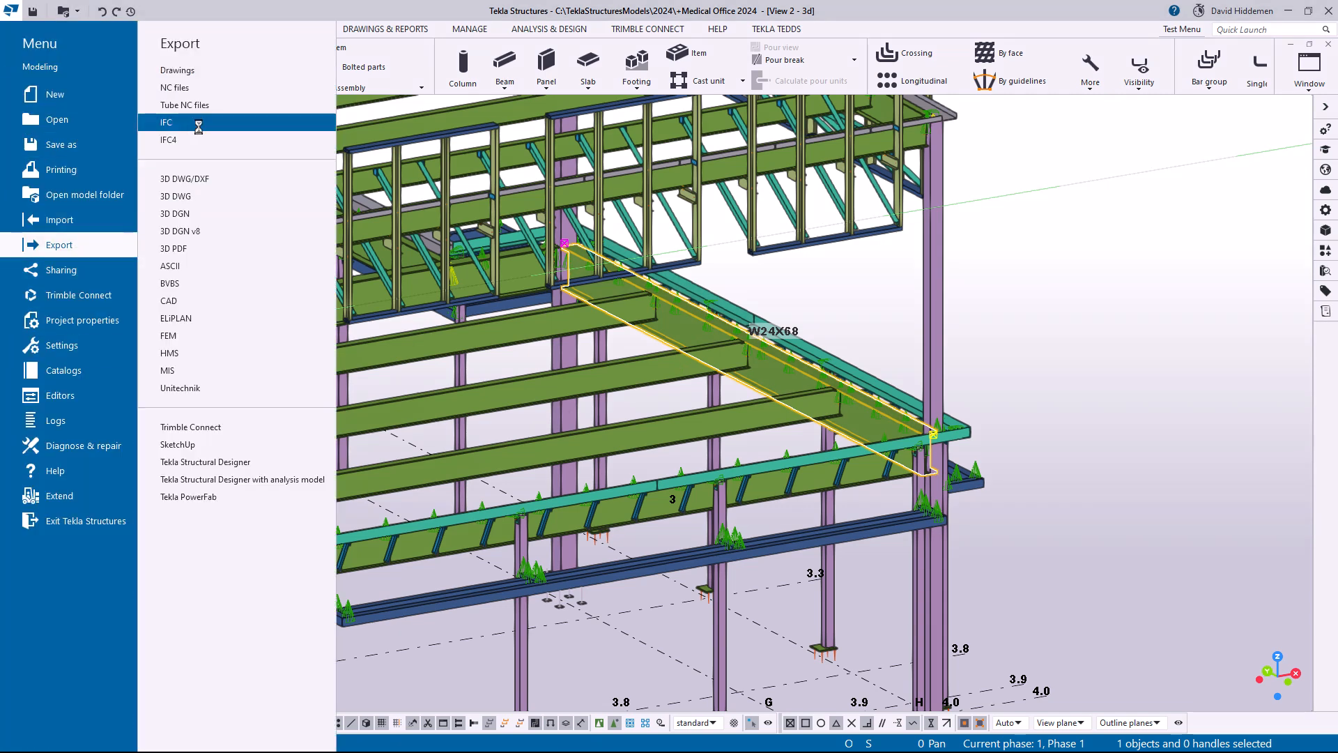
Reopen the IFC export settings from the File menu.
left_click(167, 122)
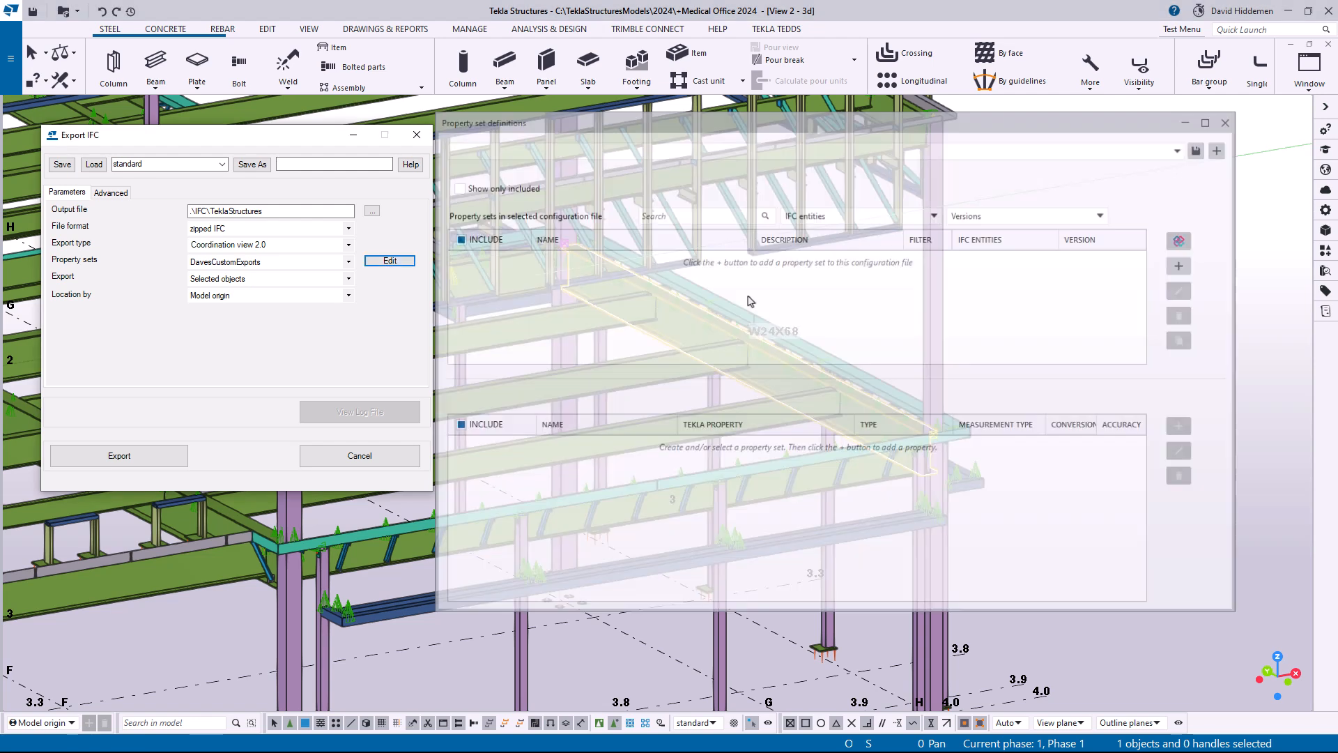